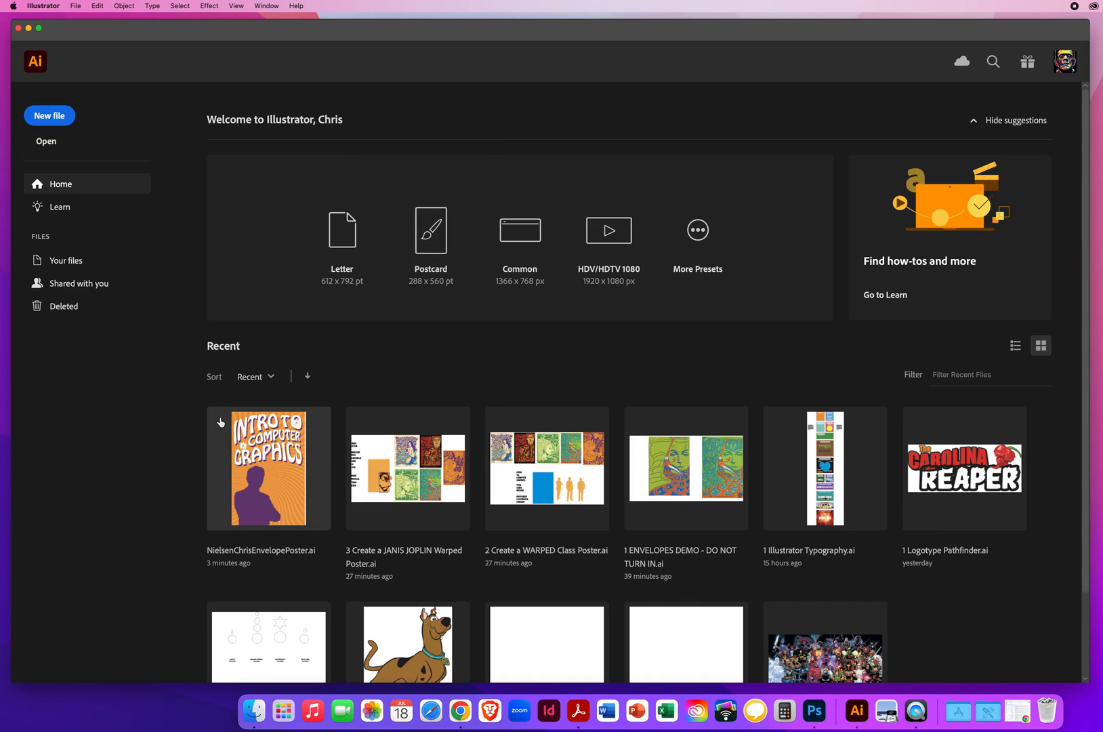
mouse_move(157, 420)
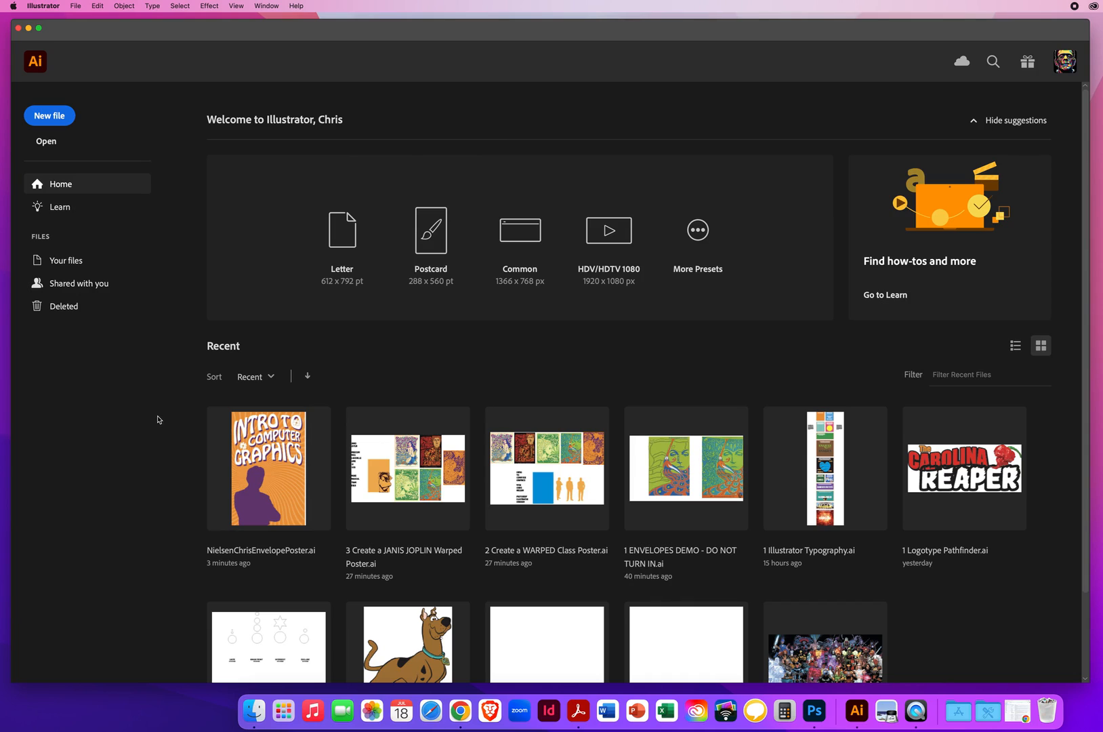
mouse_move(172, 288)
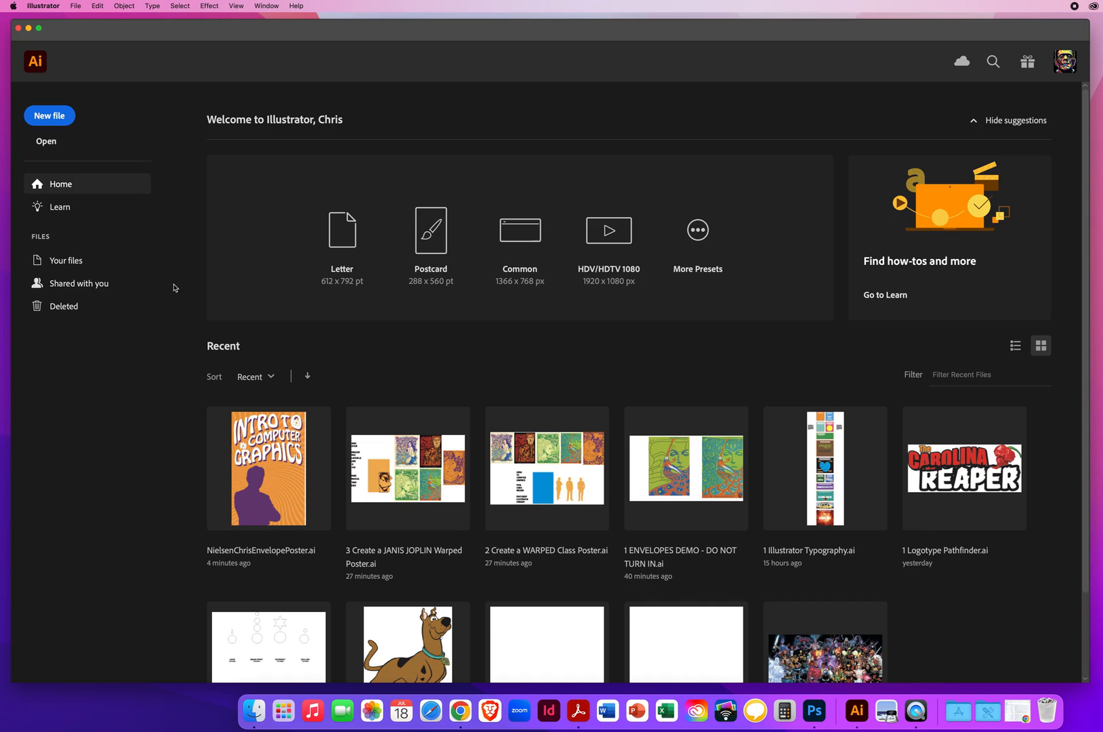
Step: Bring up the Open dialog from the File menu
click(75, 6)
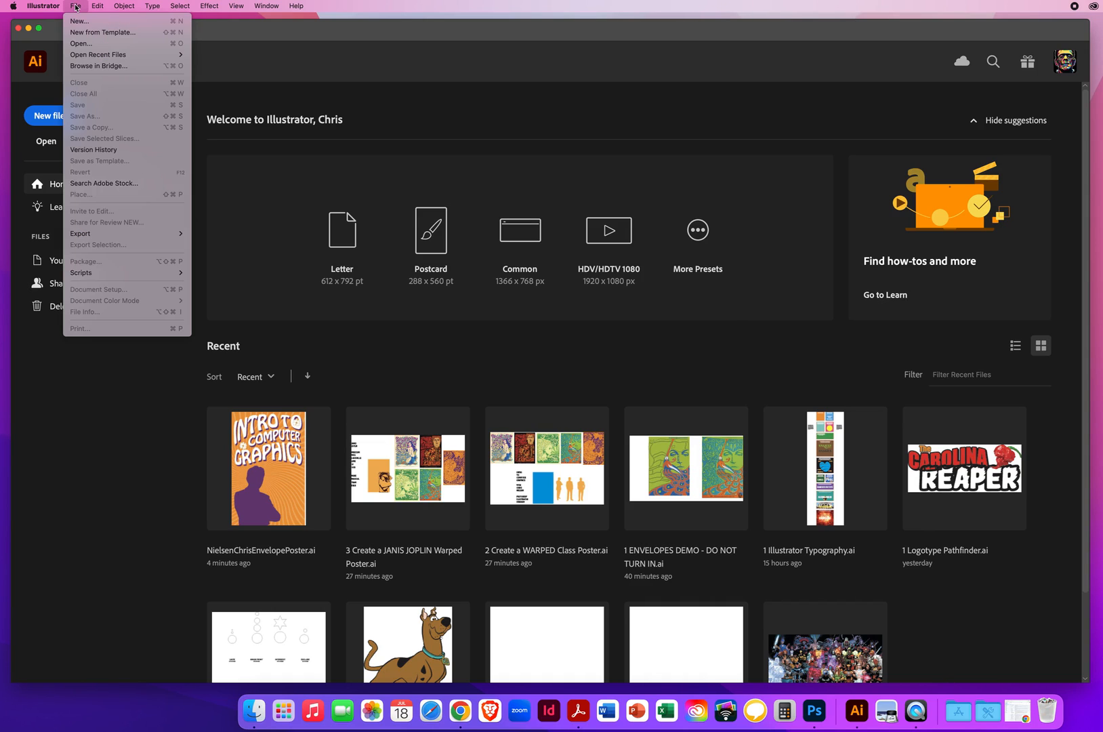
mouse_move(80, 43)
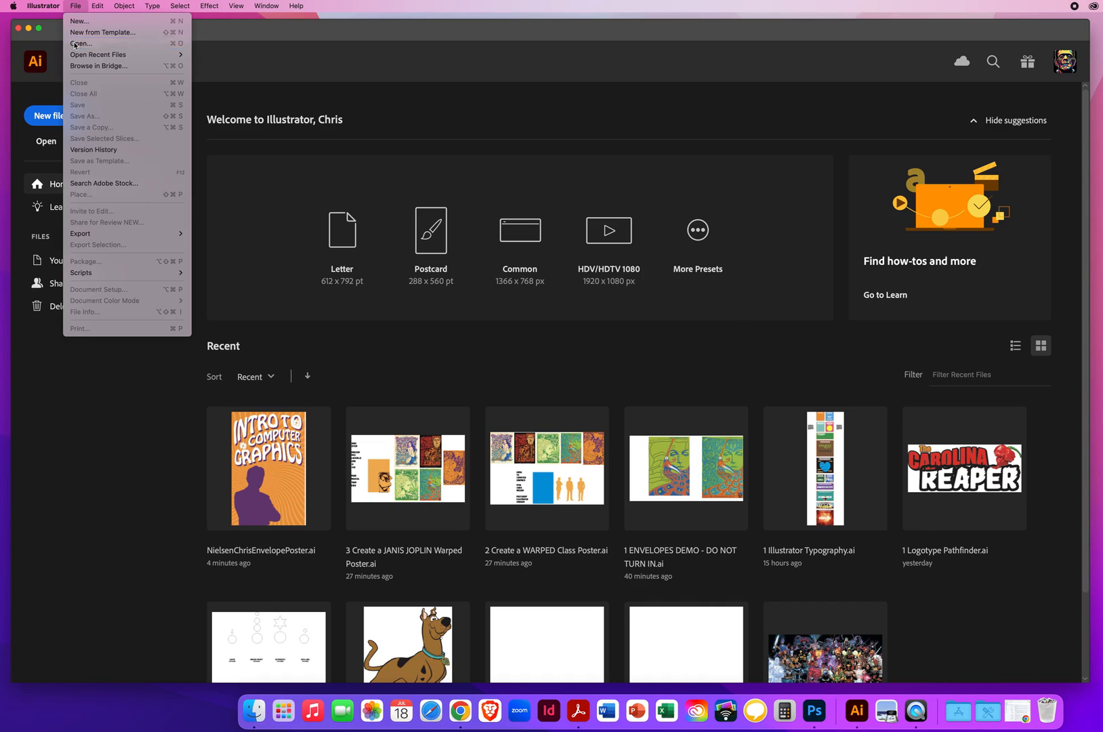
click(82, 43)
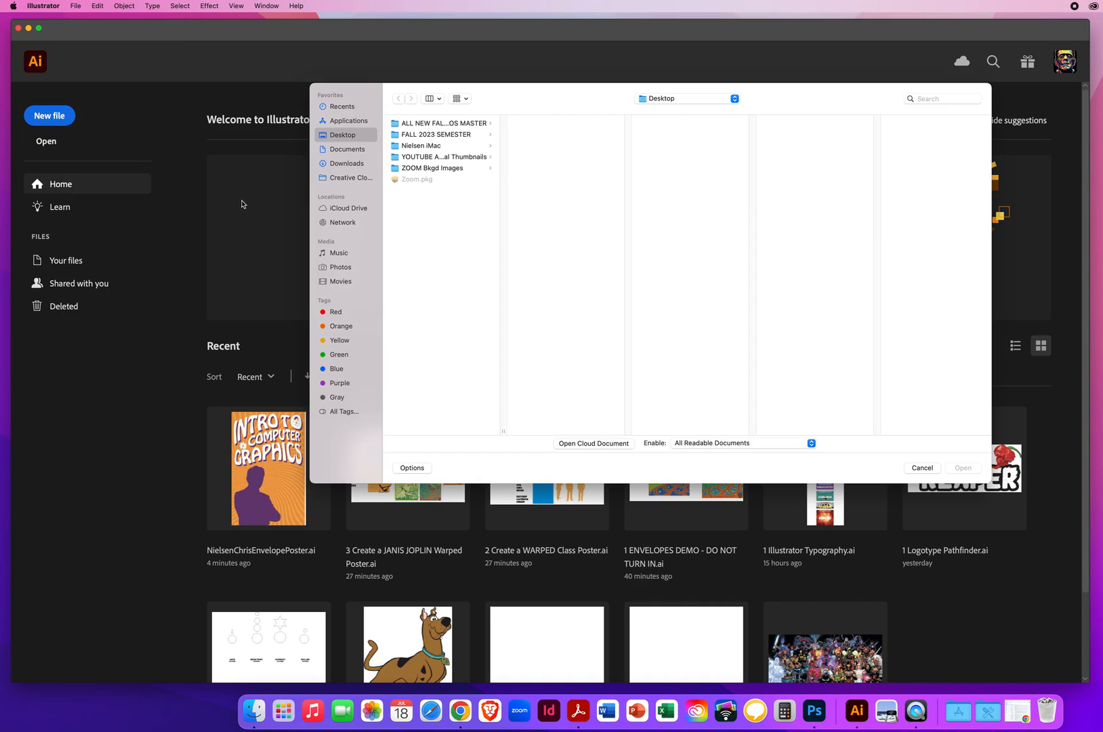
Step: Browse AI DEMOS > Ai - CHAPTER 8 > 8.3 The Touch Type Tool and open the Hulk cover .ai file
click(441, 123)
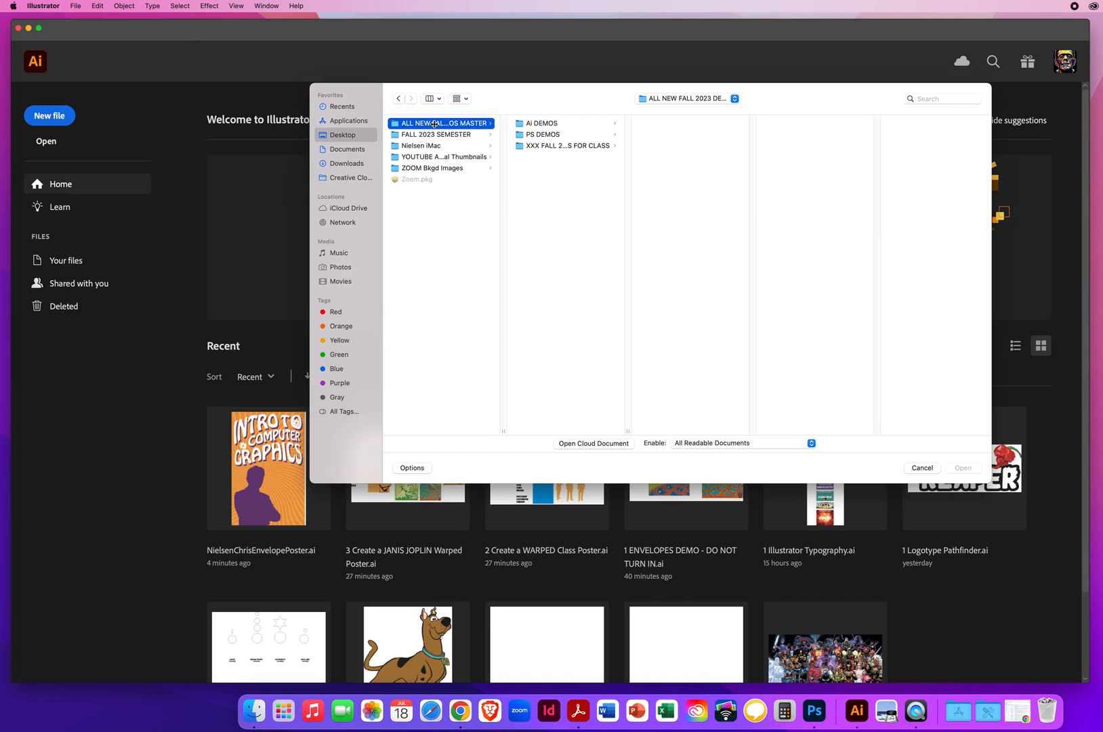
click(542, 124)
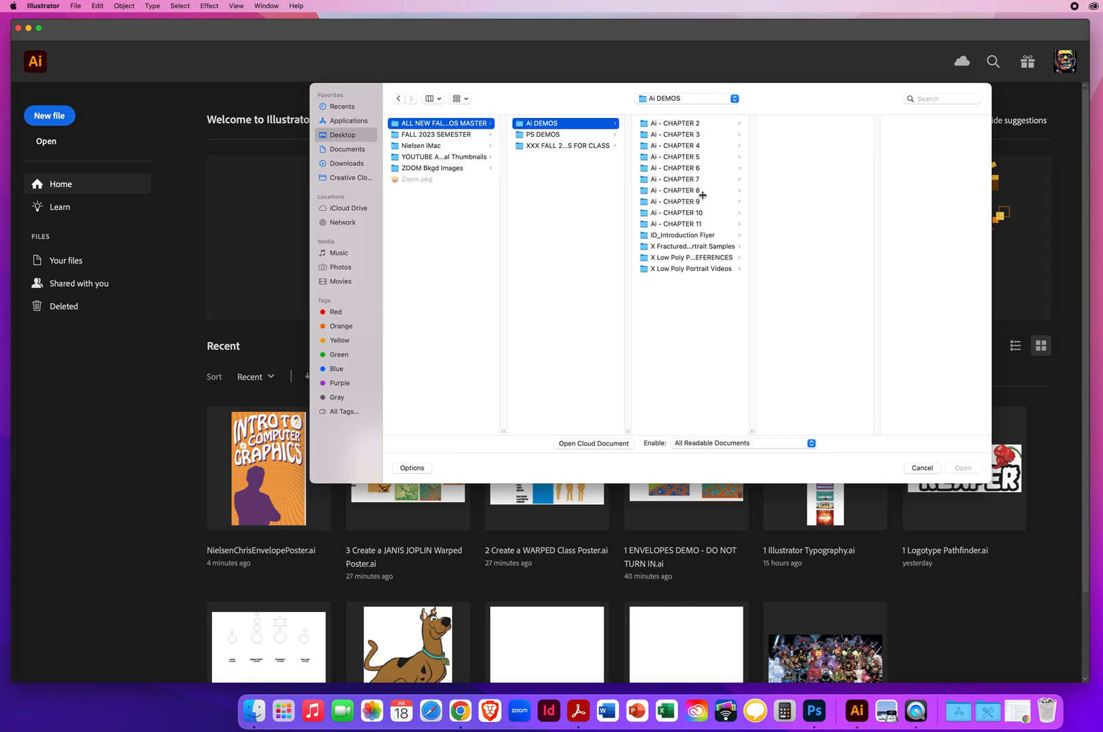
click(675, 189)
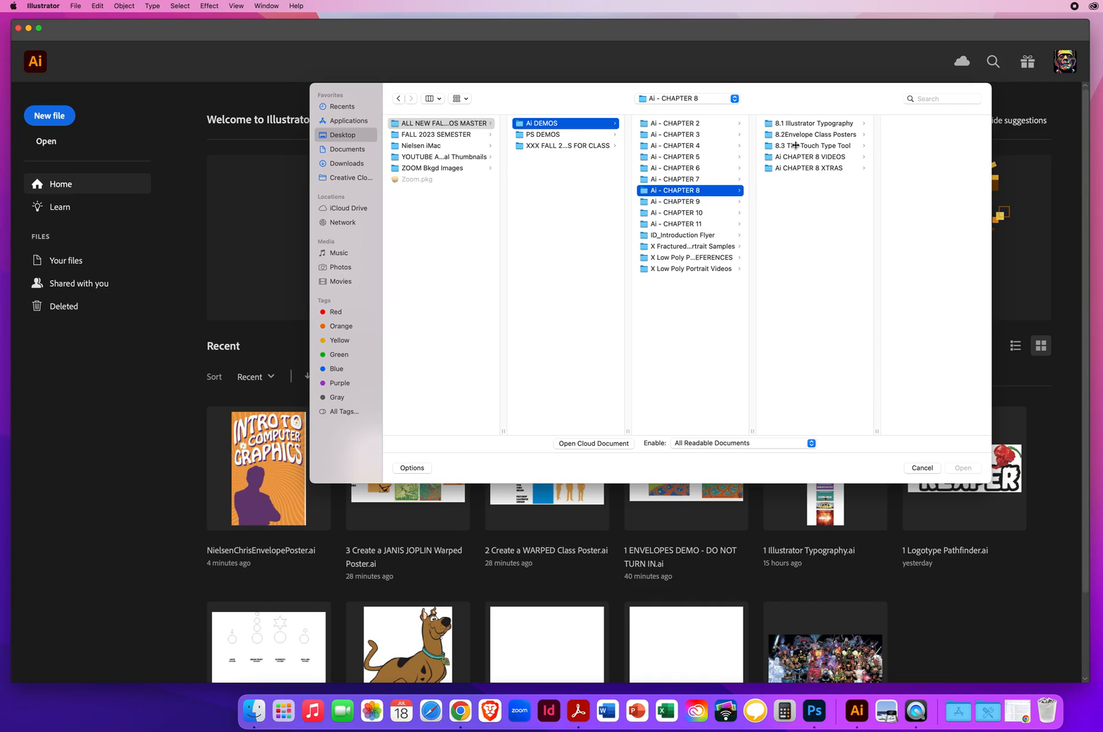
click(809, 145)
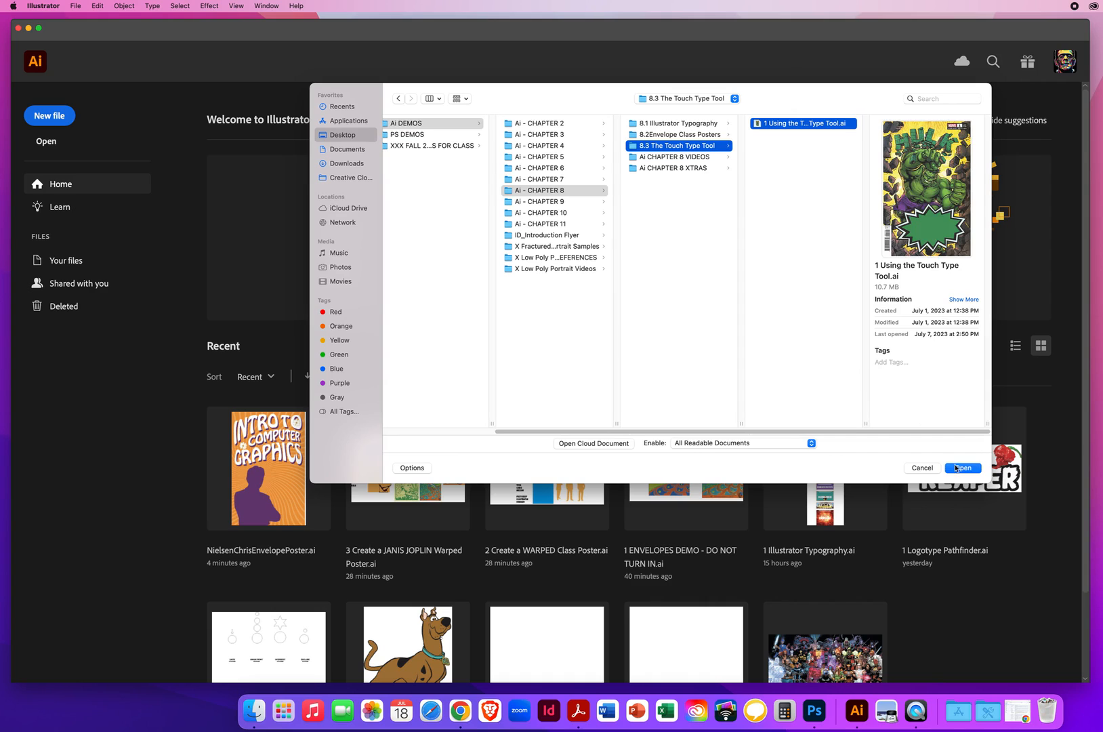
click(964, 467)
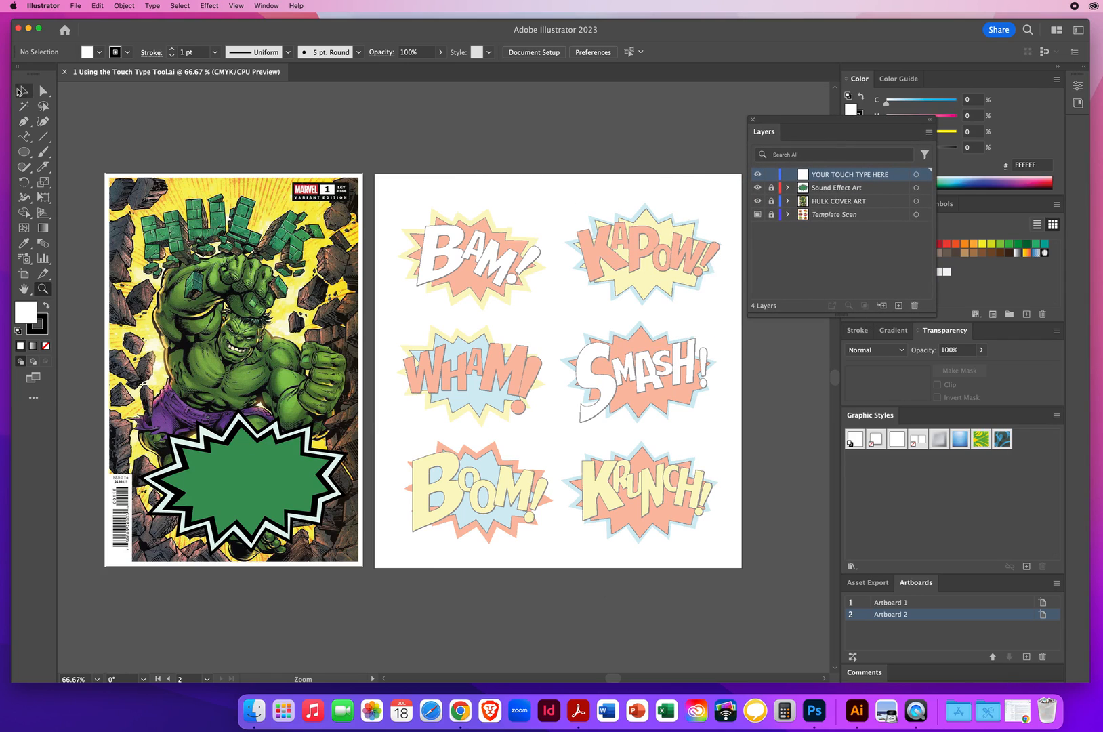
click(23, 89)
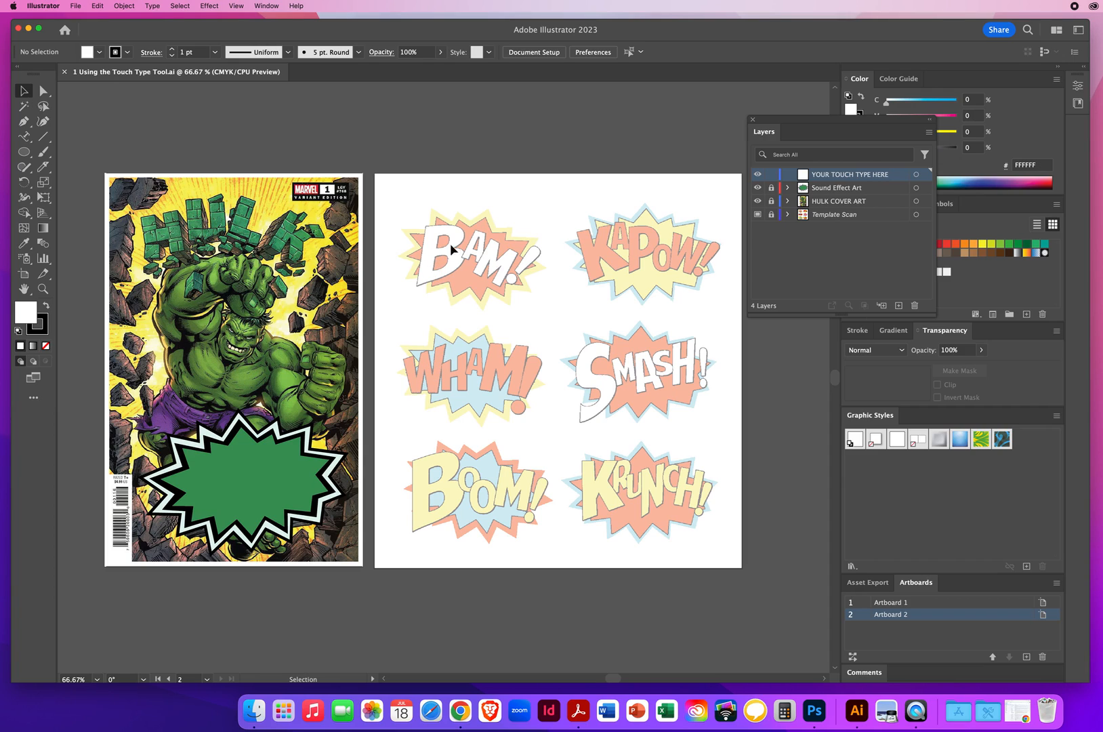
mouse_move(548, 251)
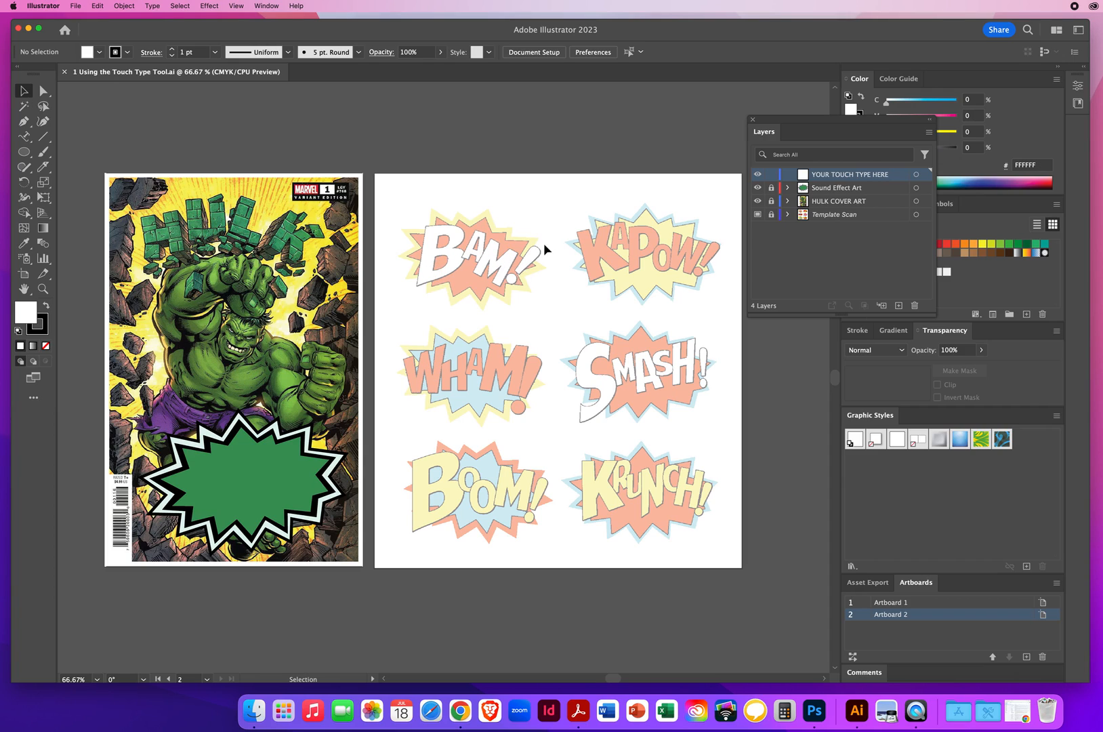
mouse_move(495, 277)
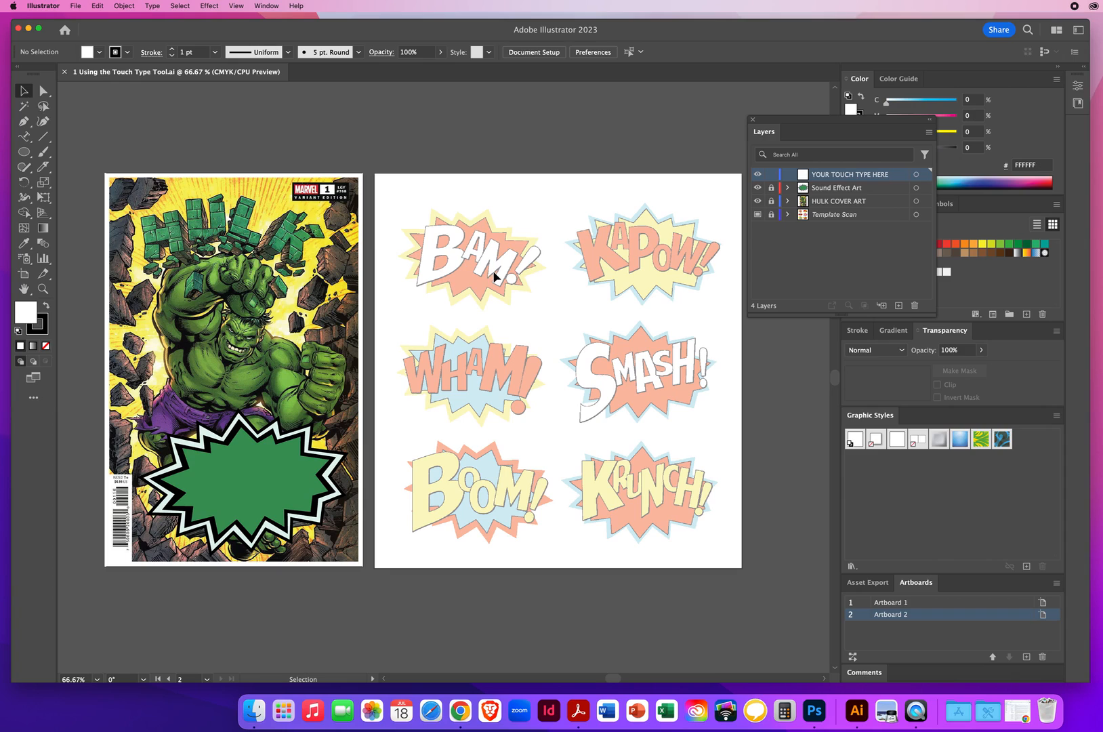
mouse_move(648, 251)
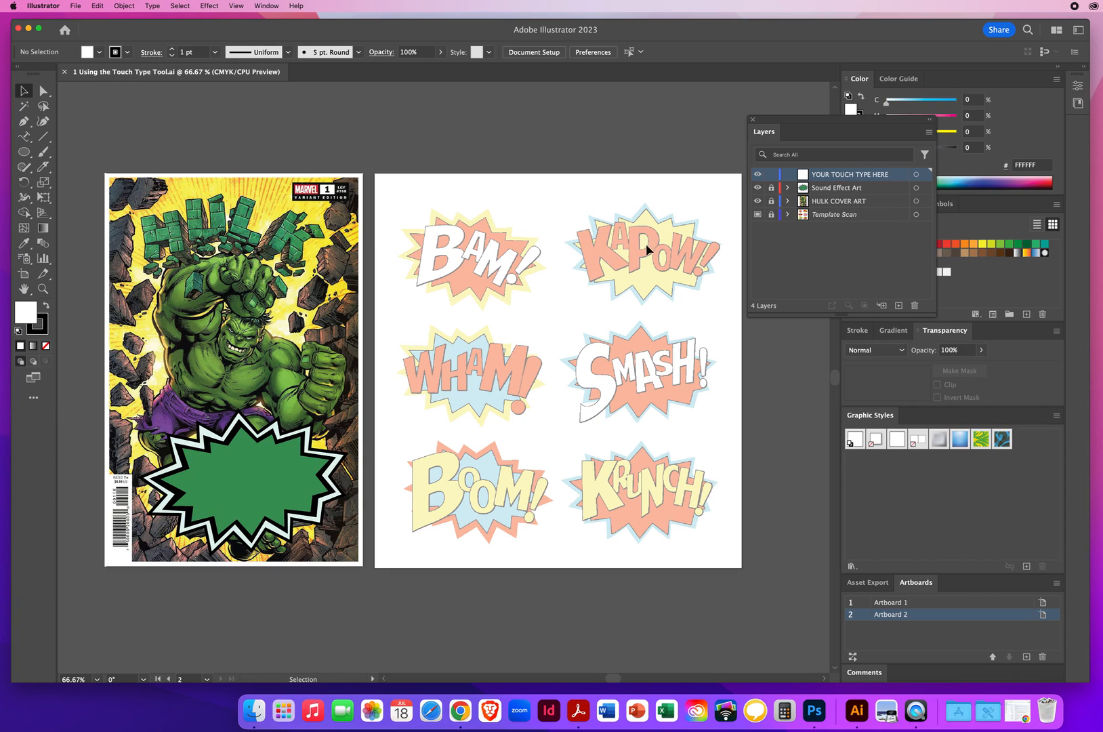
mouse_move(421, 394)
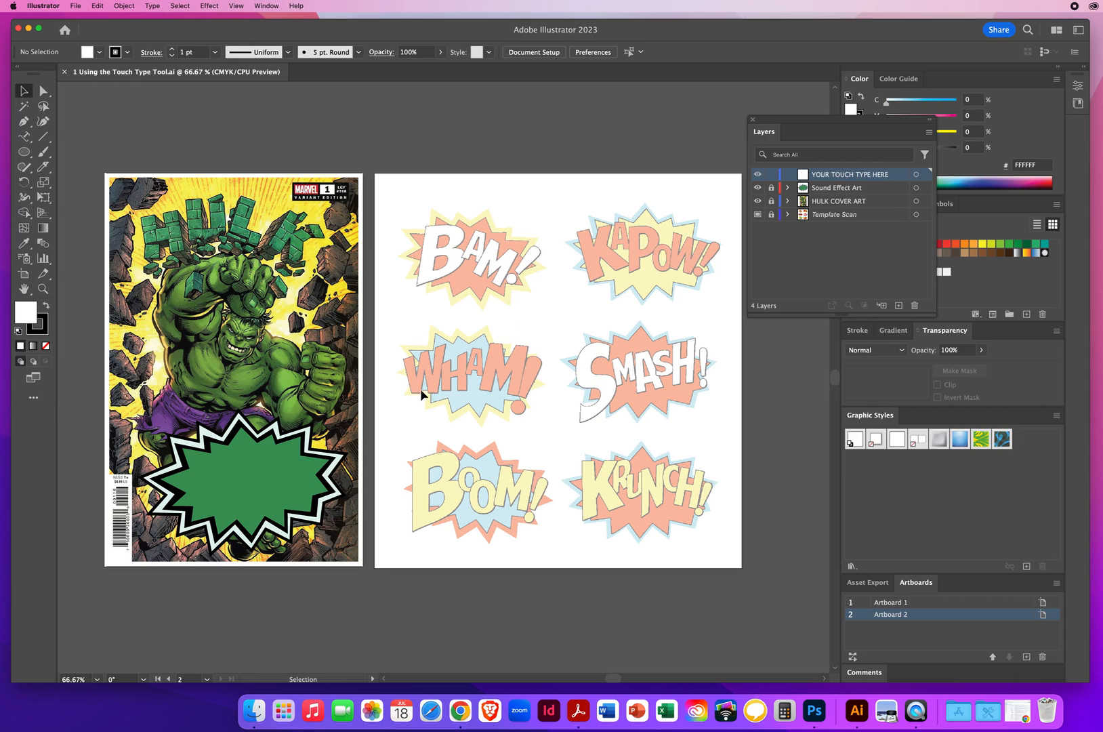
mouse_move(582, 501)
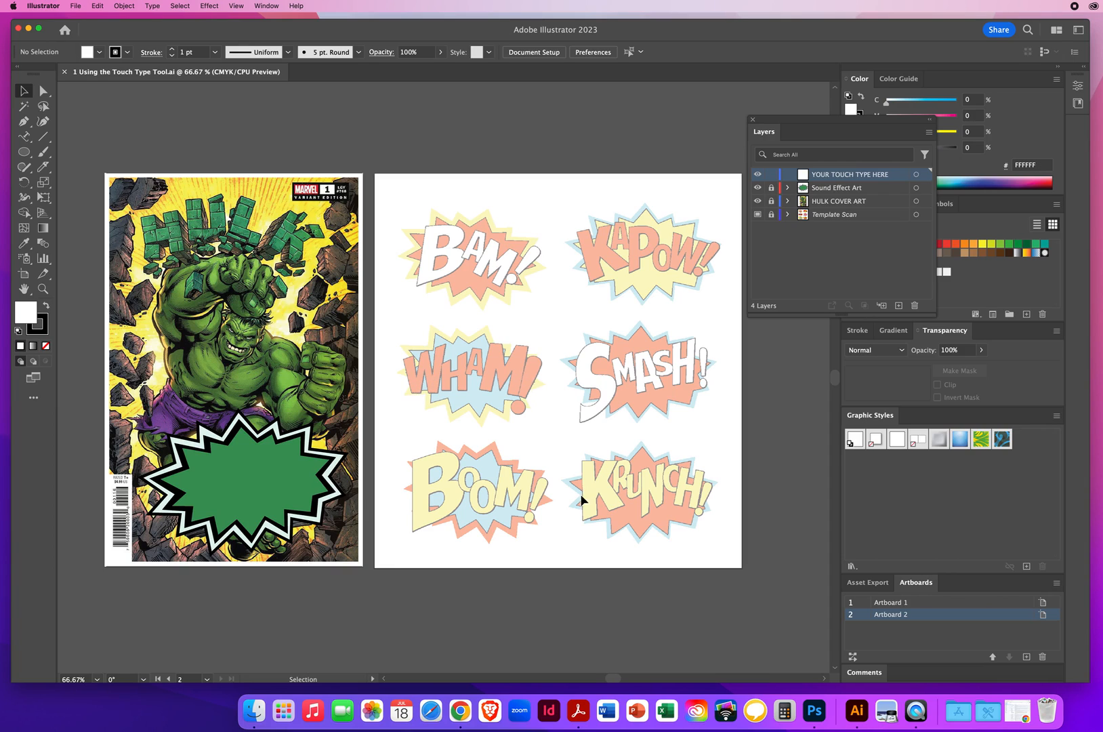
mouse_move(419, 272)
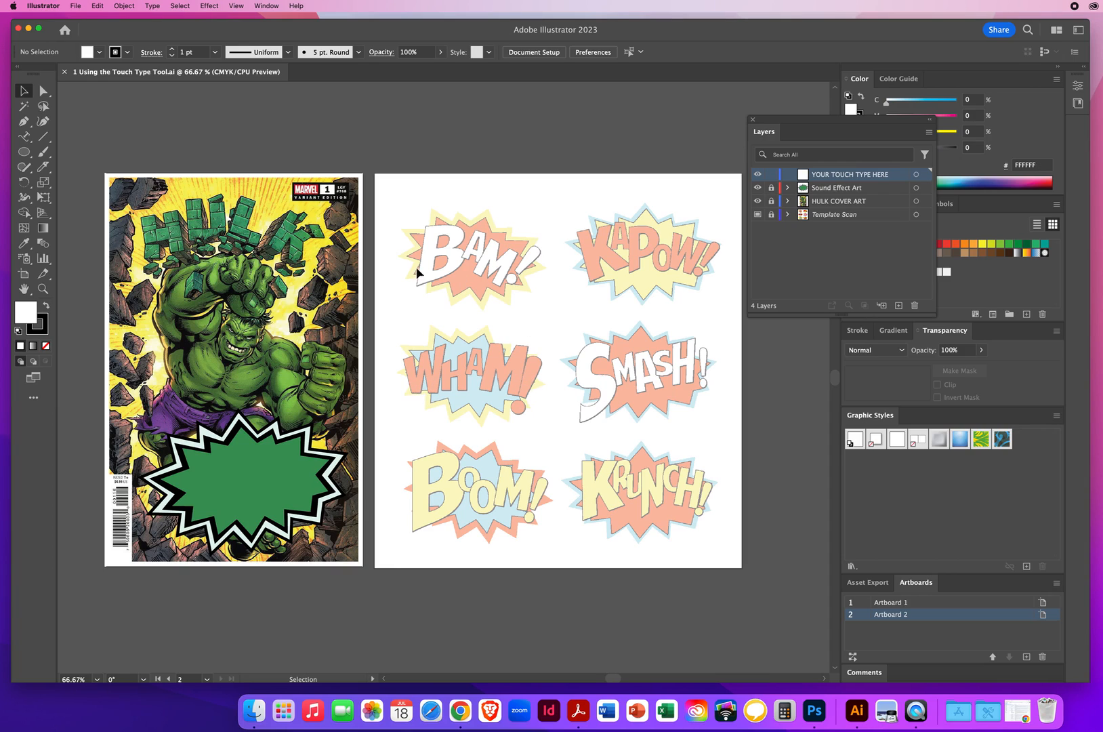
mouse_move(559, 415)
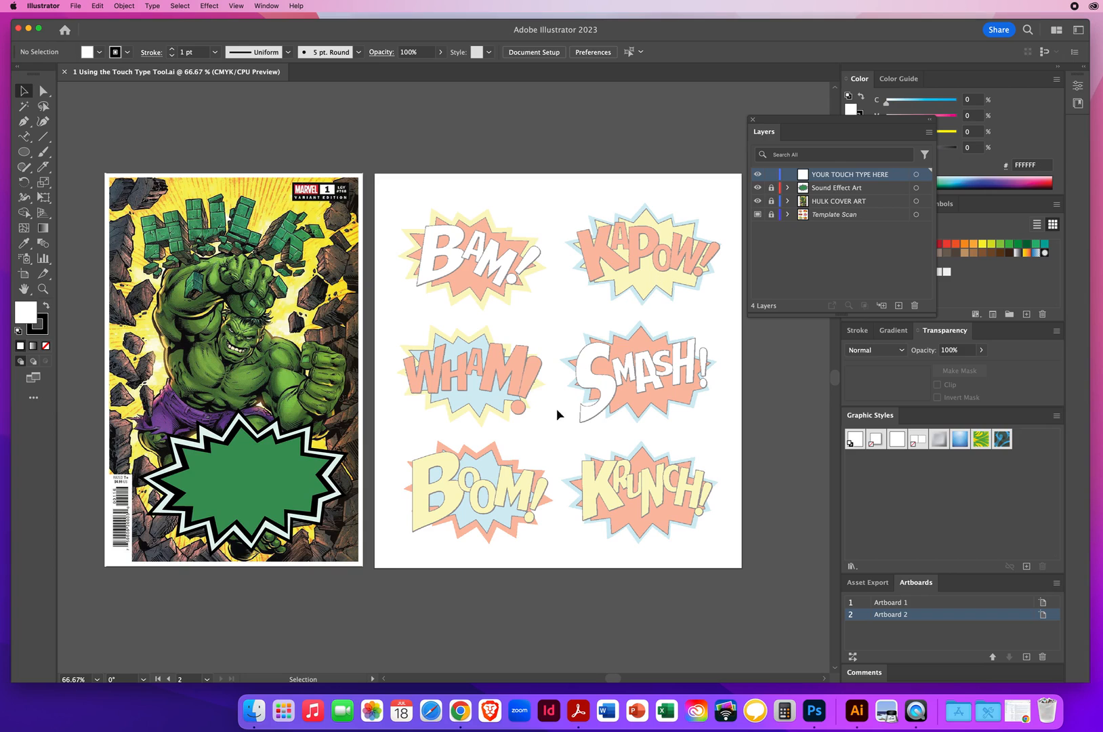
mouse_move(542, 433)
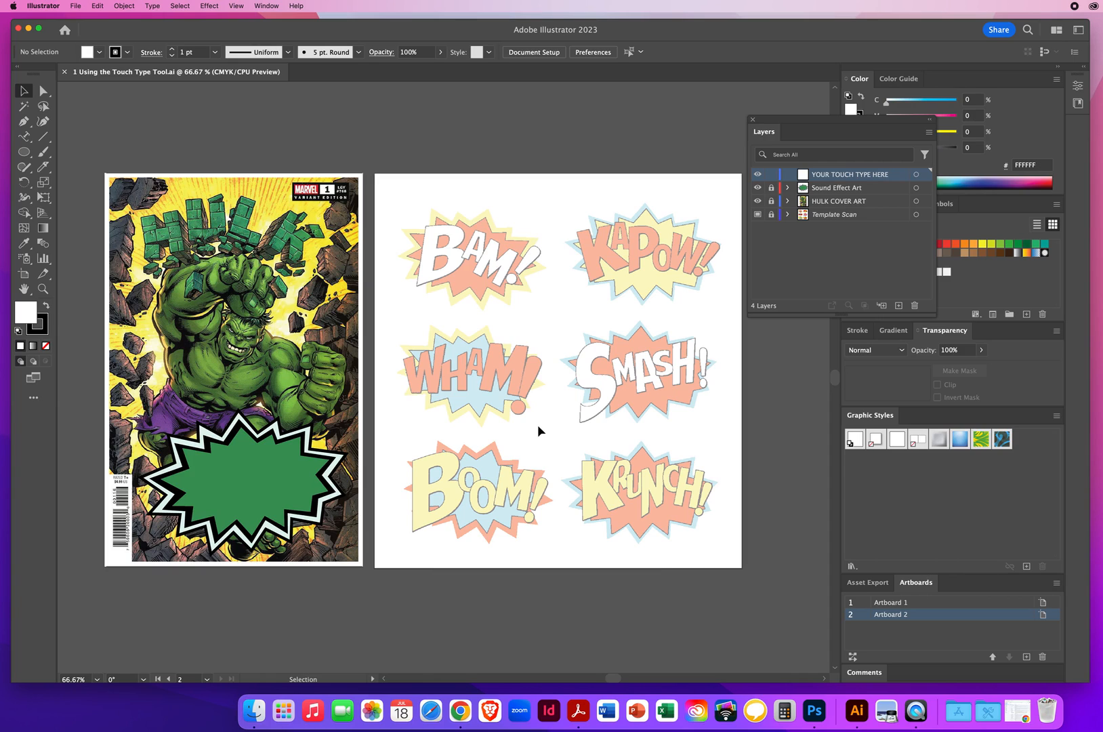
mouse_move(461, 339)
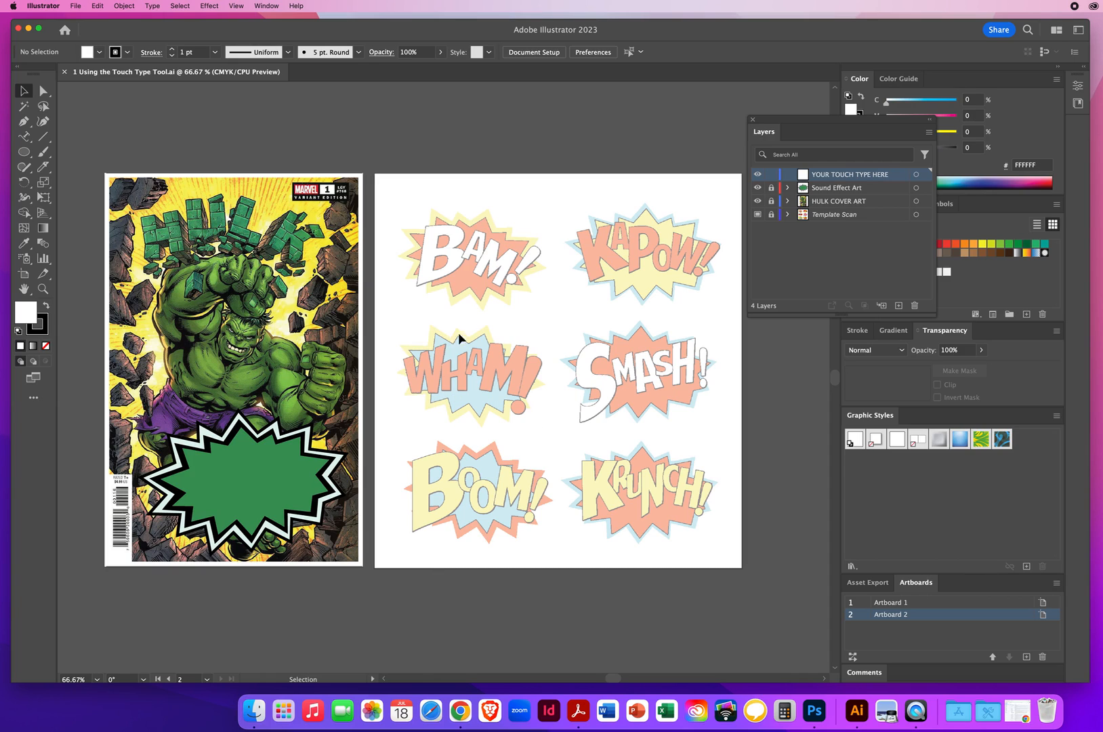
mouse_move(534, 407)
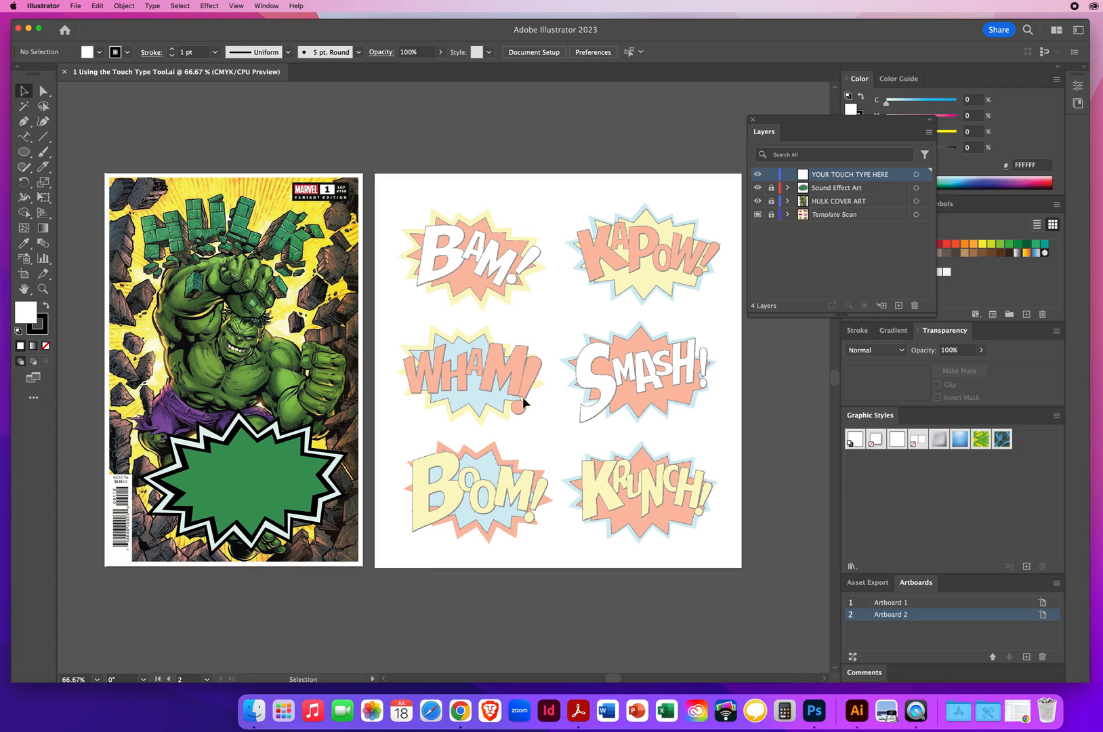
mouse_move(407, 382)
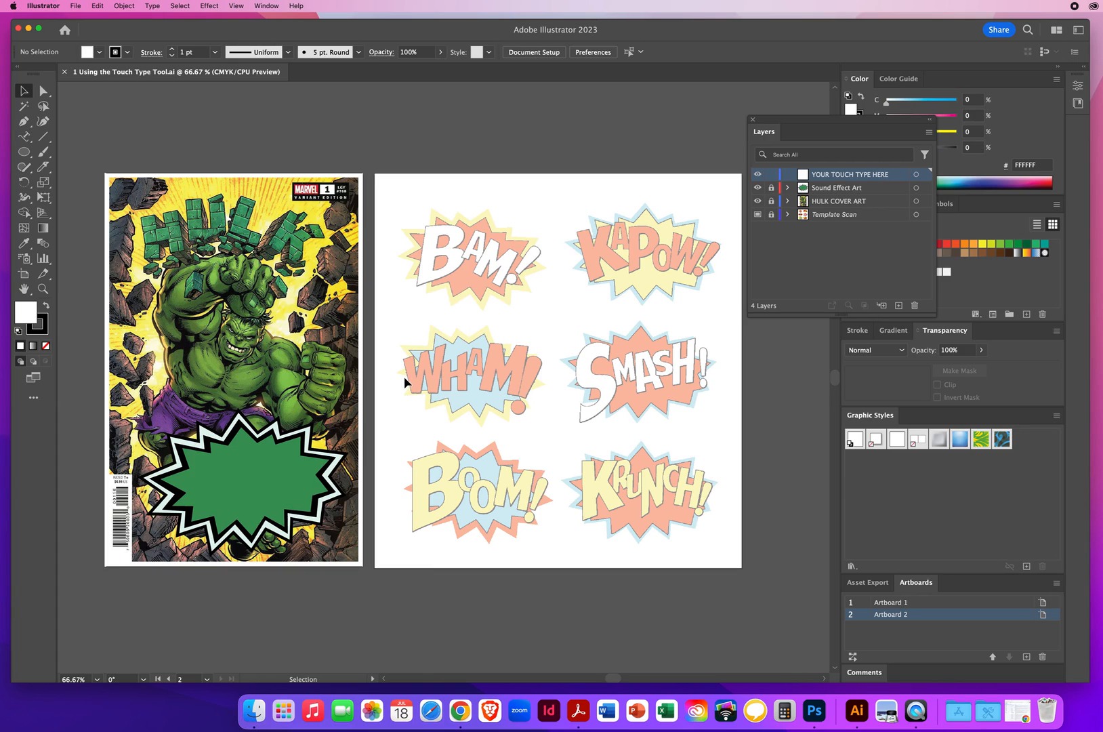
mouse_move(76, 306)
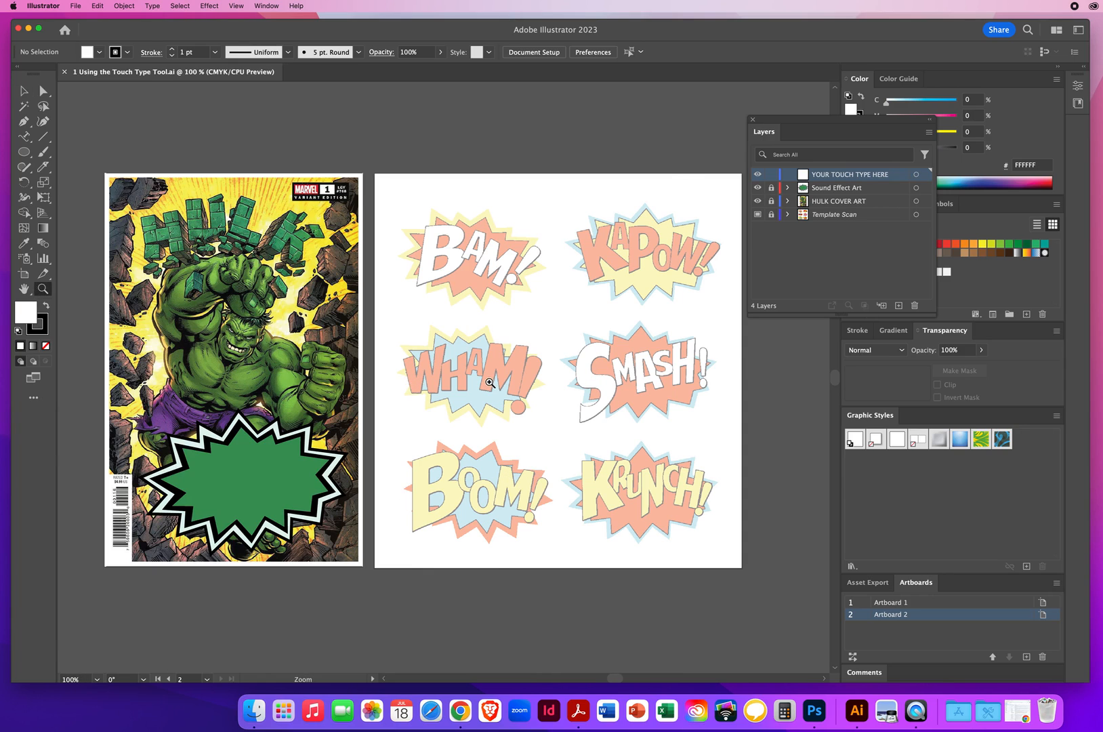
Step: Zoom in on the WHAM! artwork and switch to the standard Type Tool
scroll(up, 3)
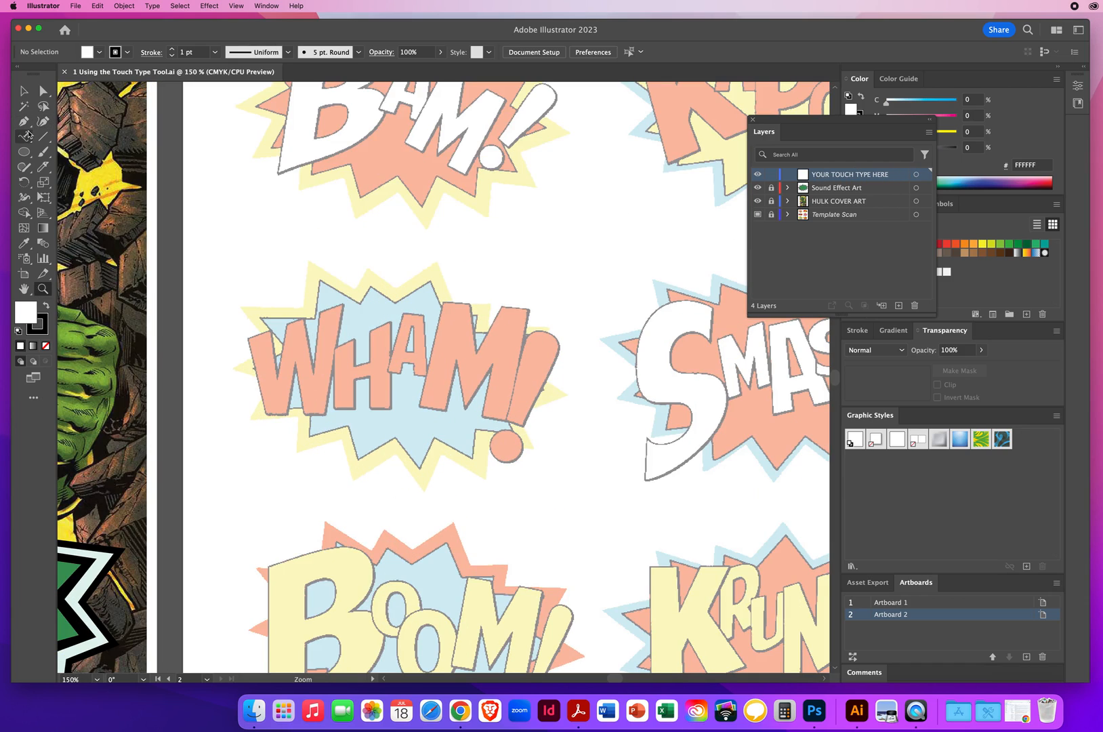
click(24, 136)
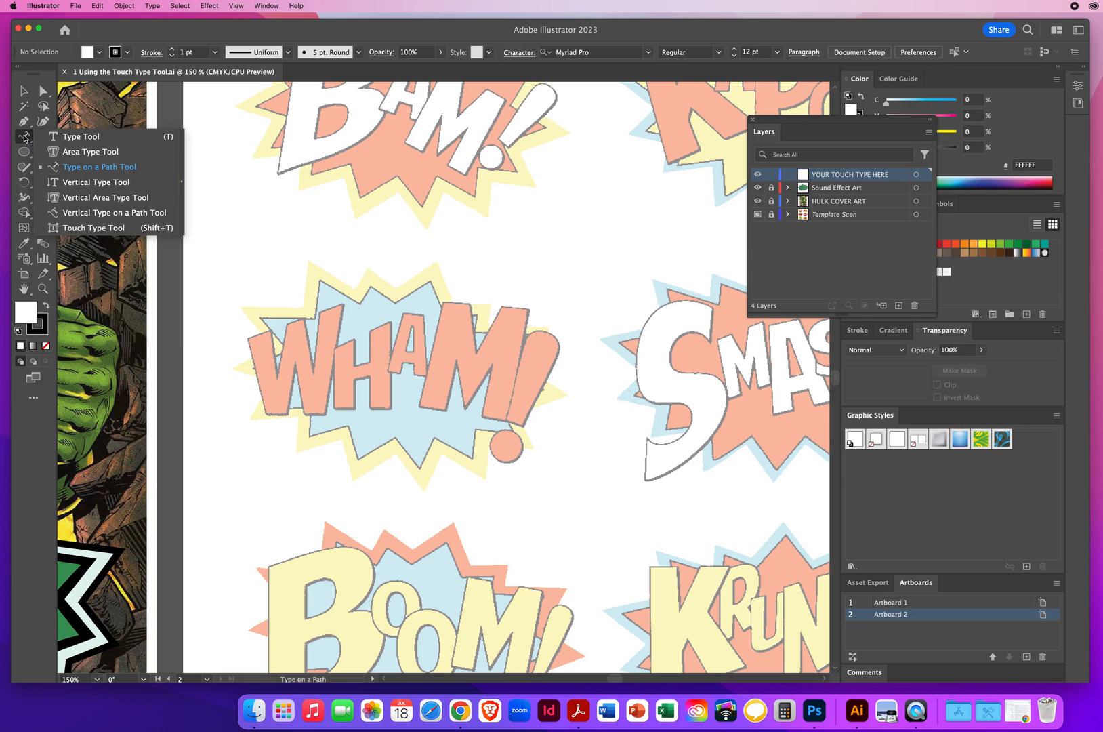
mouse_move(81, 137)
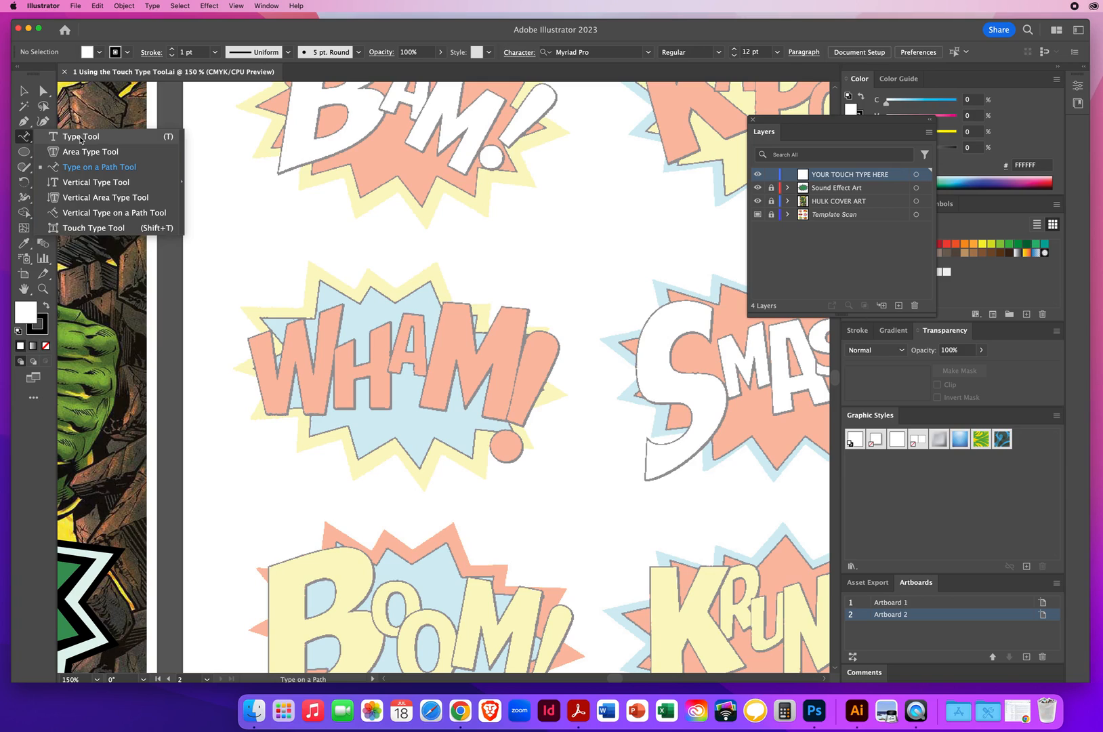
click(81, 137)
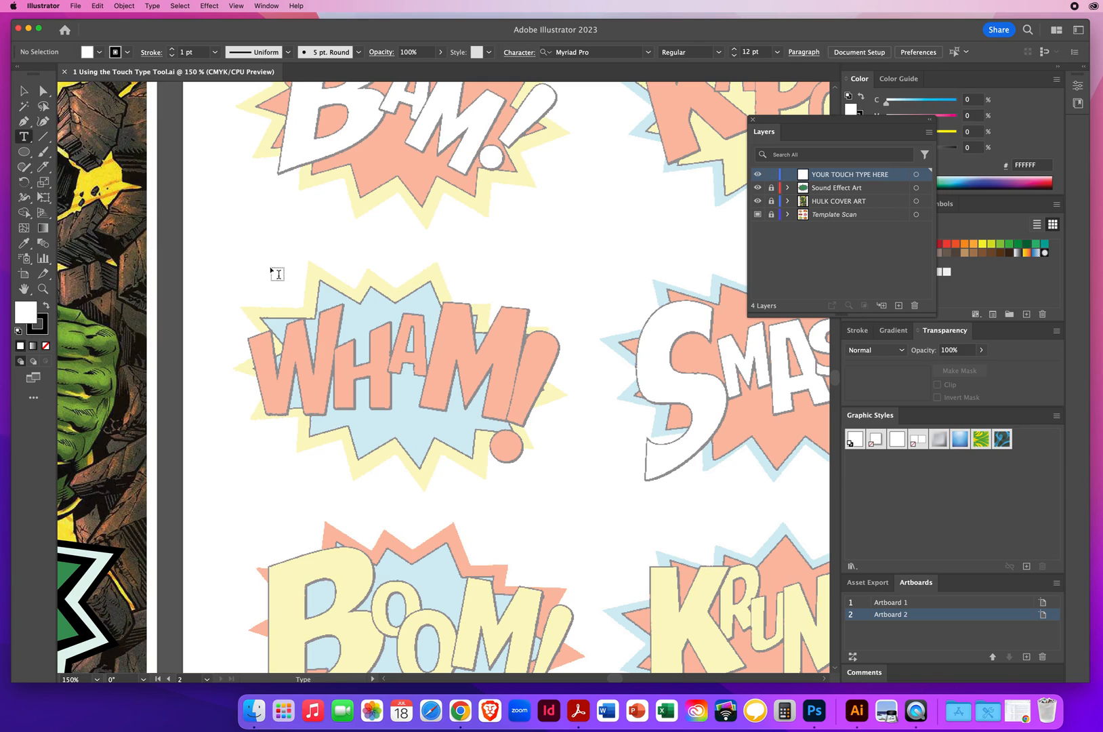
Step: Place a text insertion point just above the WHAM! starburst for the label
click(319, 345)
text(WHAM!)
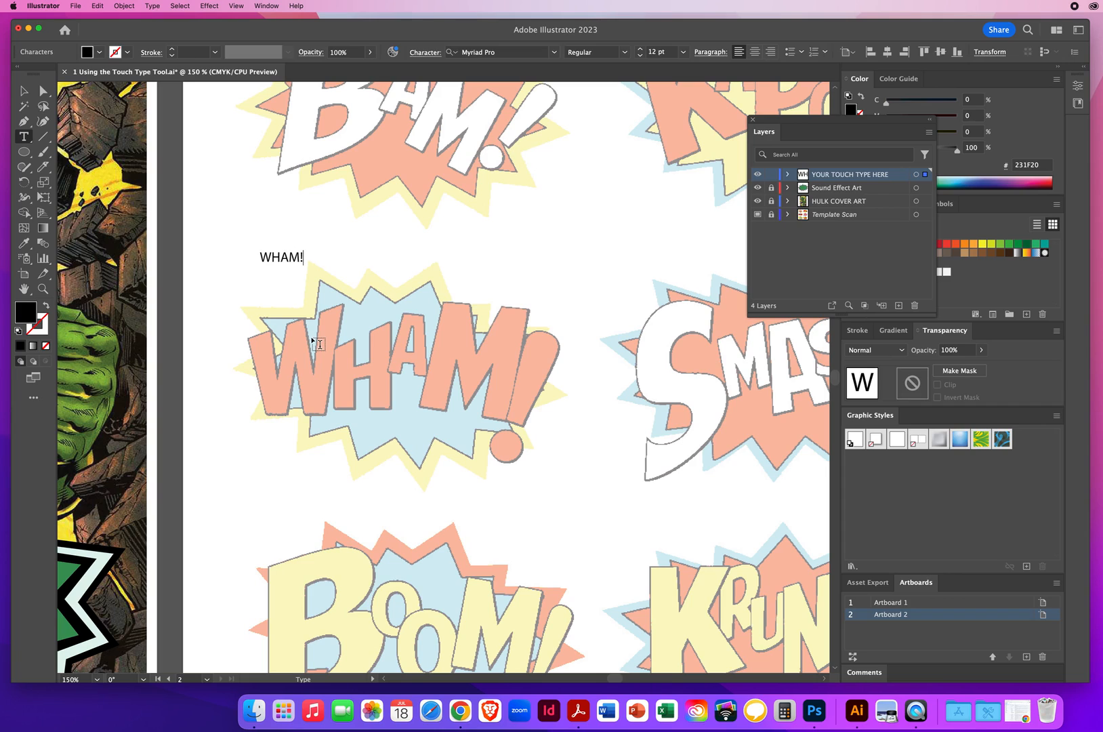
mouse_move(141, 141)
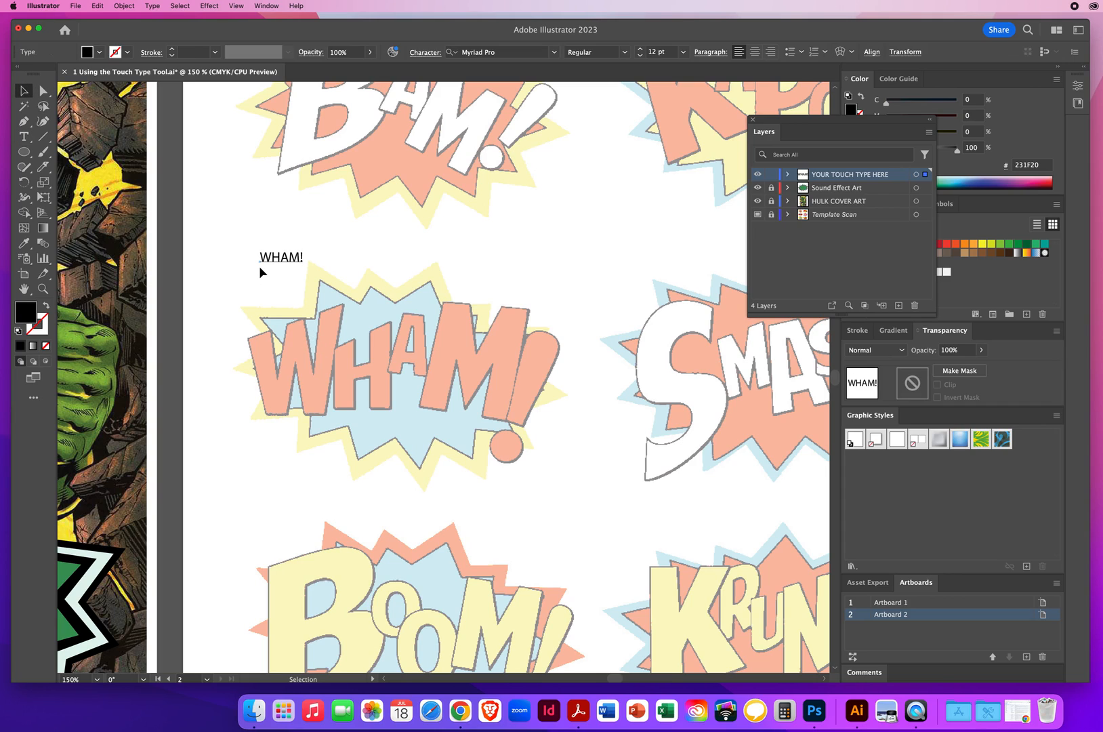
mouse_move(290, 303)
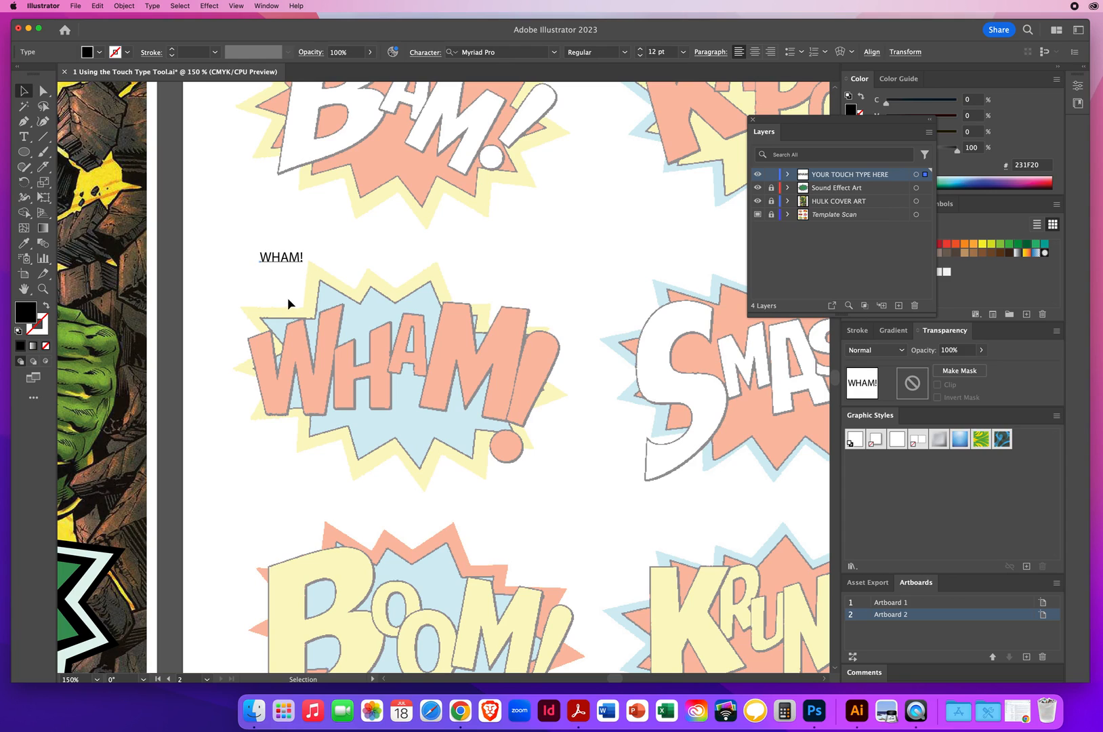
Step: In the Character panel, search 'imp' and set the WHAM! text in Impact
click(425, 52)
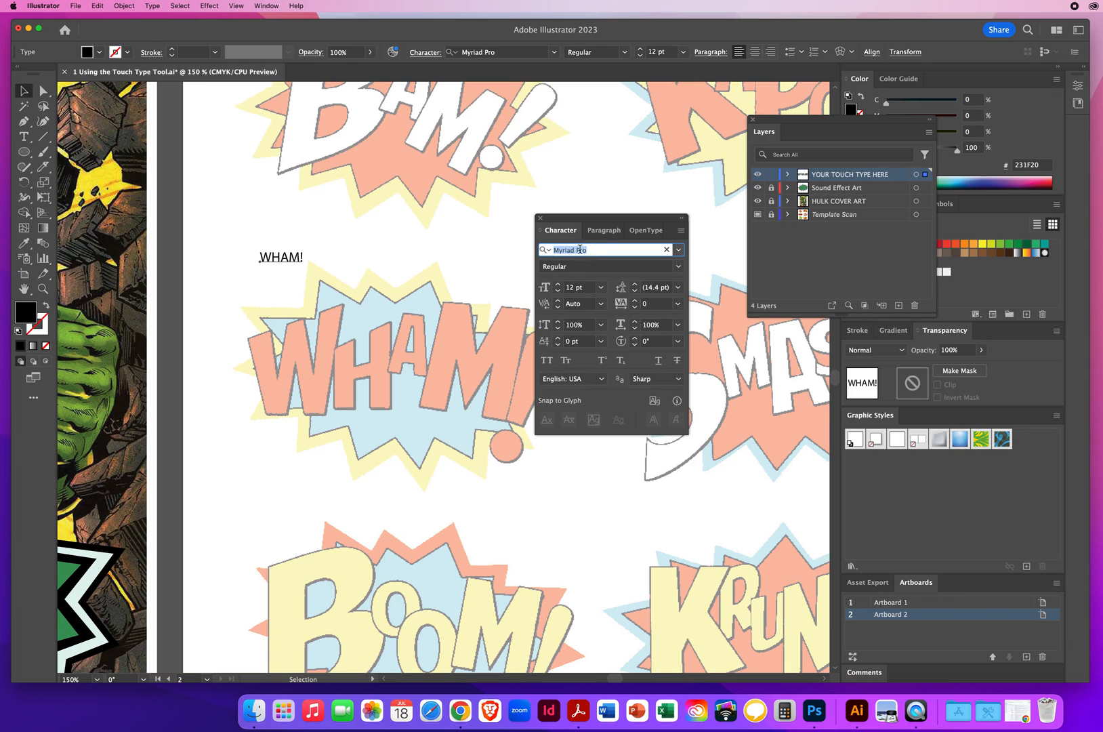
text(imp)
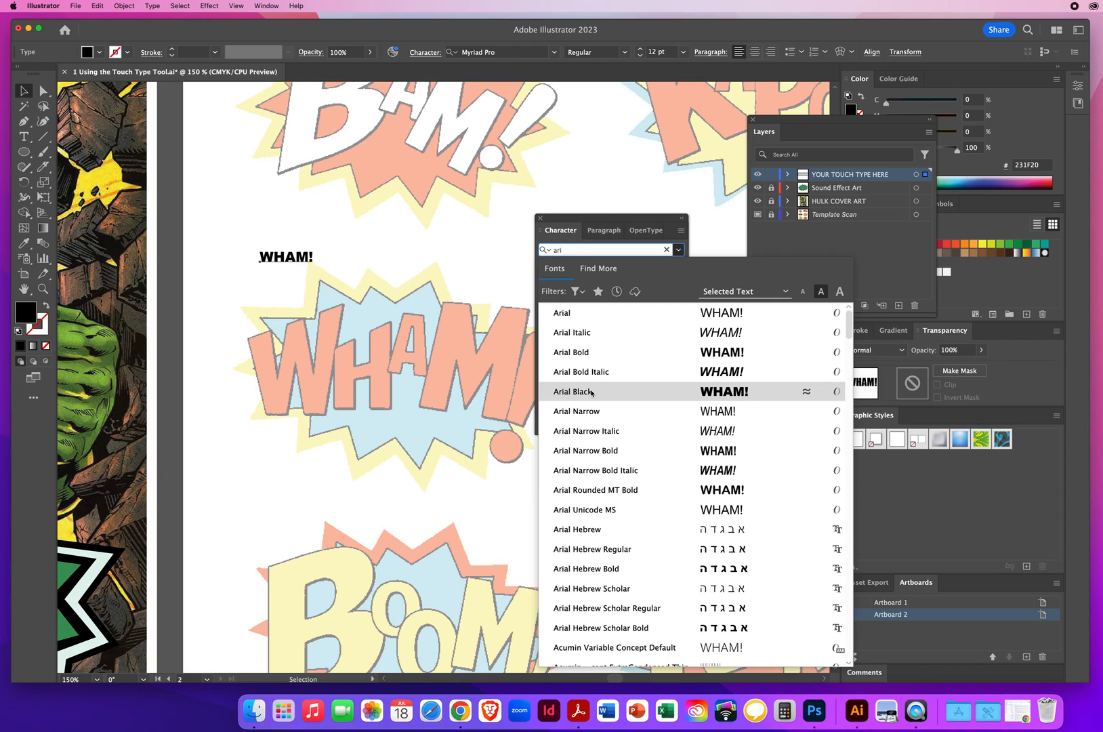
click(562, 313)
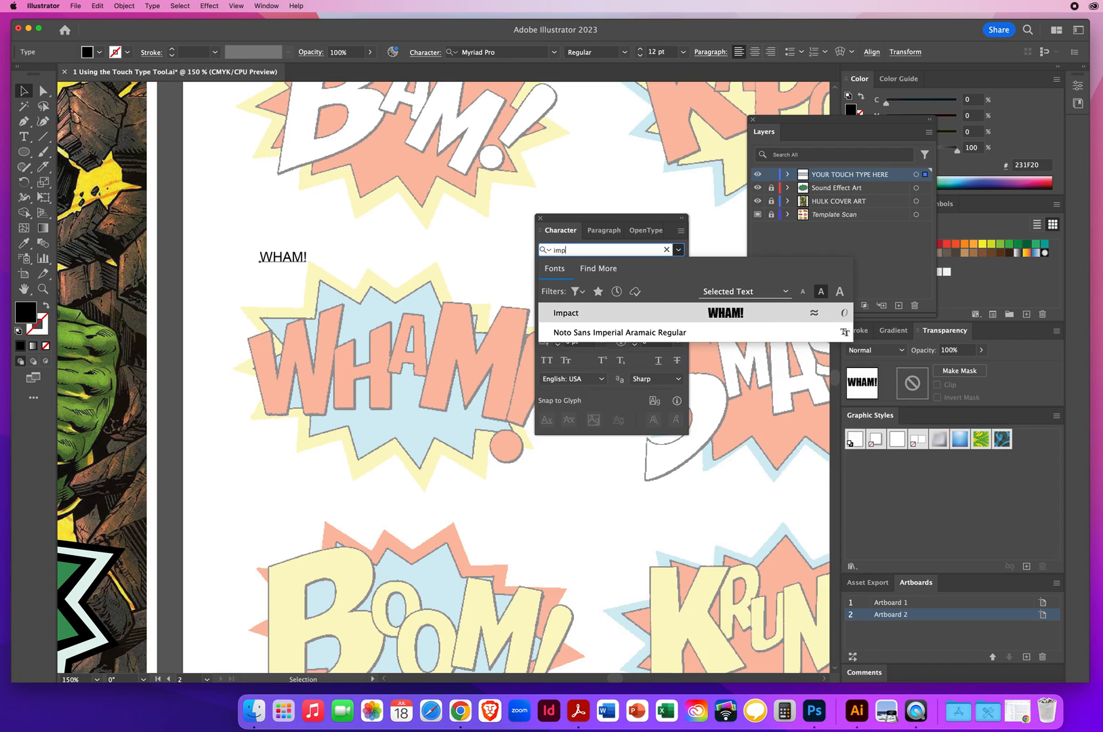
click(566, 313)
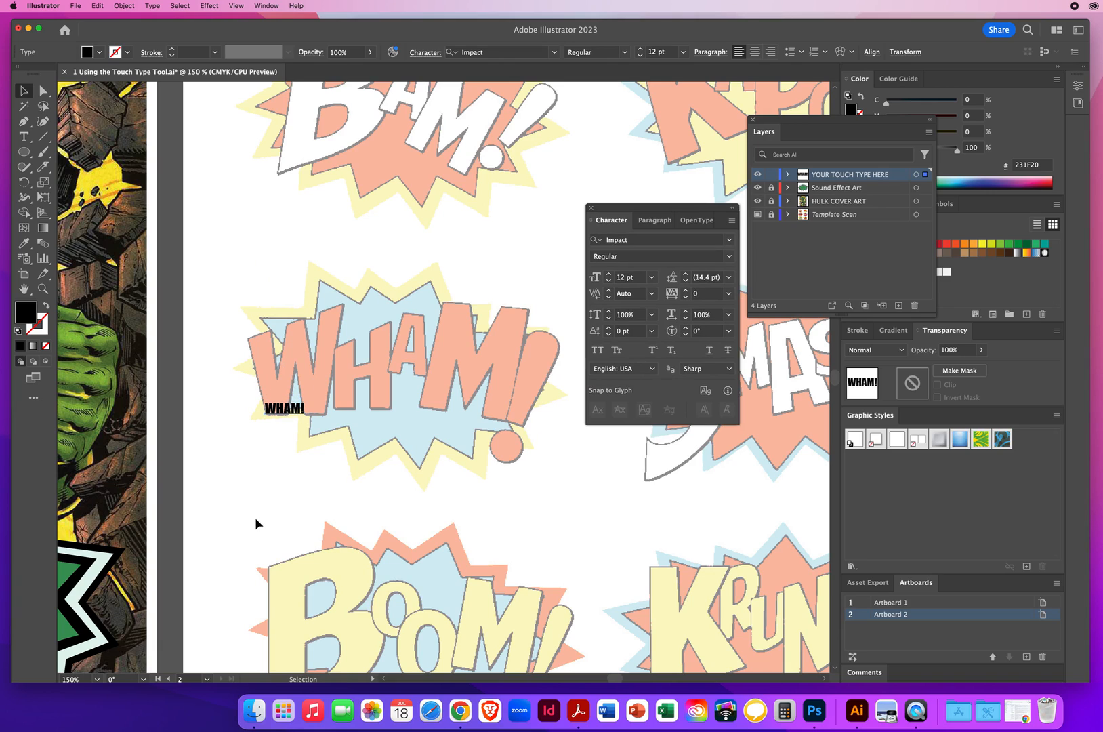
mouse_move(639, 273)
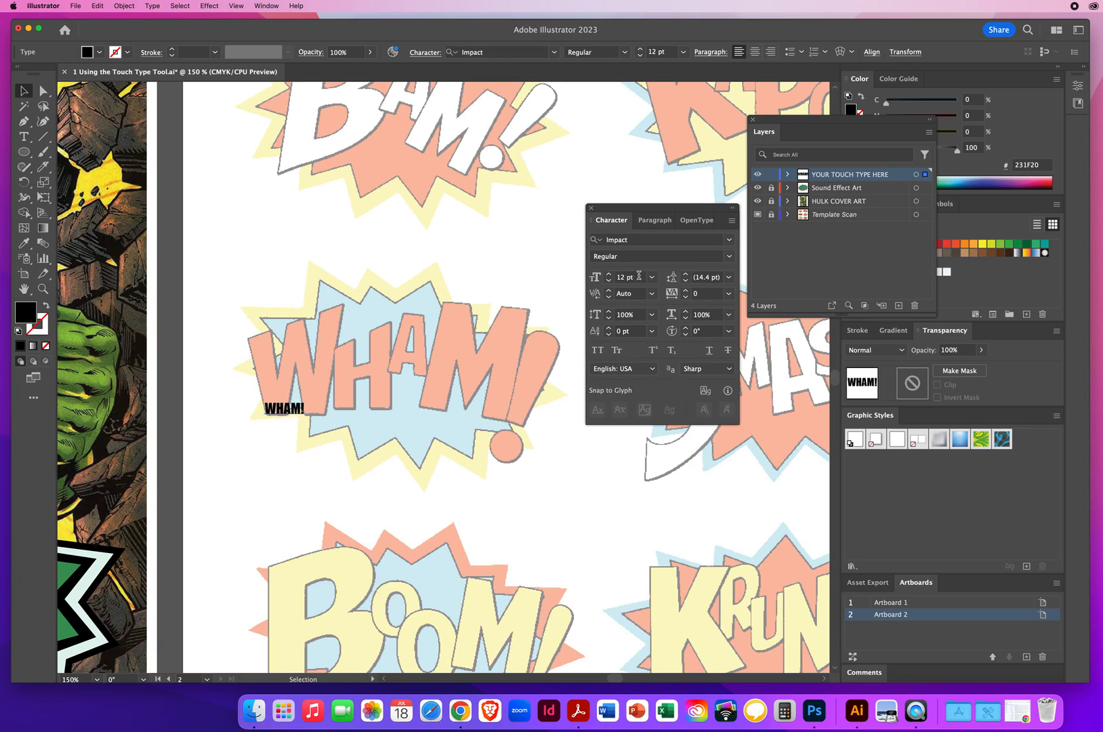
Step: Raise the WHAM! font size in the Character panel up to 76 pt
triple_click(626, 277)
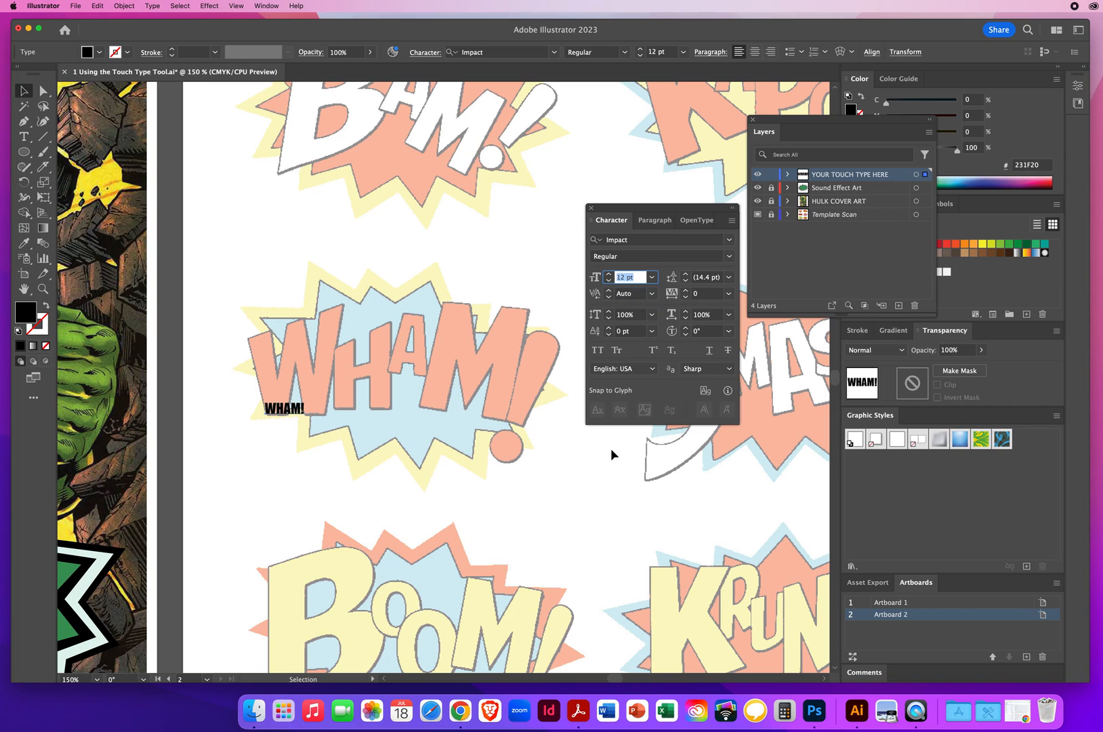
click(608, 274)
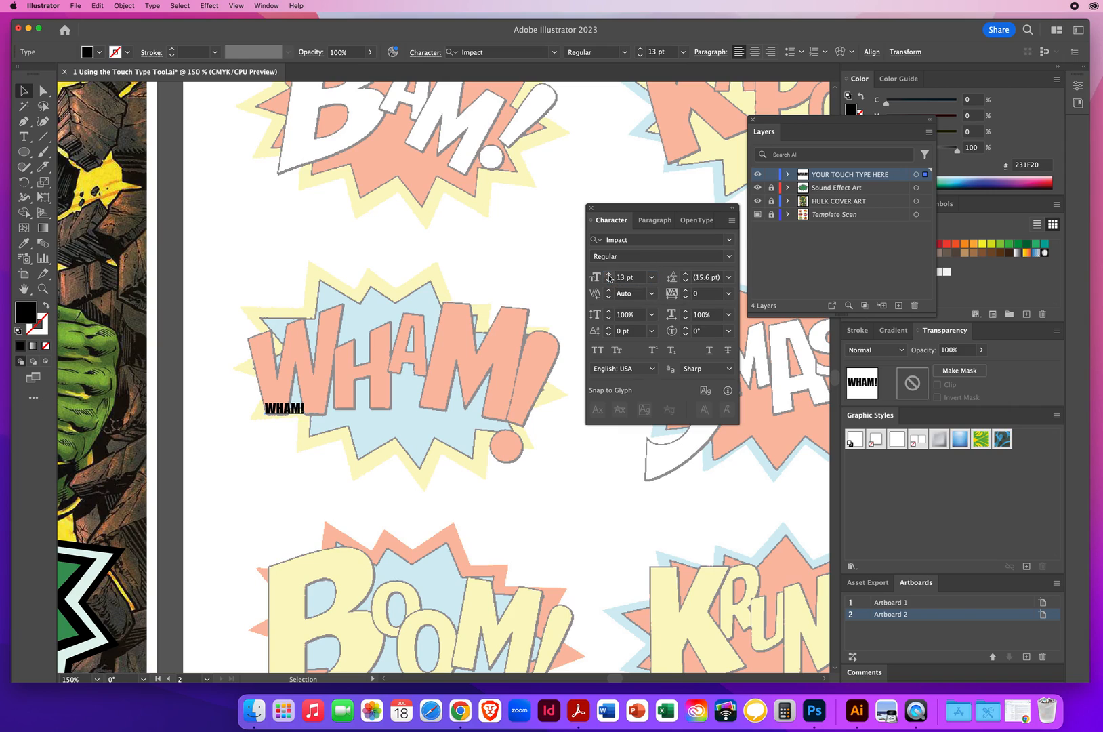
click(610, 273)
text(76)
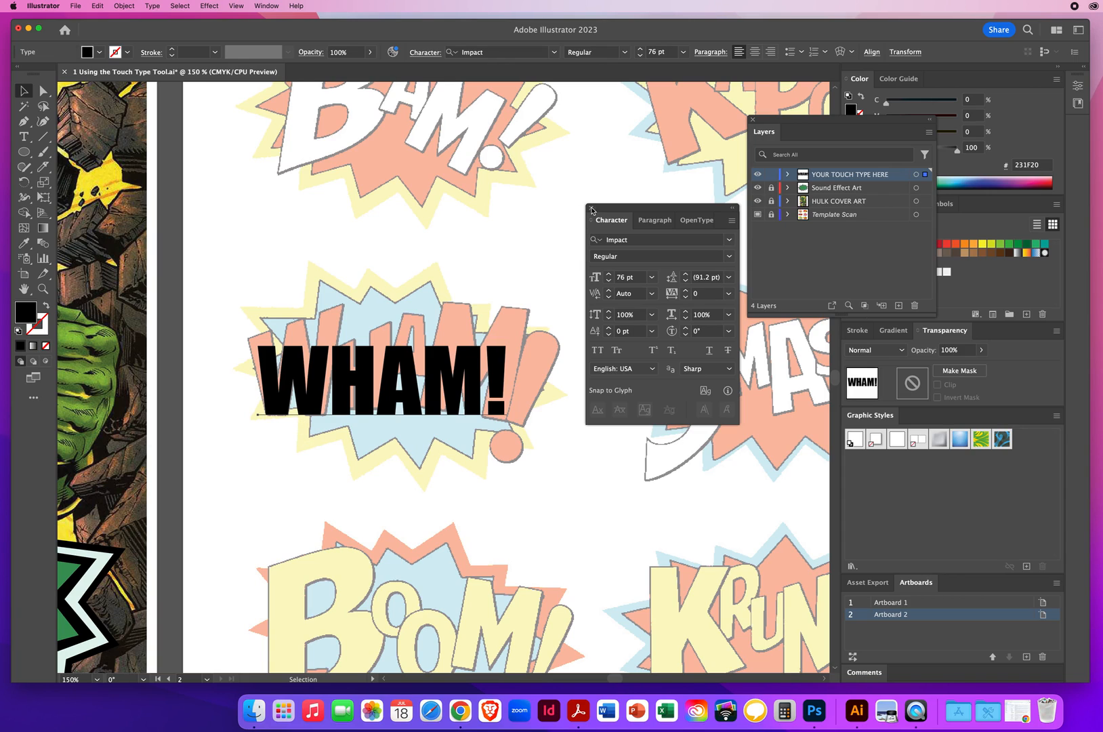
Step: Close the Character panel and reopen the text tool flyout
click(591, 210)
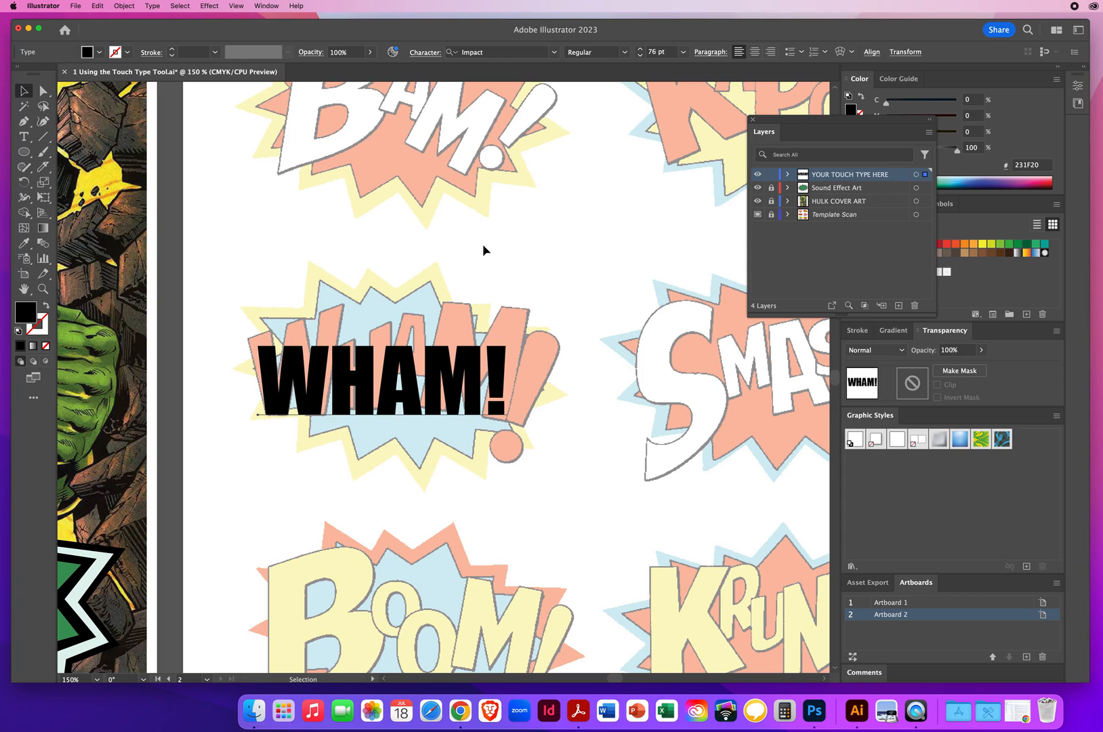
mouse_move(25, 138)
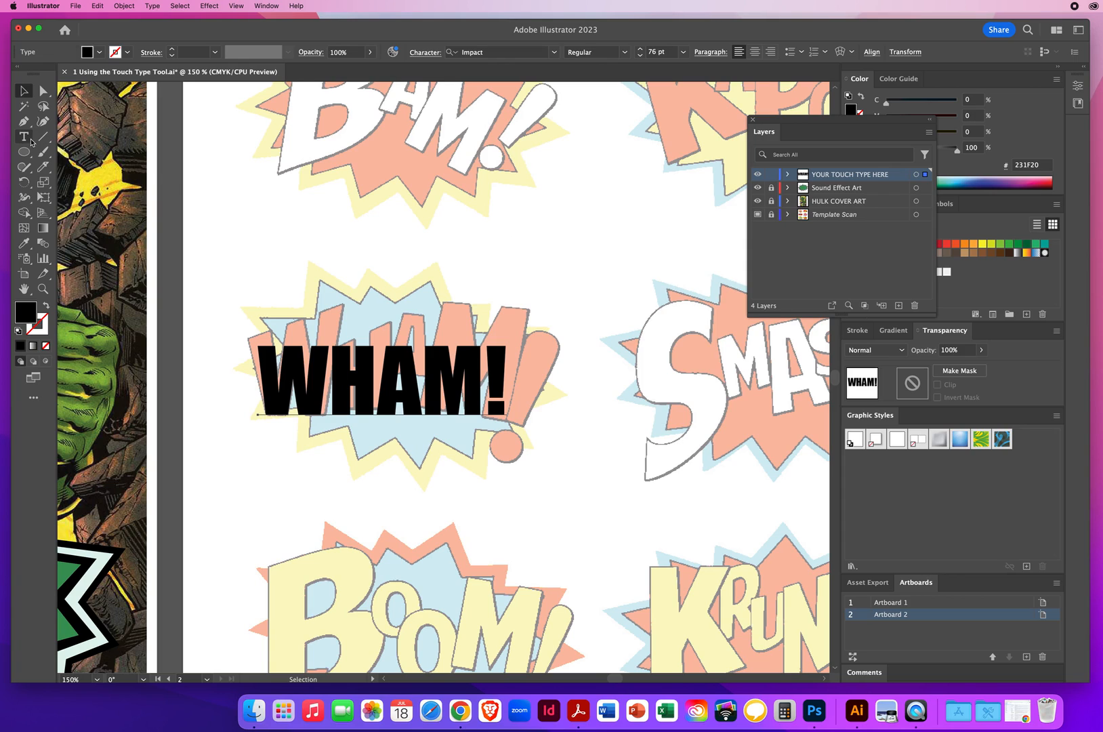
mouse_move(23, 137)
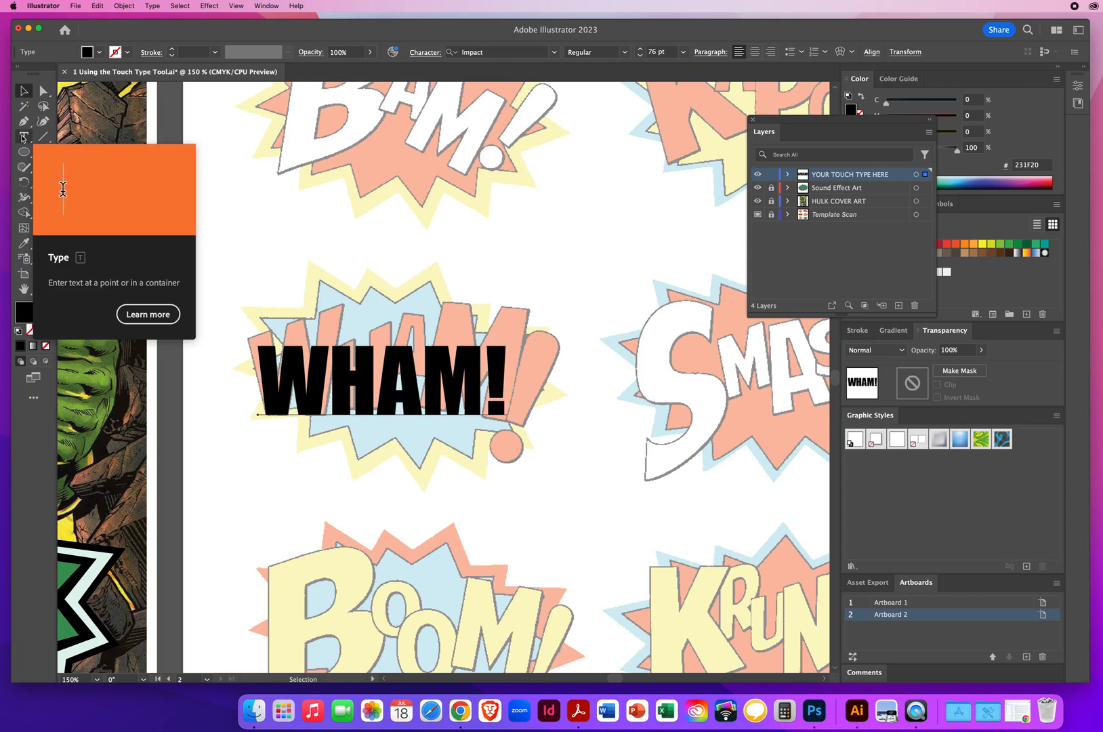
click(25, 137)
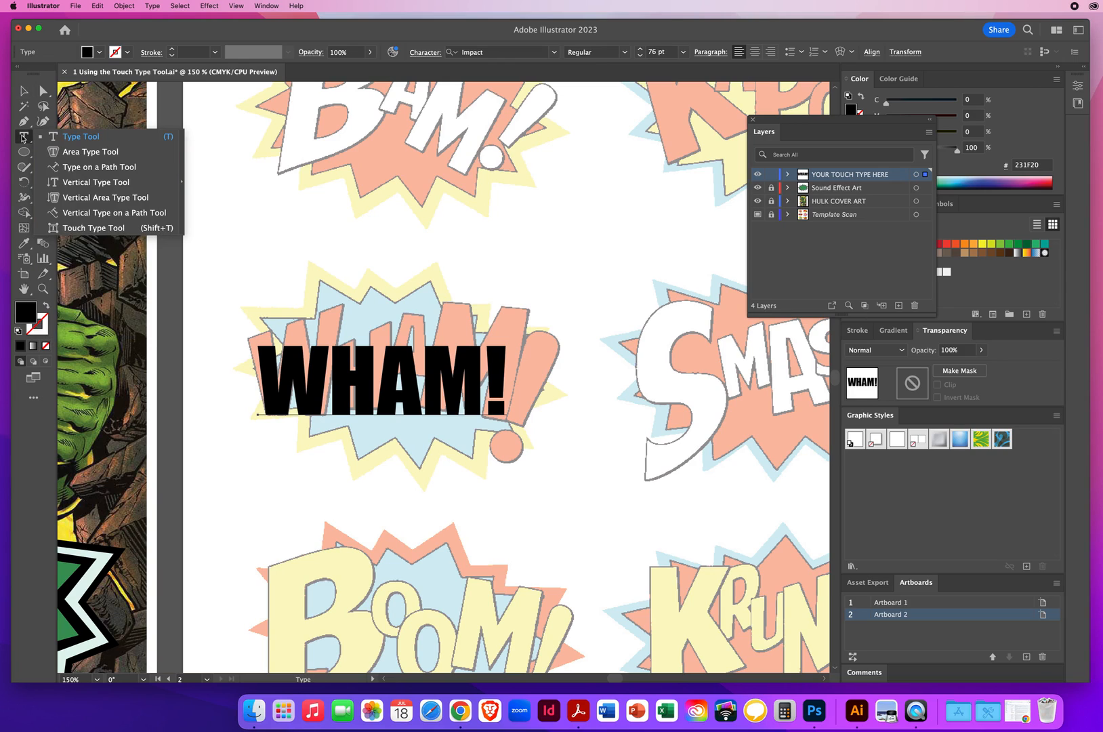
mouse_move(91, 228)
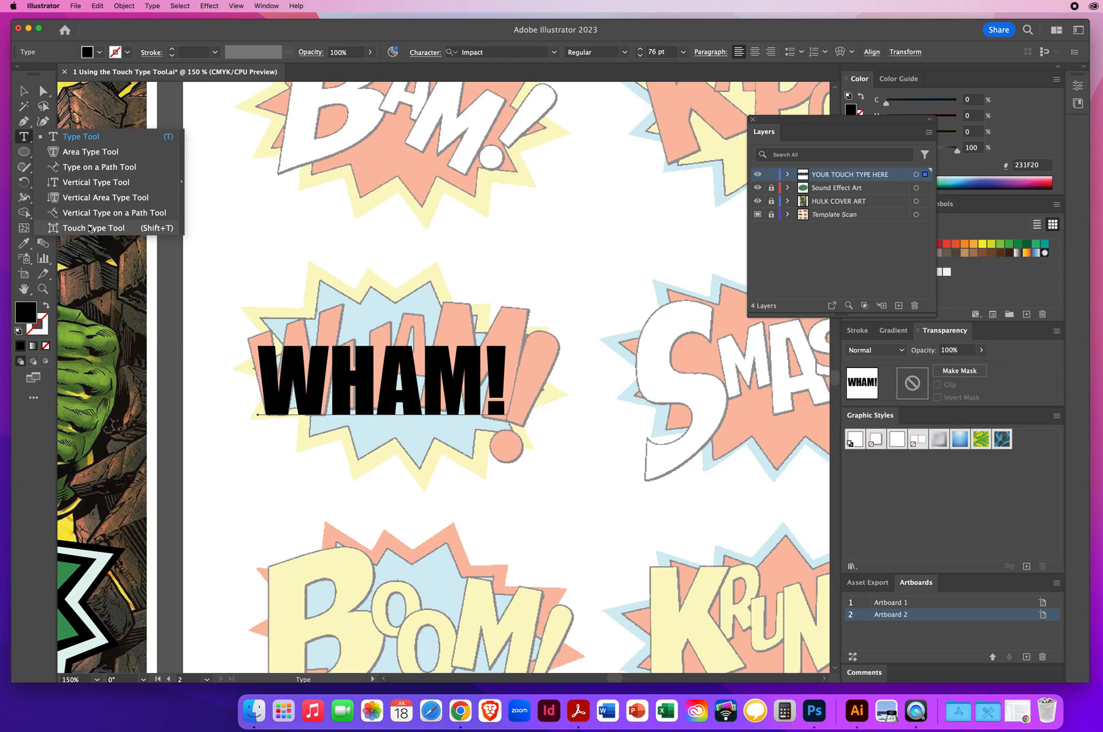
mouse_move(91, 231)
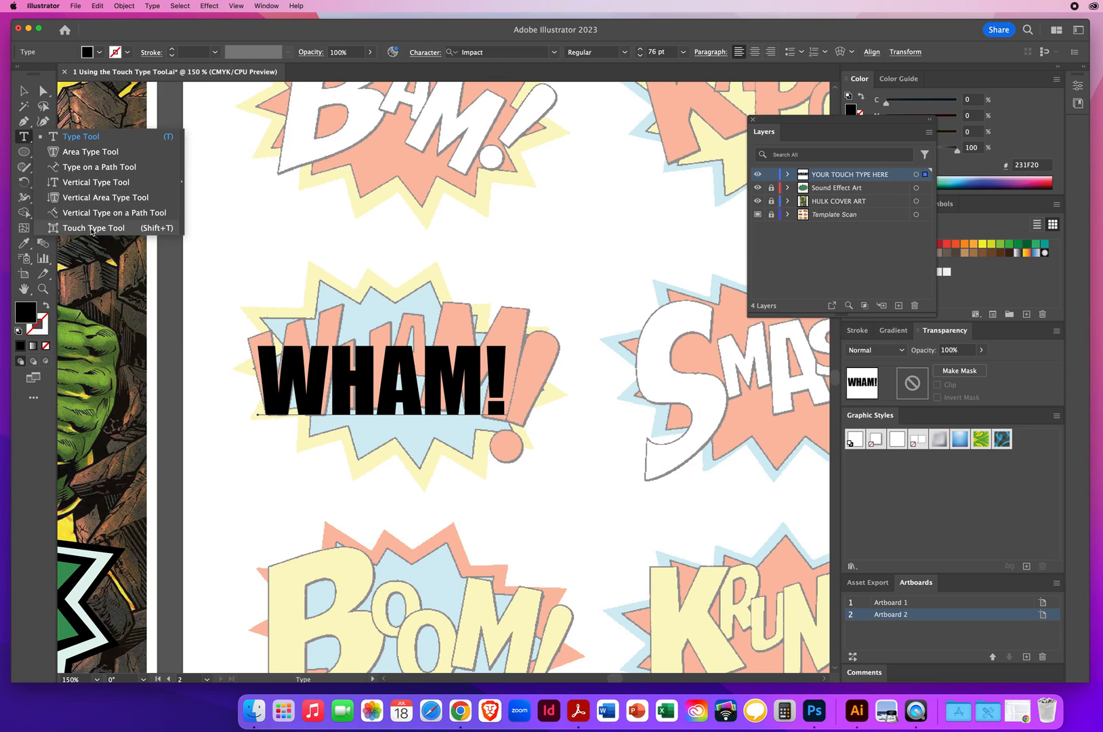
mouse_move(23, 138)
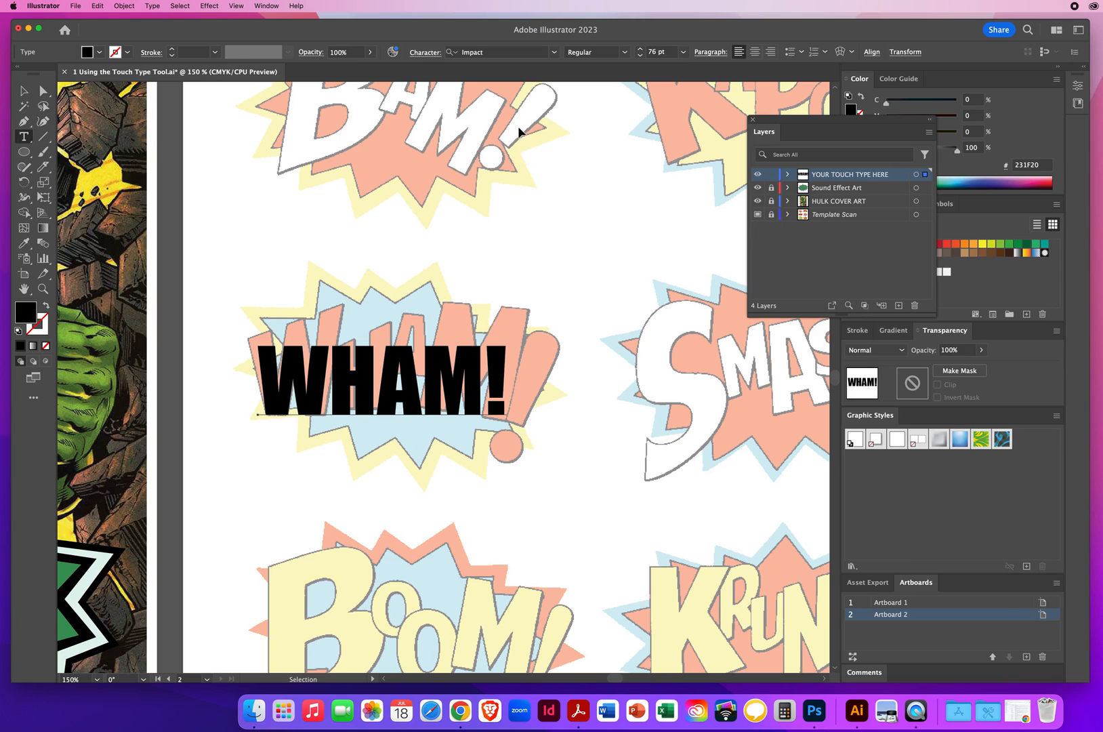
mouse_move(511, 105)
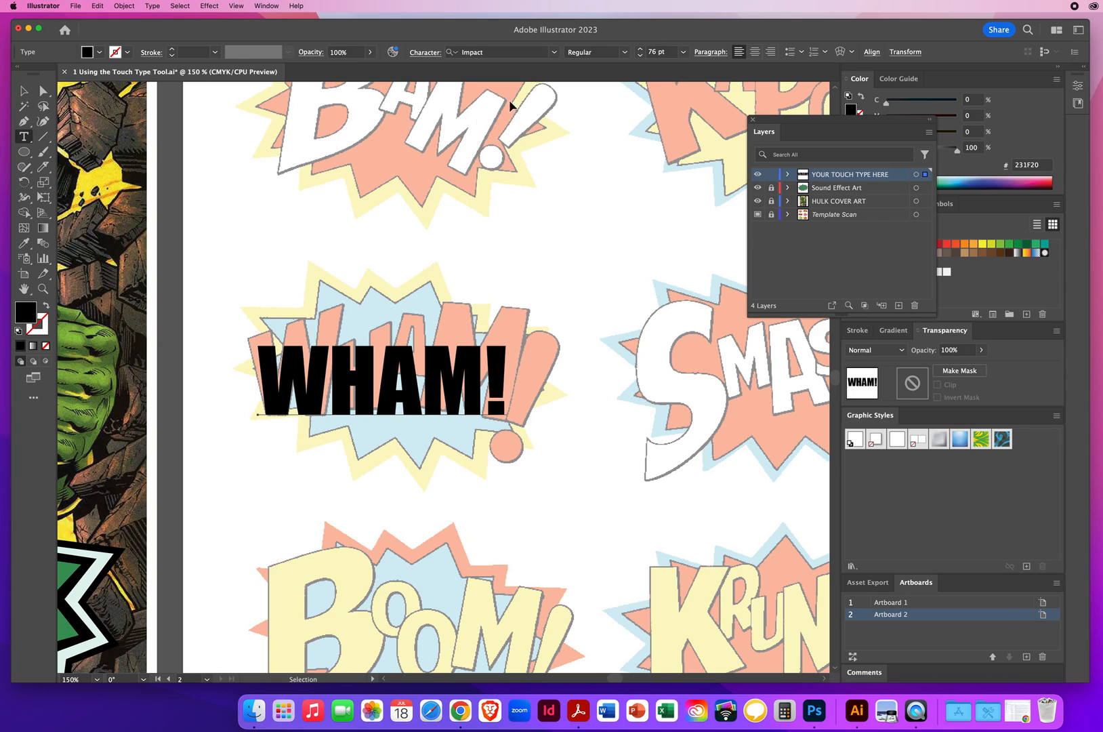
mouse_move(598, 122)
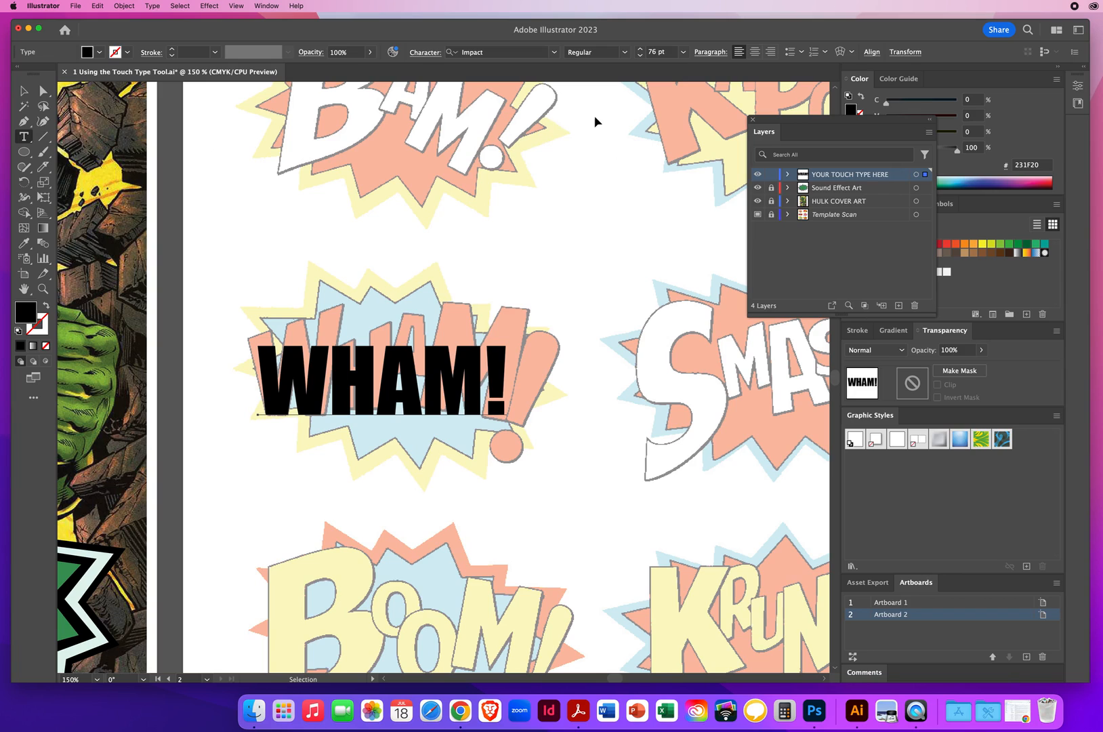
mouse_move(561, 147)
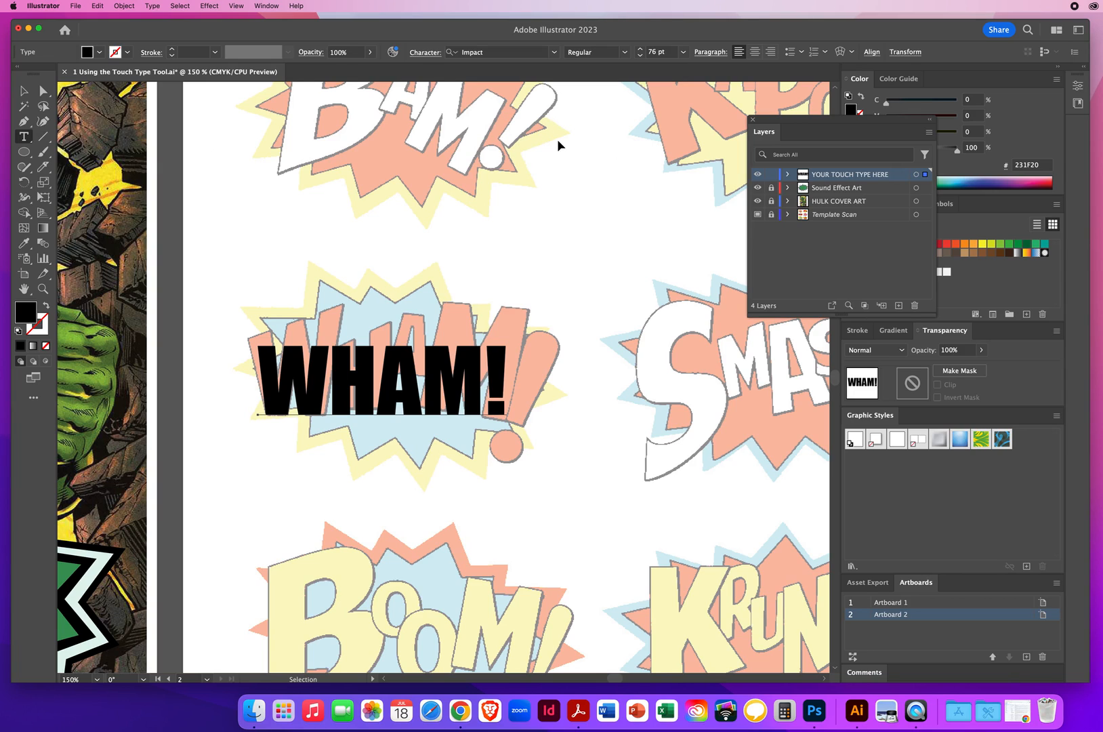
click(24, 135)
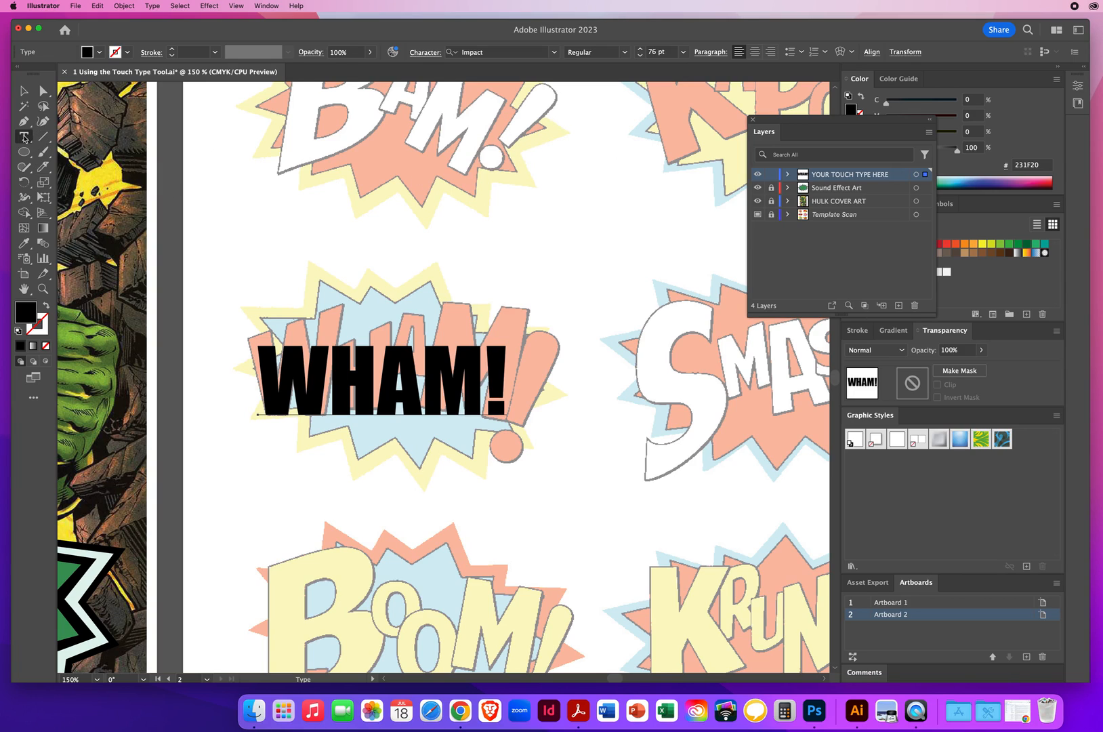
click(24, 137)
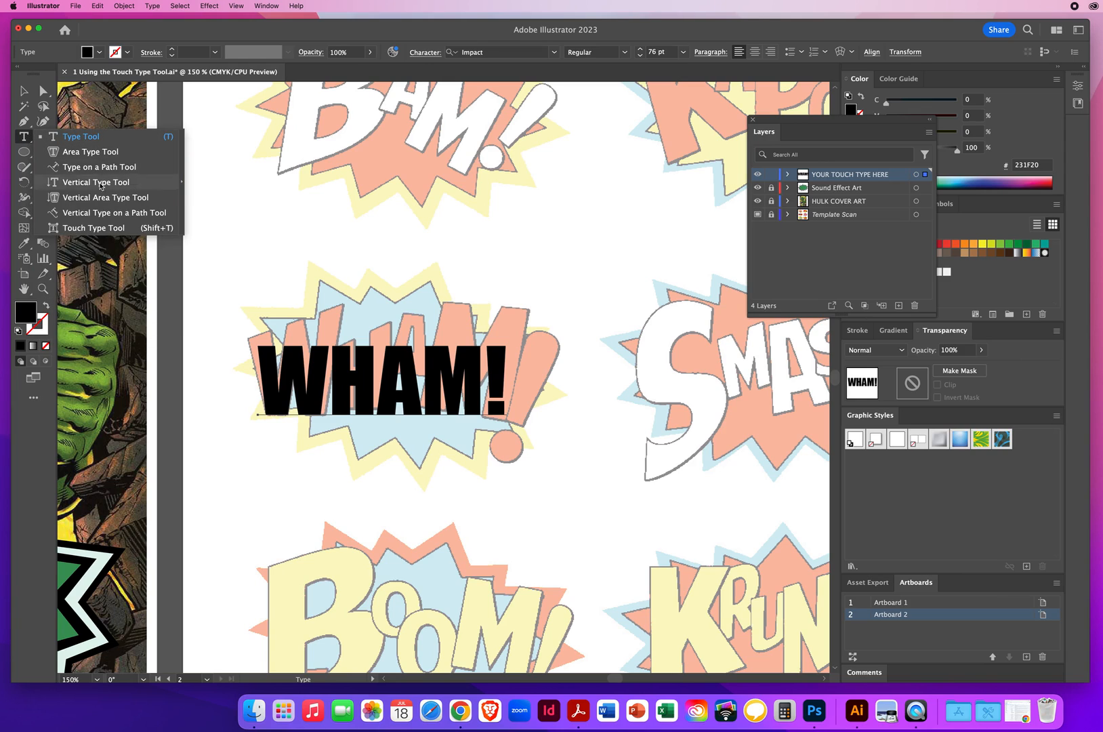
mouse_move(94, 228)
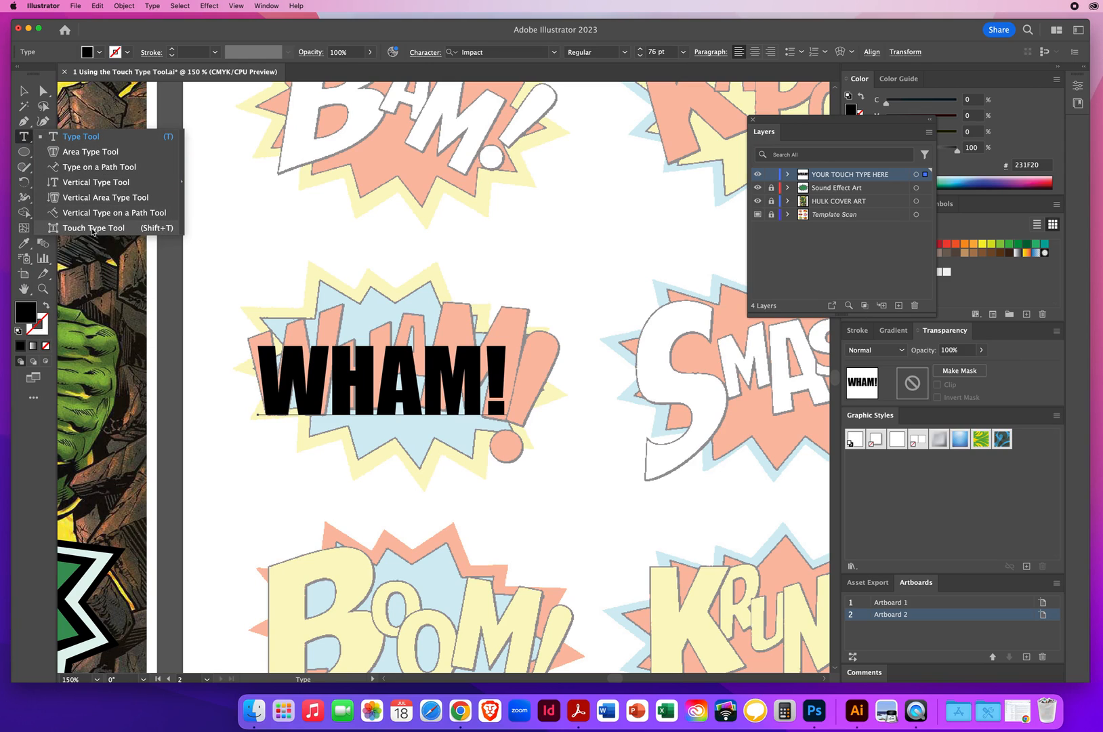
Step: Activate the Touch Type tool for editing individual WHAM! characters
click(93, 228)
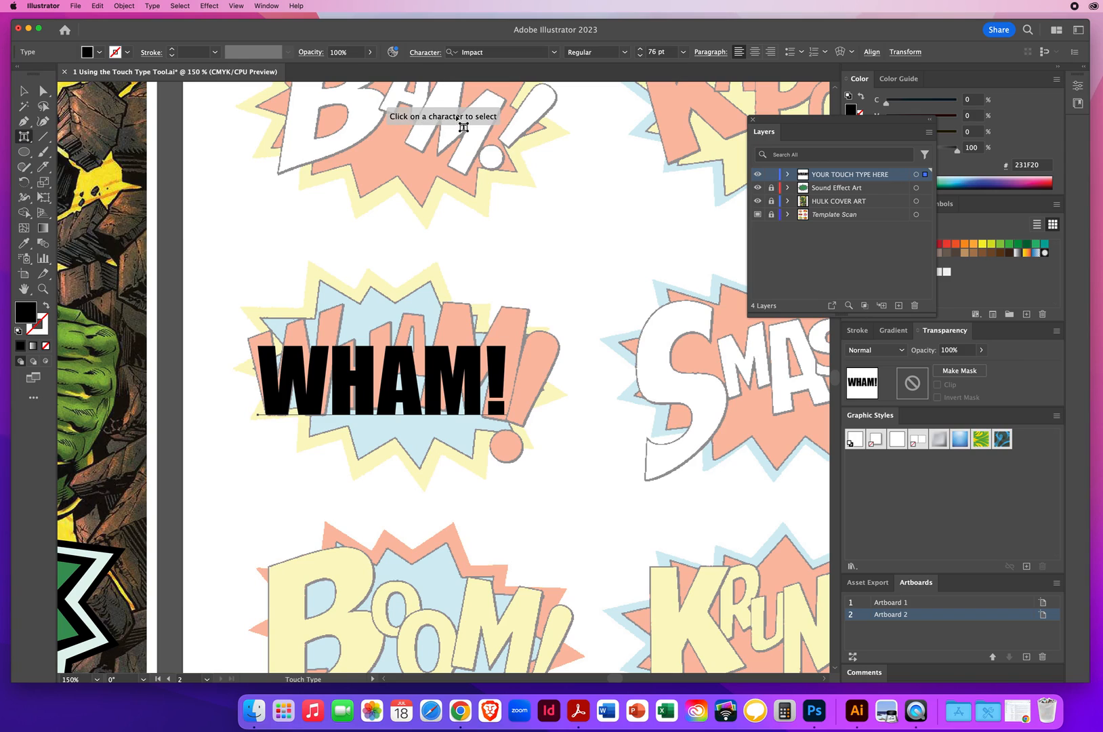
mouse_move(517, 267)
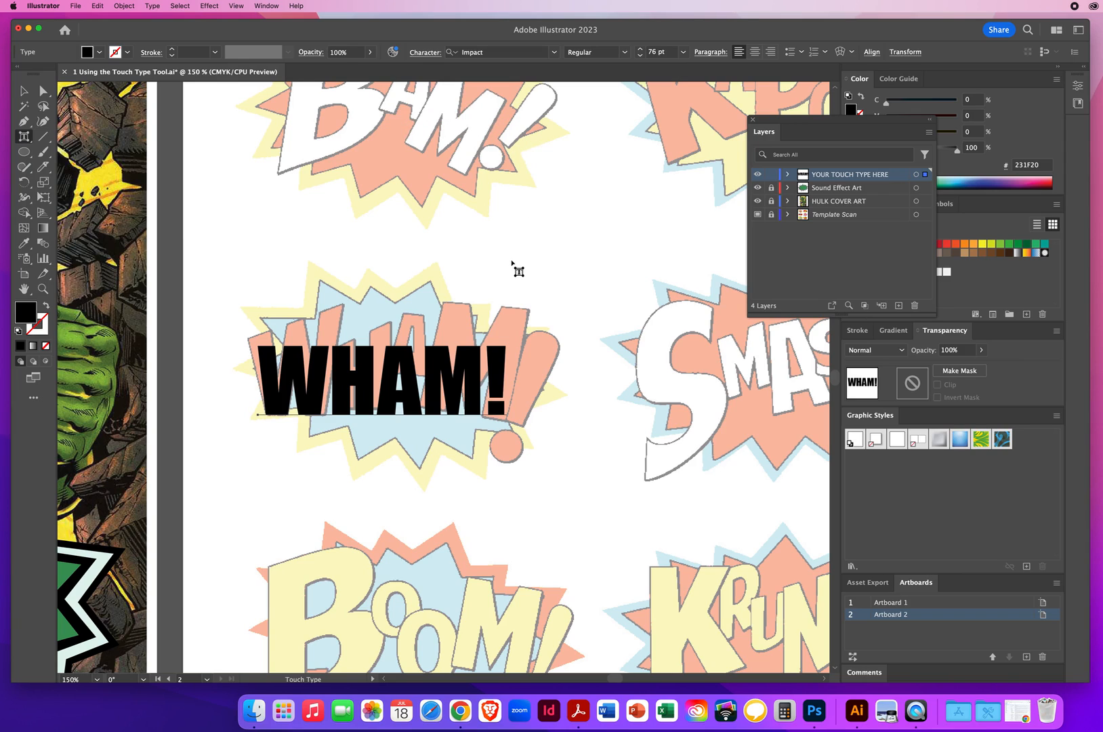
click(25, 91)
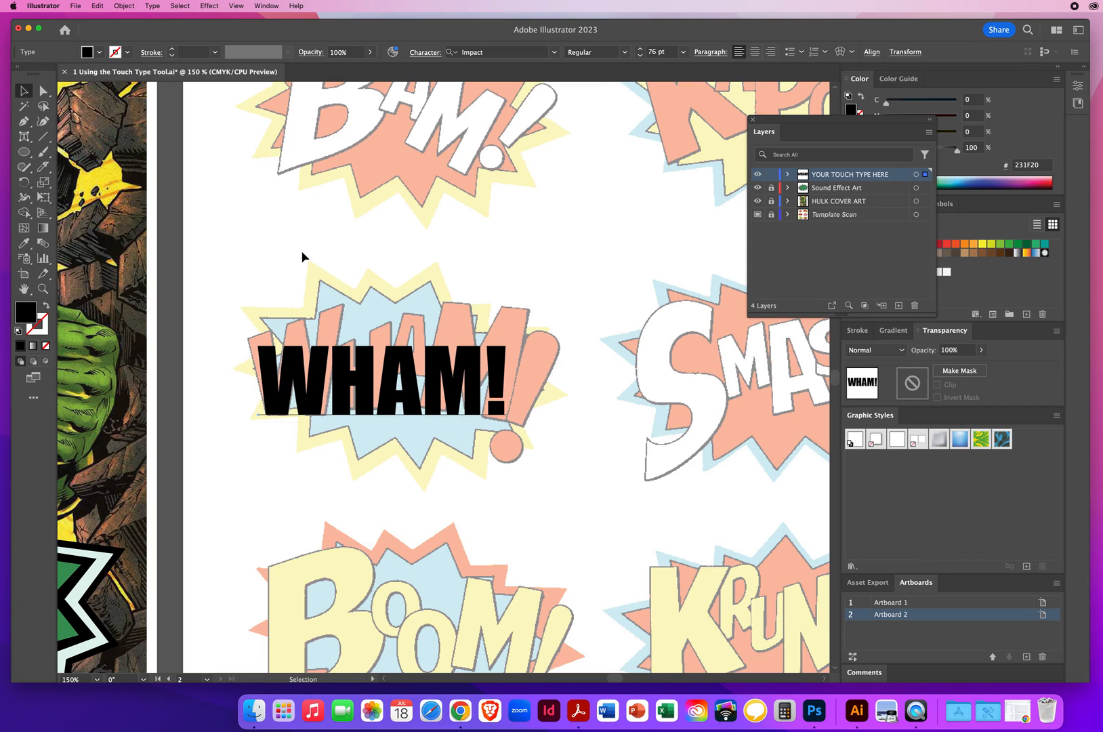
click(25, 137)
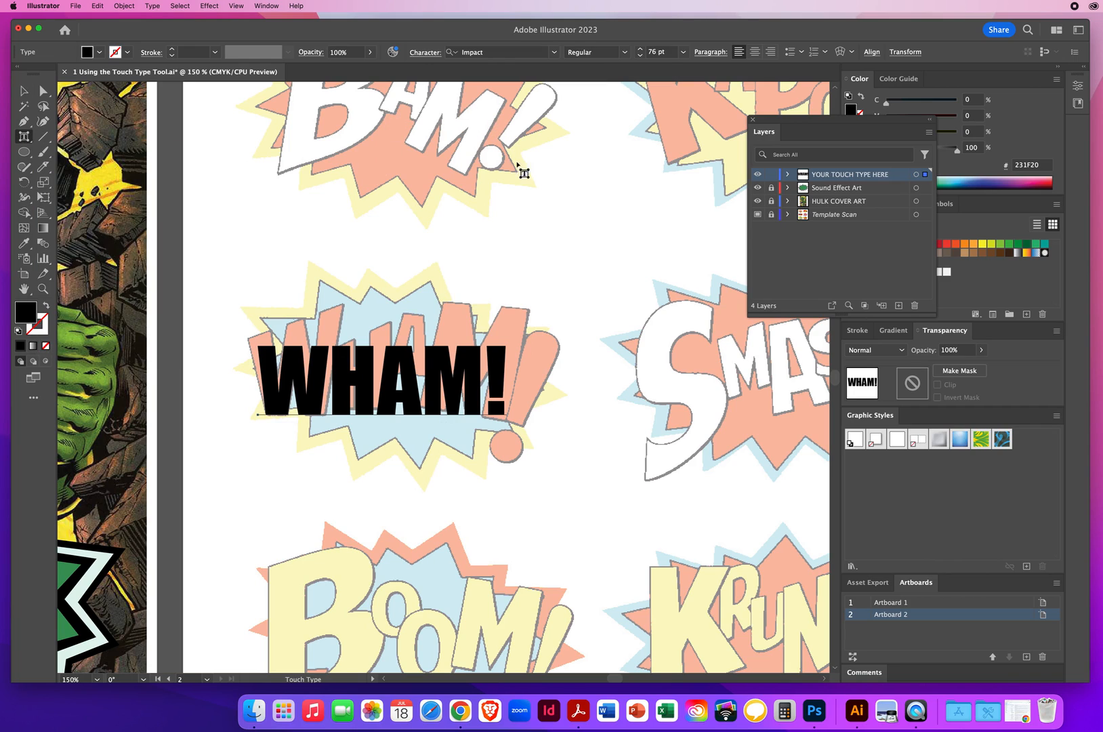
mouse_move(274, 389)
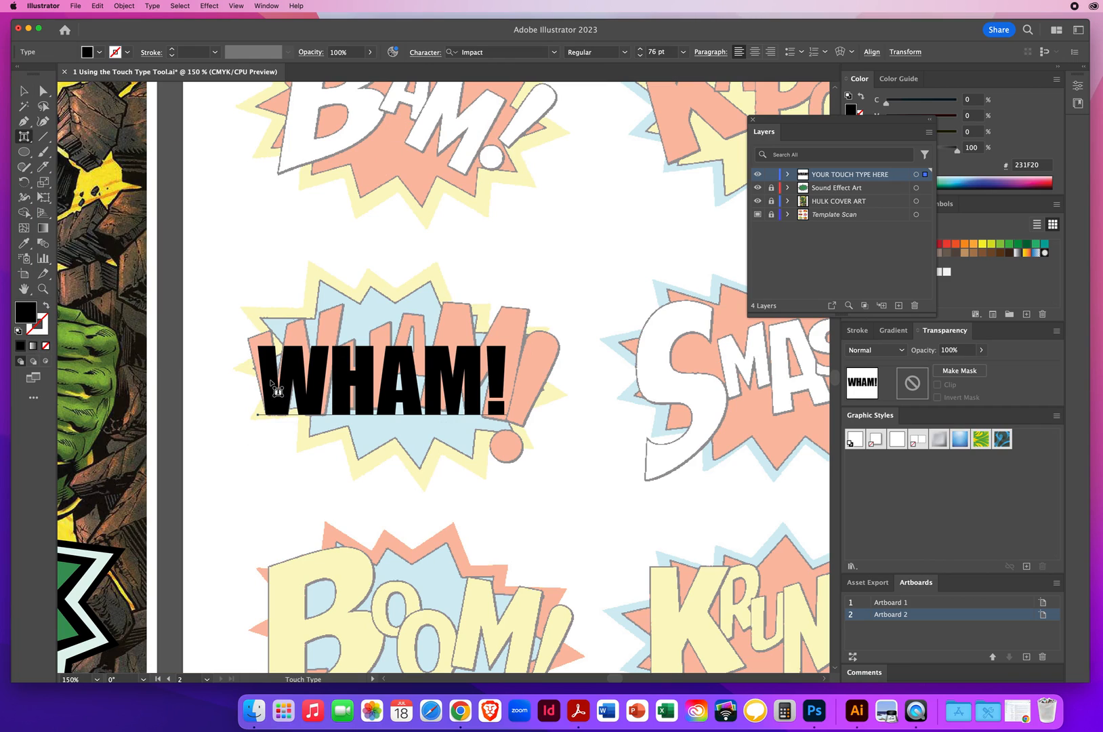
Step: Pick out the W of WHAM! with the Touch Type tool for reshaping
click(278, 391)
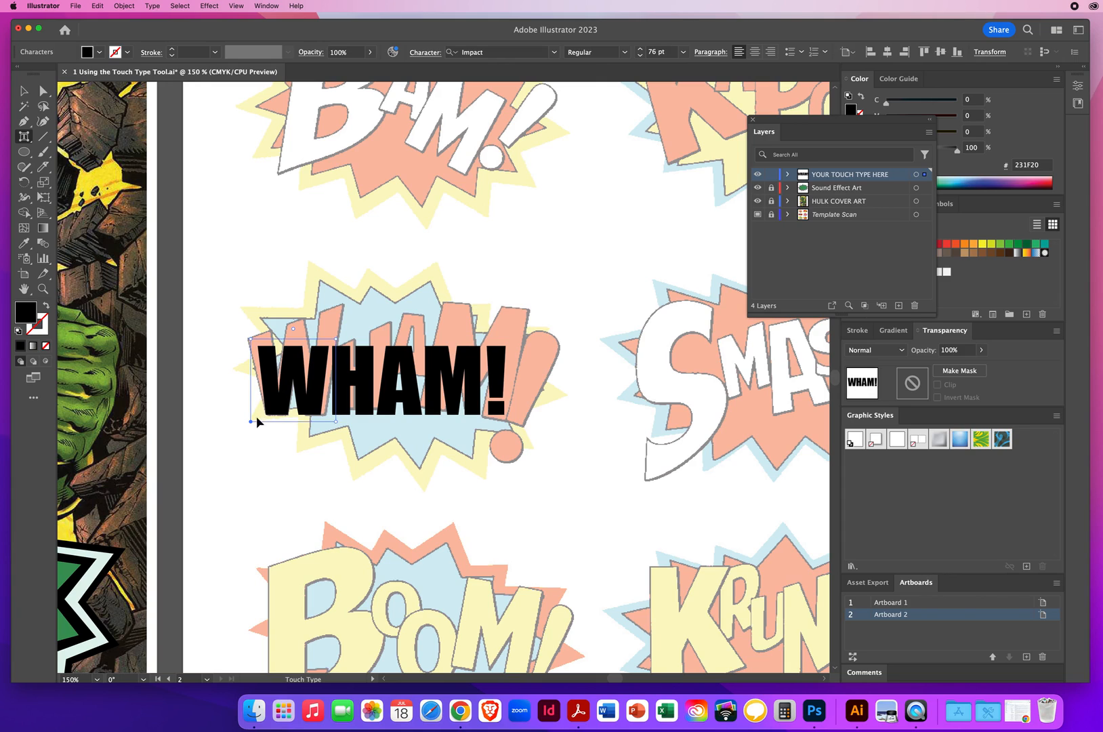
mouse_move(308, 345)
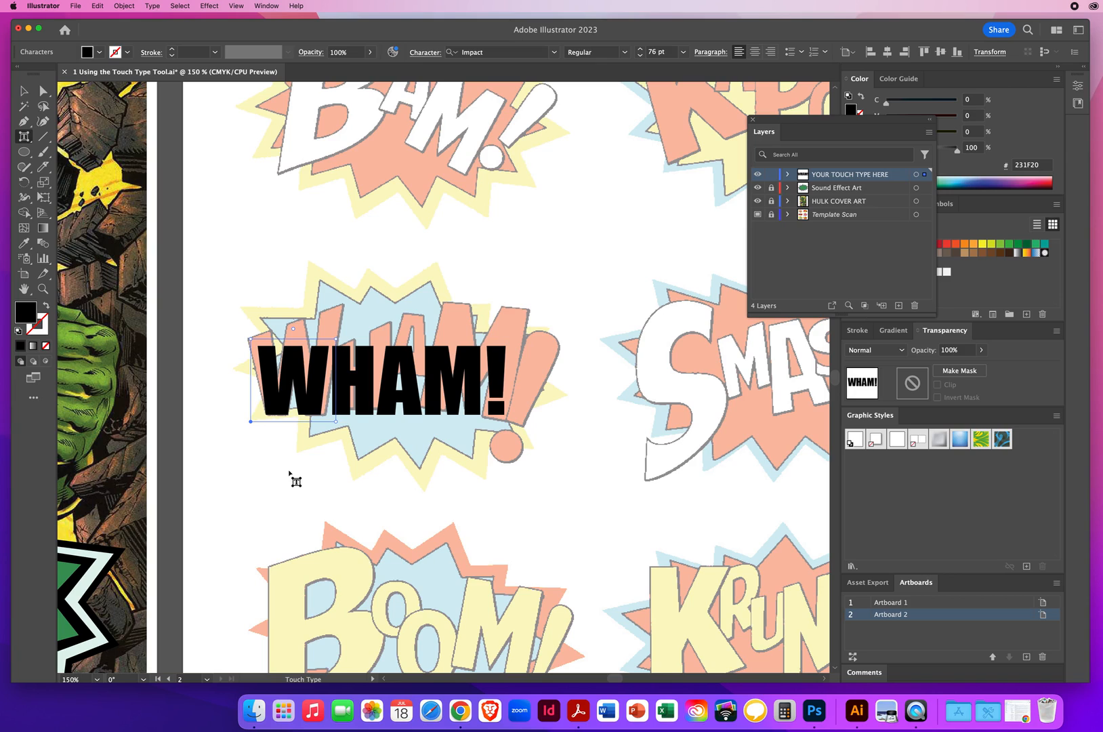
mouse_move(329, 371)
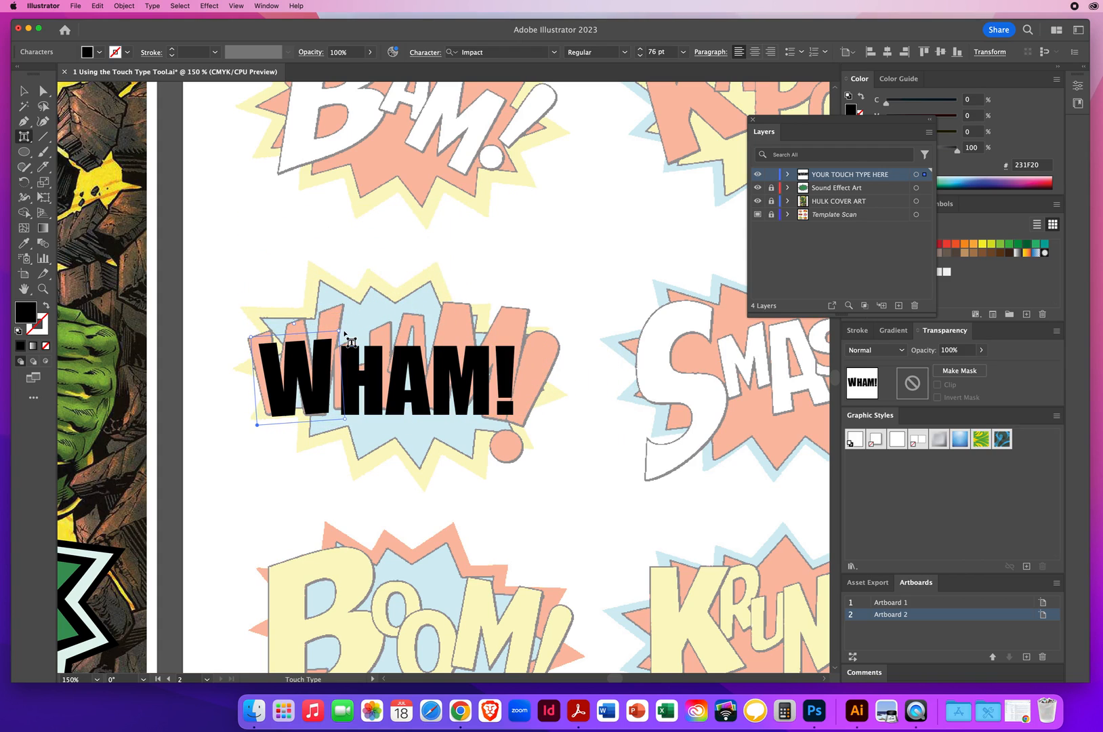
mouse_move(344, 420)
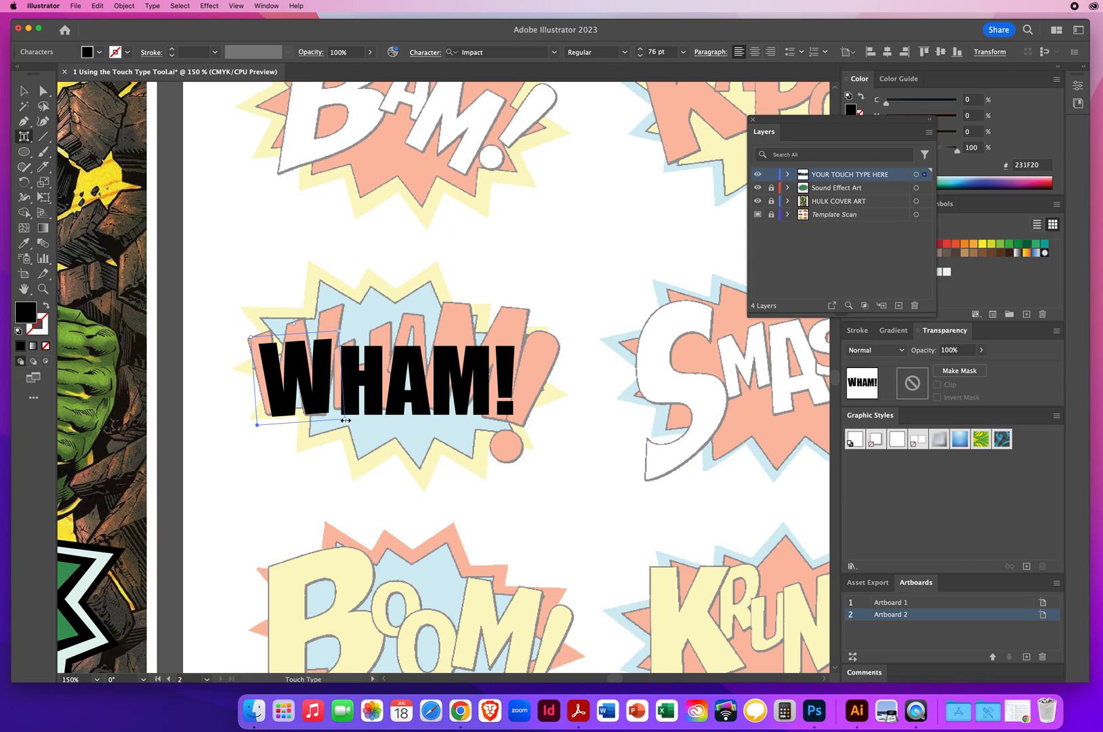
mouse_move(343, 421)
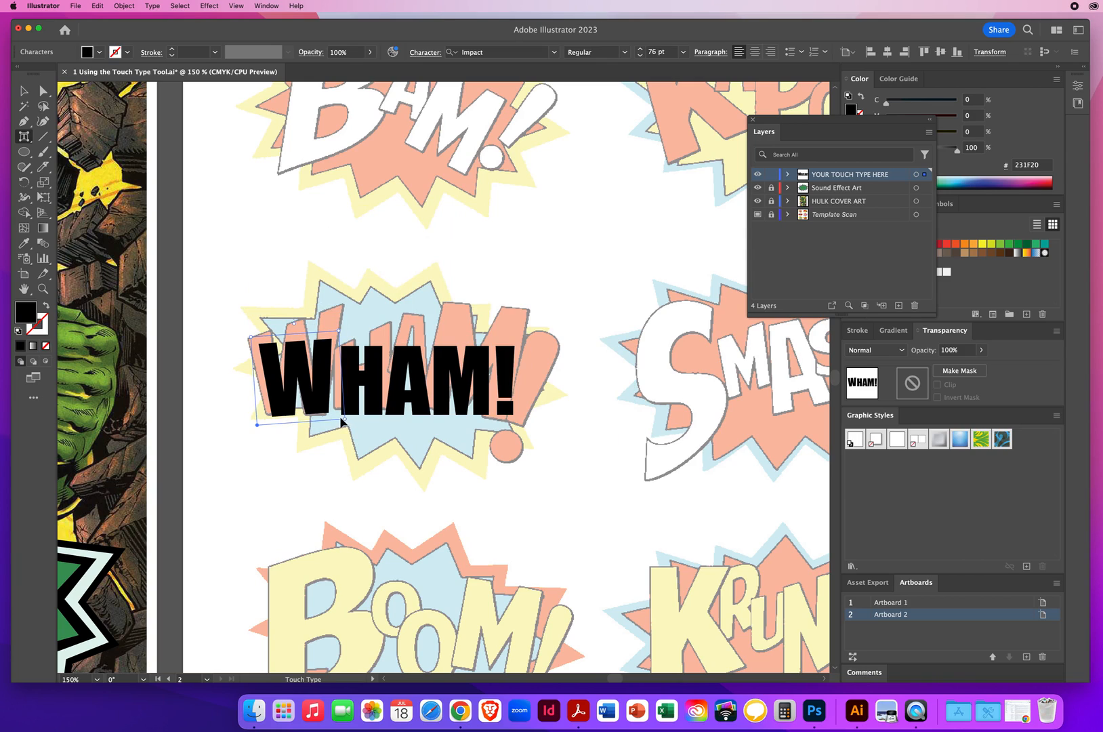
mouse_move(344, 420)
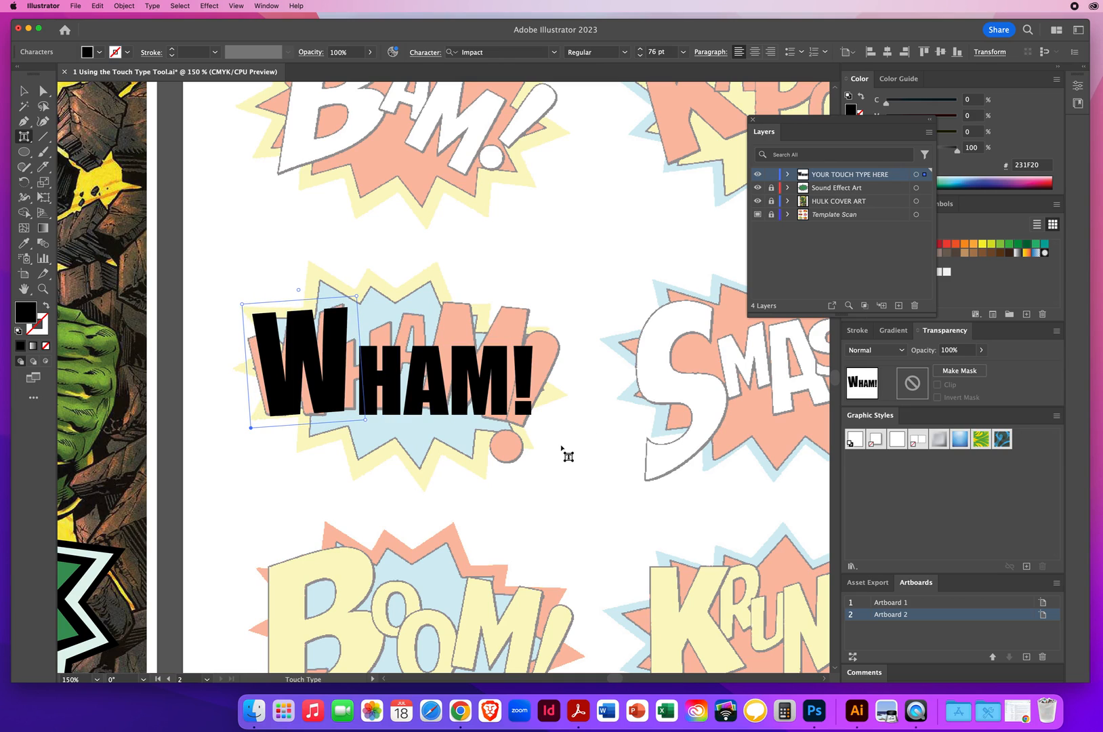
mouse_move(254, 432)
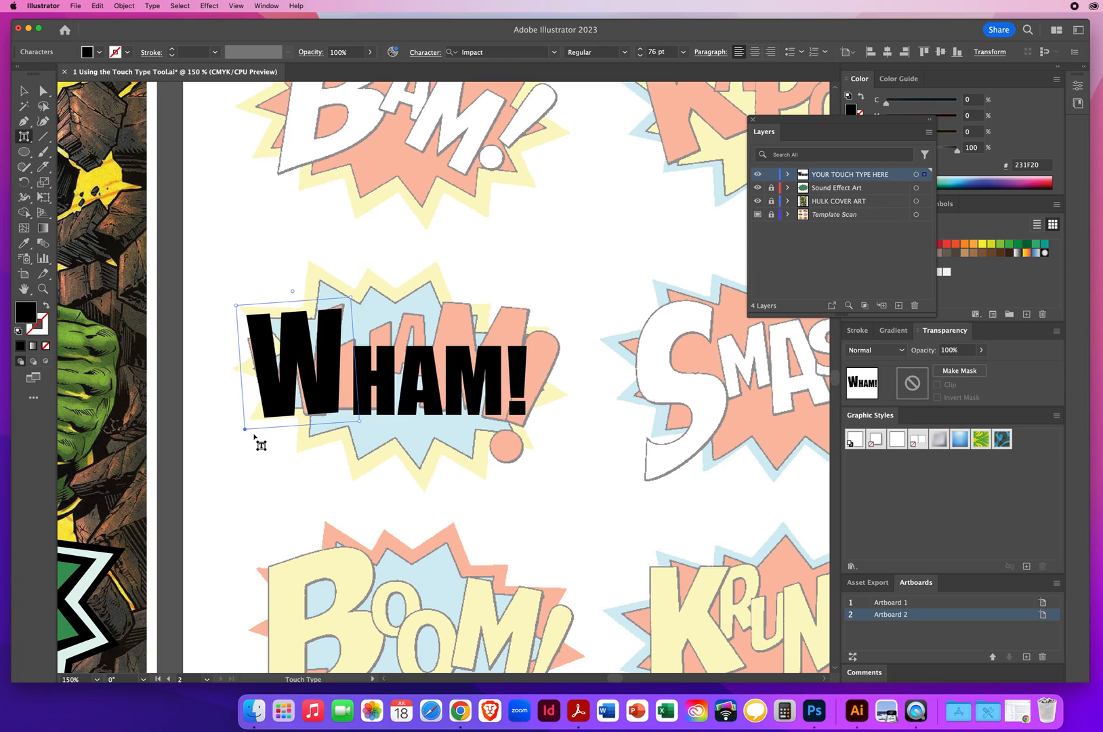
mouse_move(324, 415)
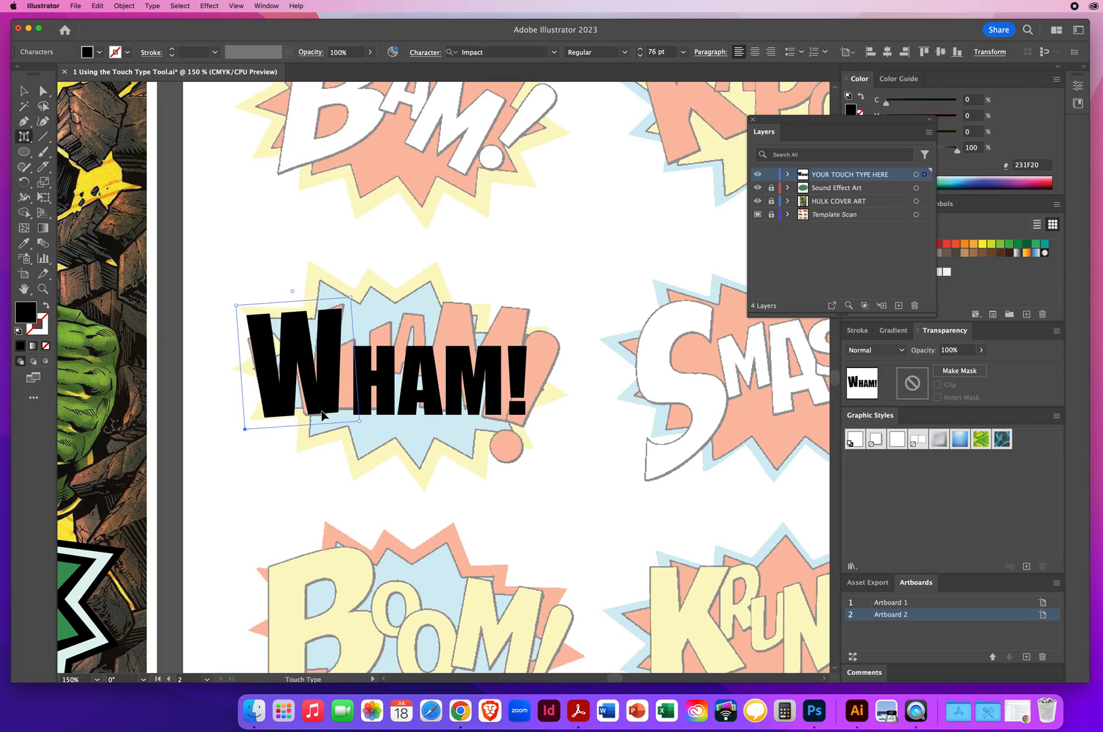
mouse_move(274, 331)
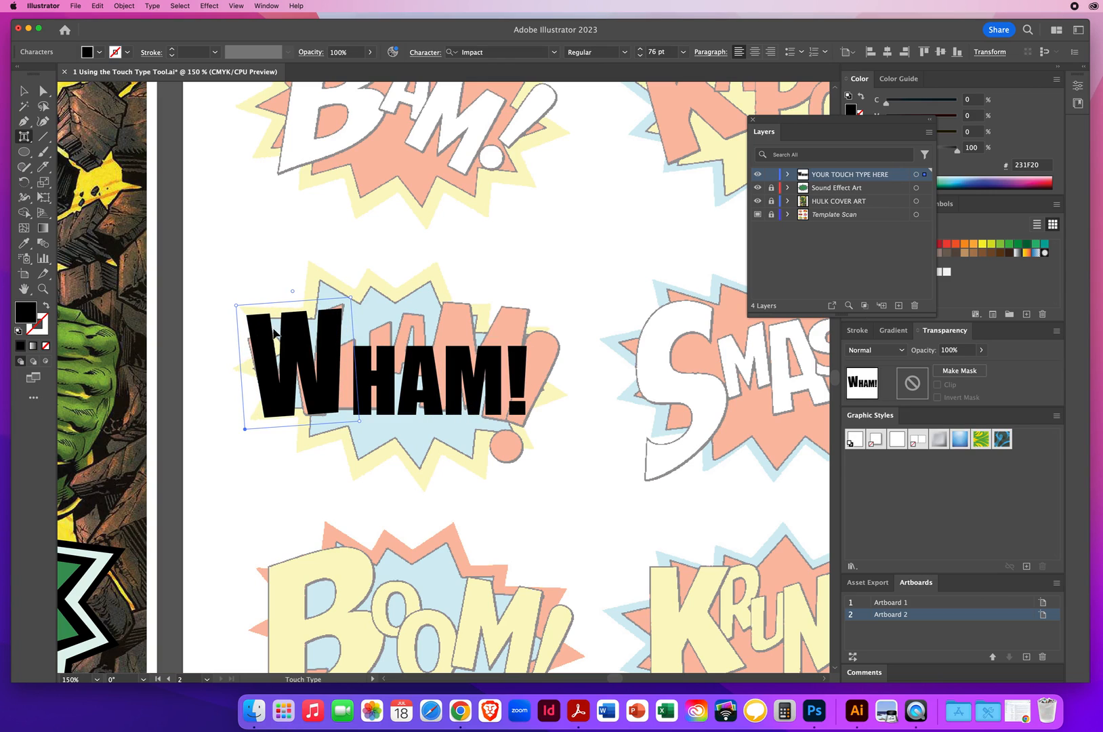
mouse_move(392, 295)
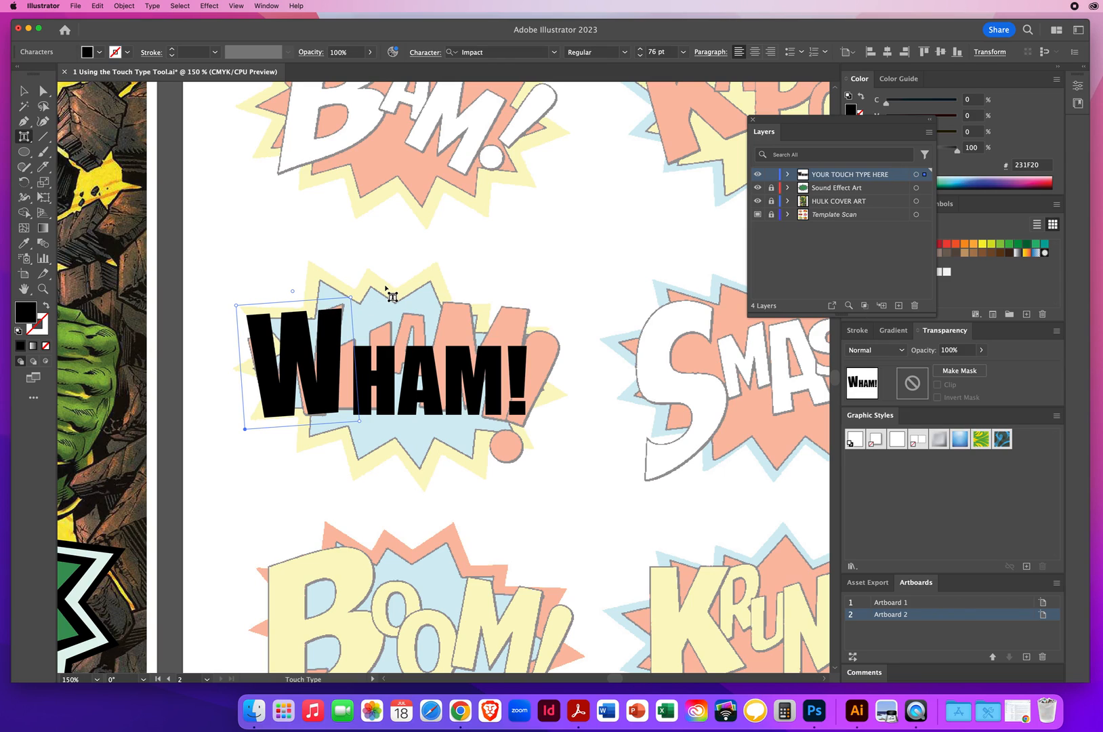
mouse_move(348, 288)
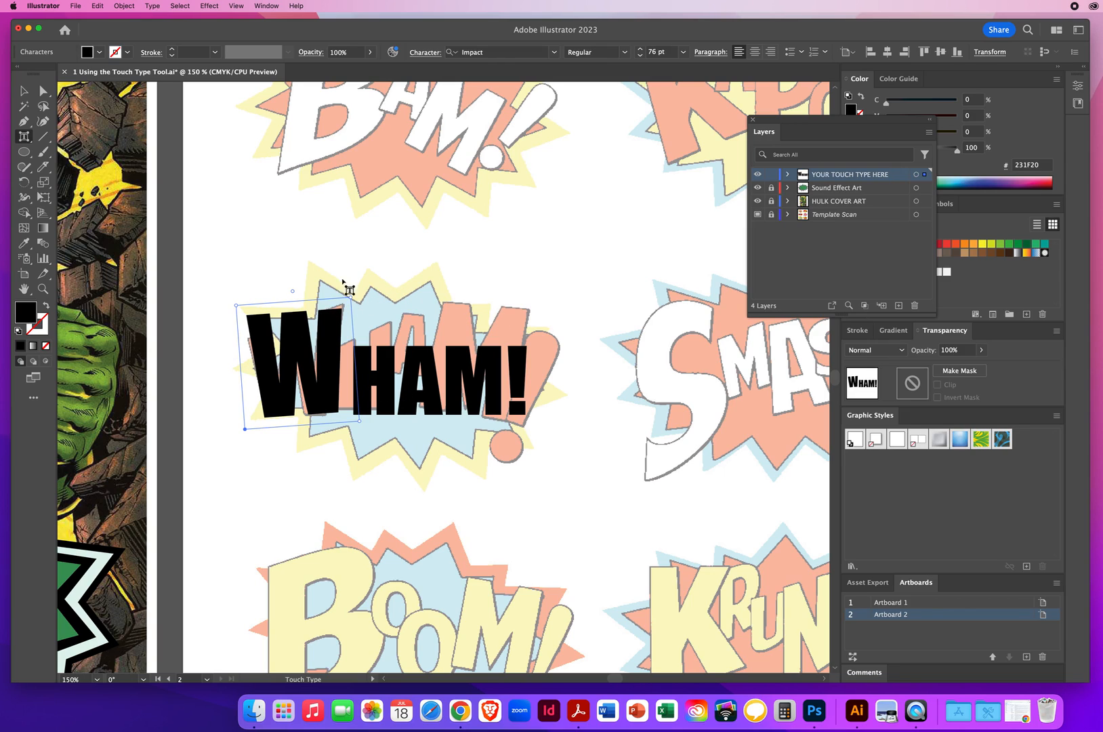
mouse_move(354, 395)
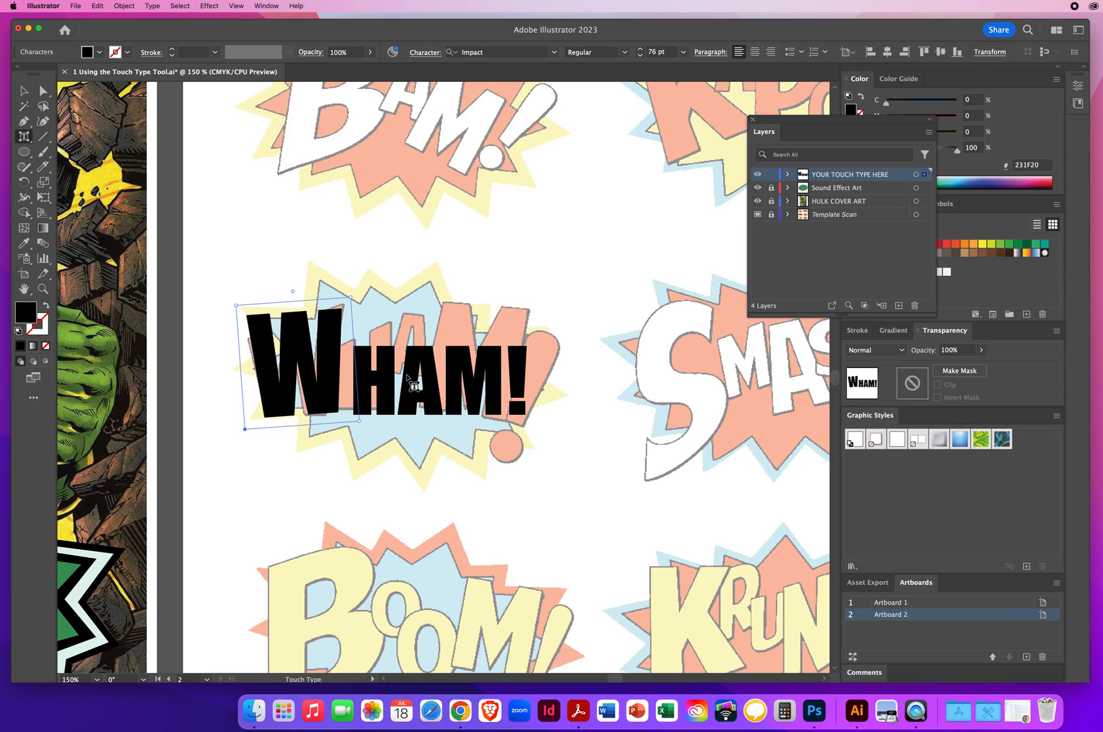
mouse_move(379, 388)
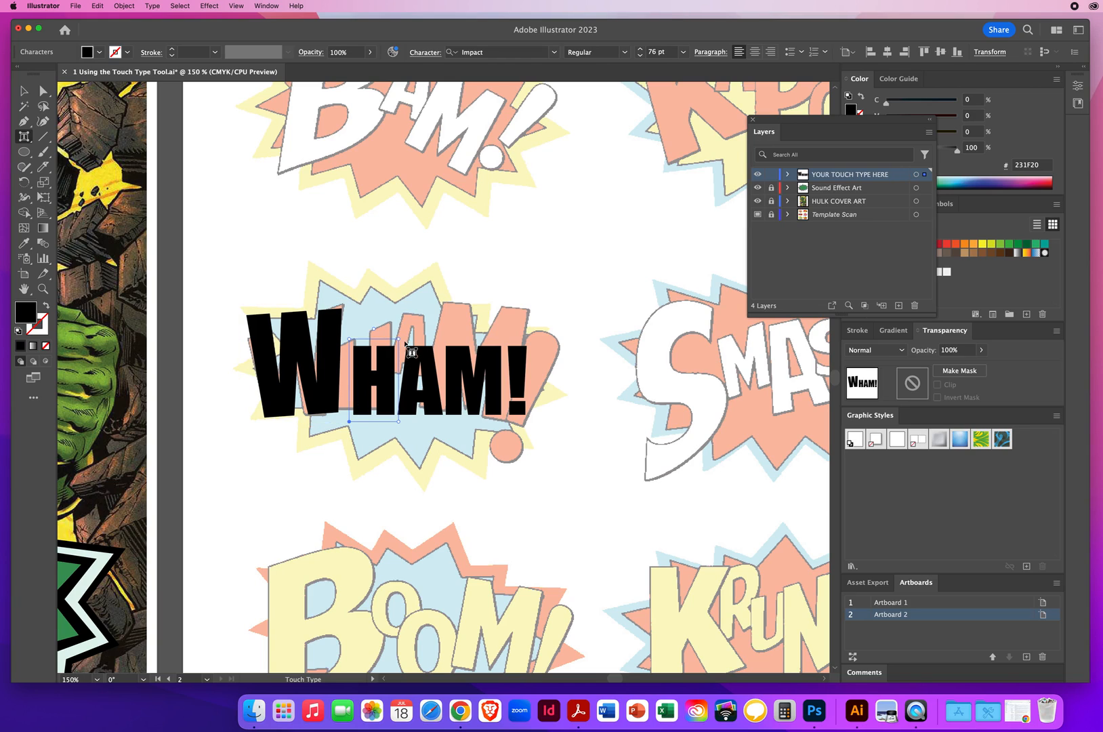
mouse_move(351, 427)
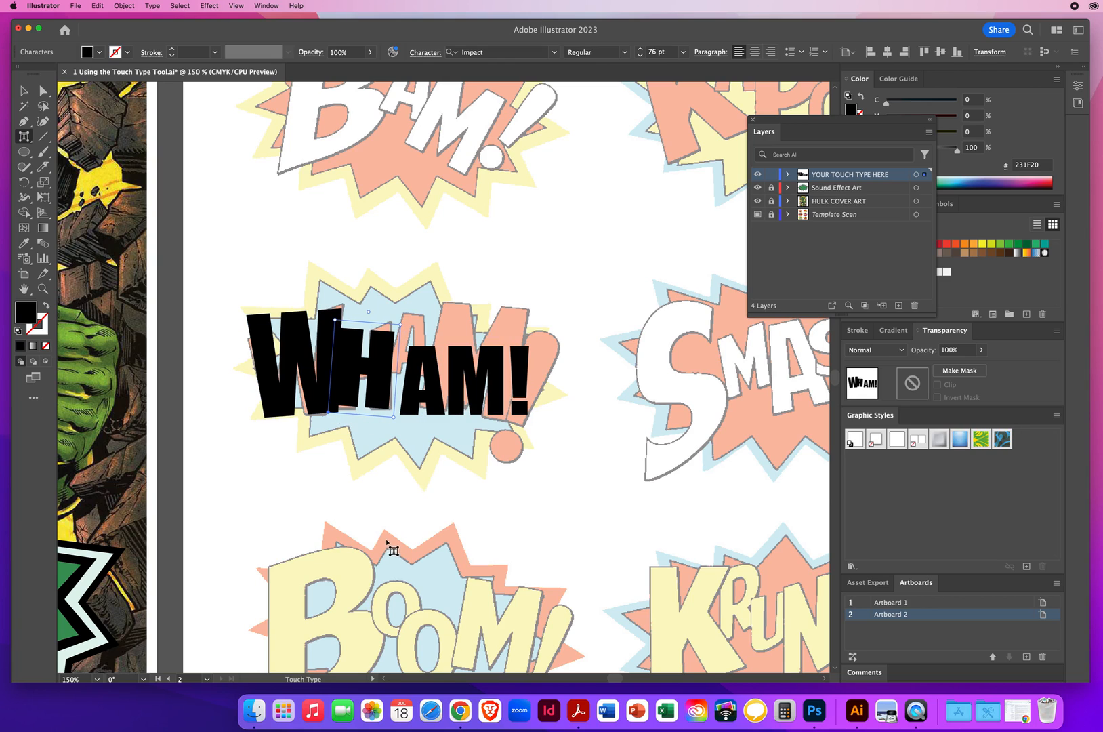
Step: Select the next WHAM! letters in turn to shift, raise and resize them
click(433, 407)
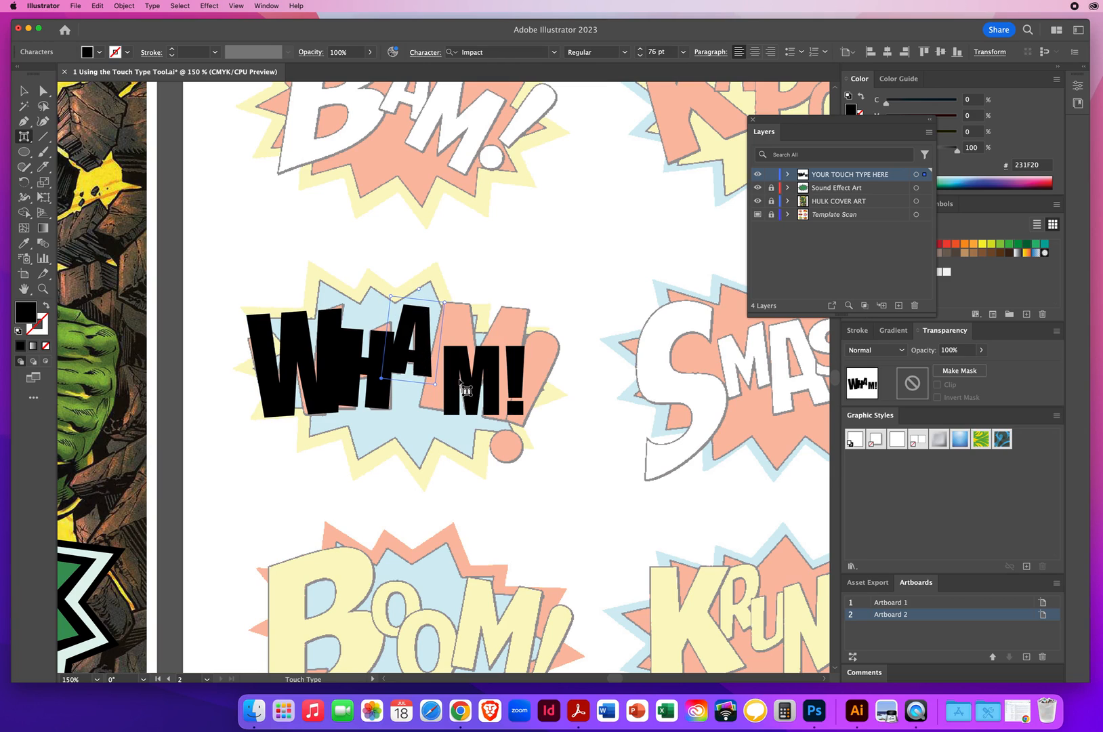
mouse_move(405, 465)
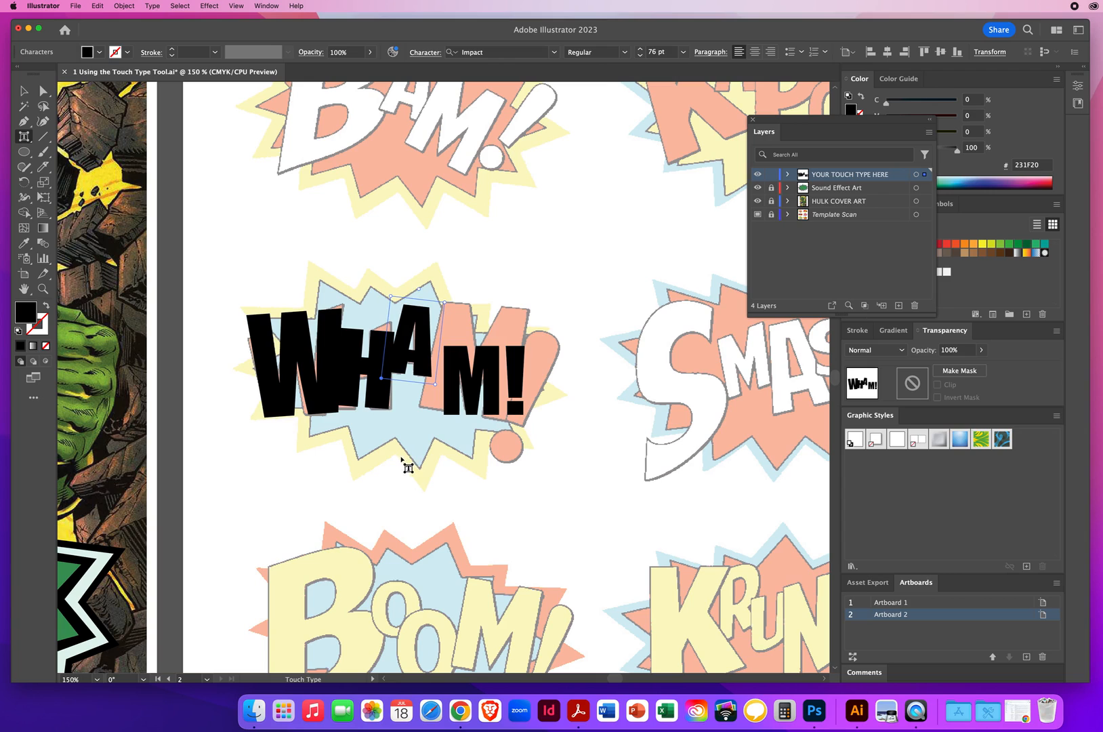
click(479, 395)
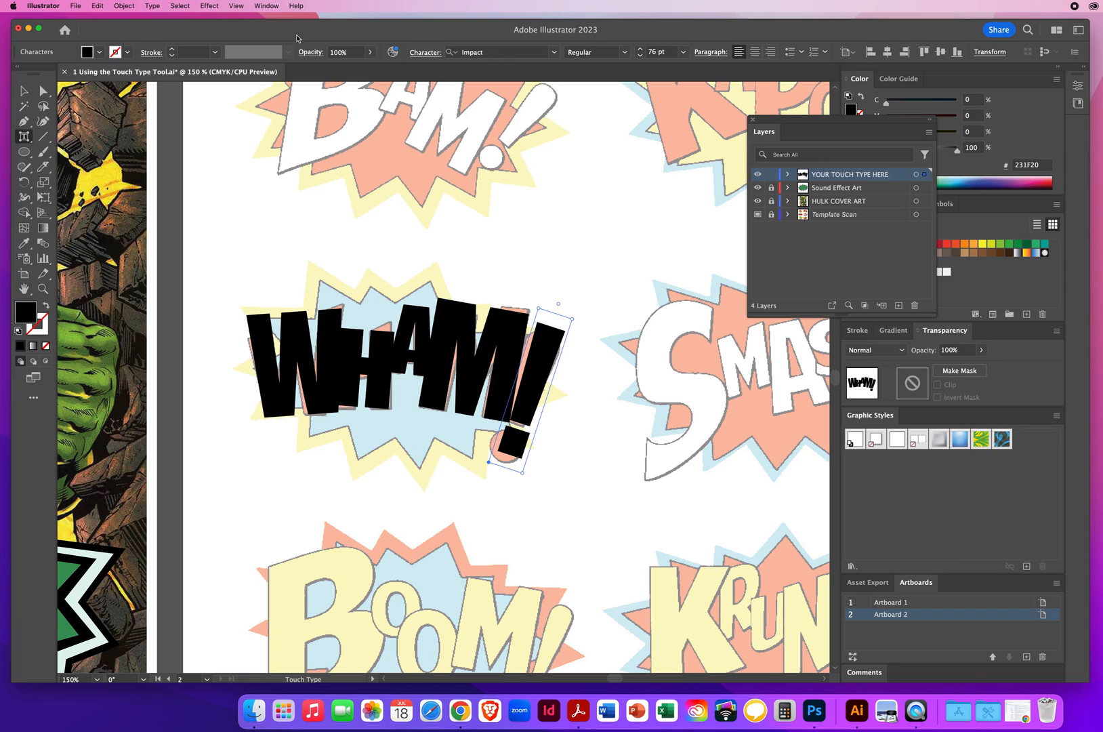
Step: Copy the finished WHAM! lettering and select it on the Hulk cover artboard
click(25, 92)
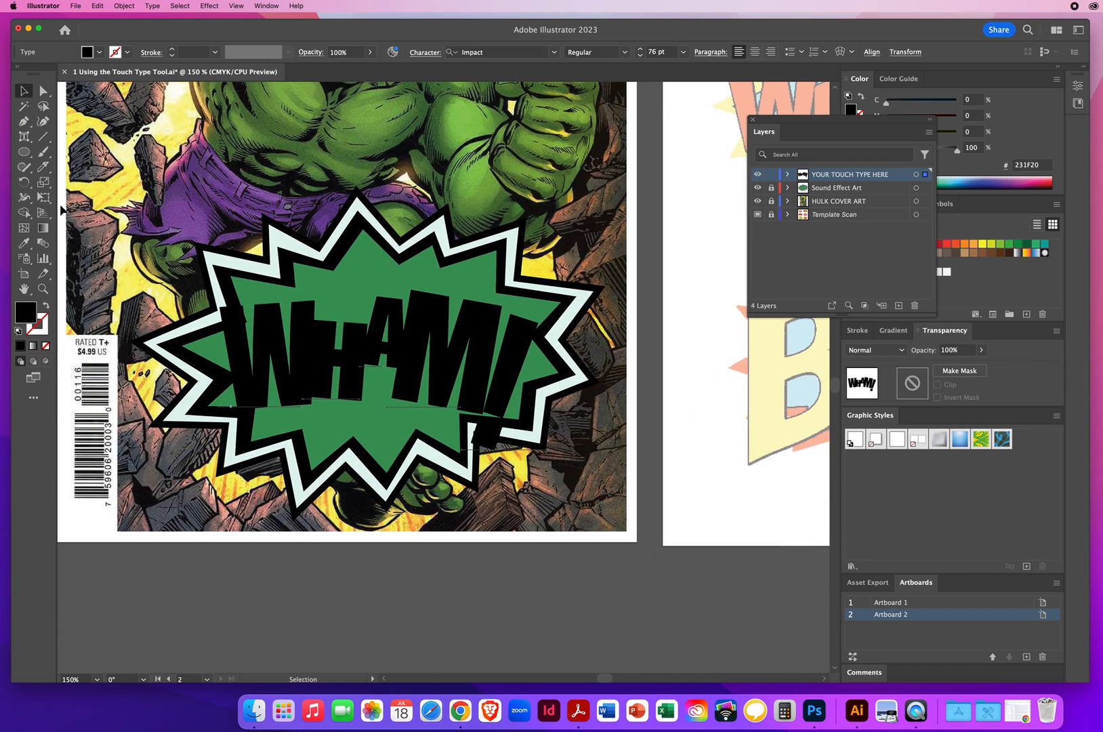
click(23, 196)
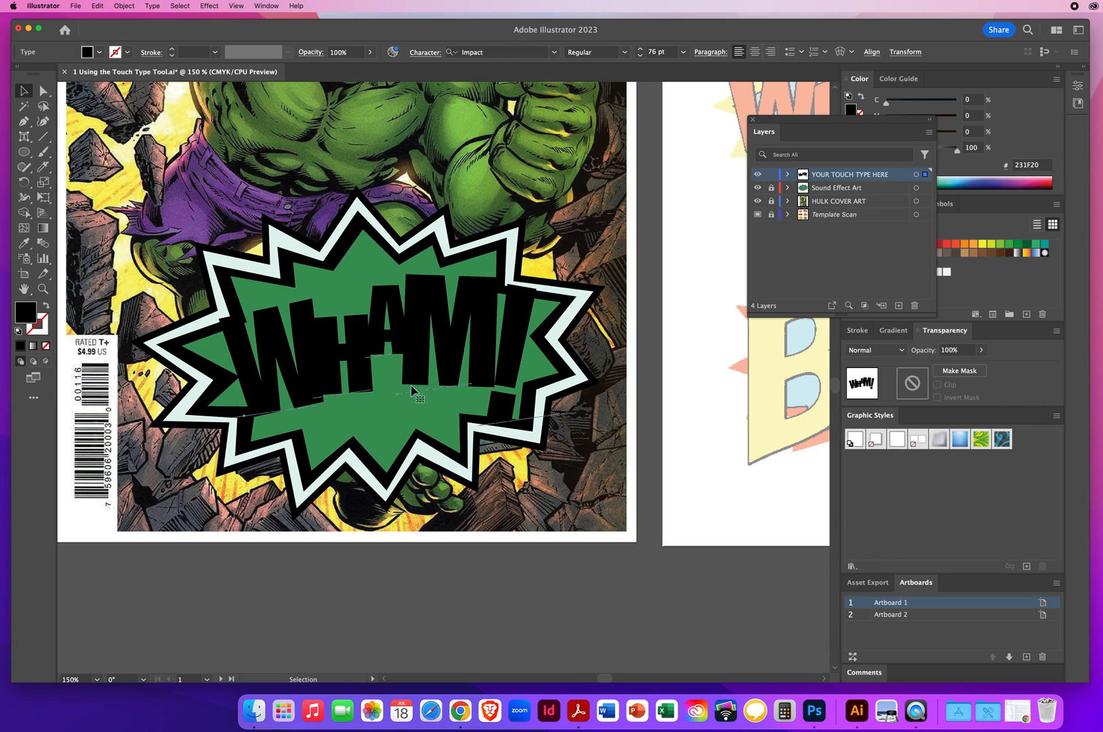
mouse_move(414, 375)
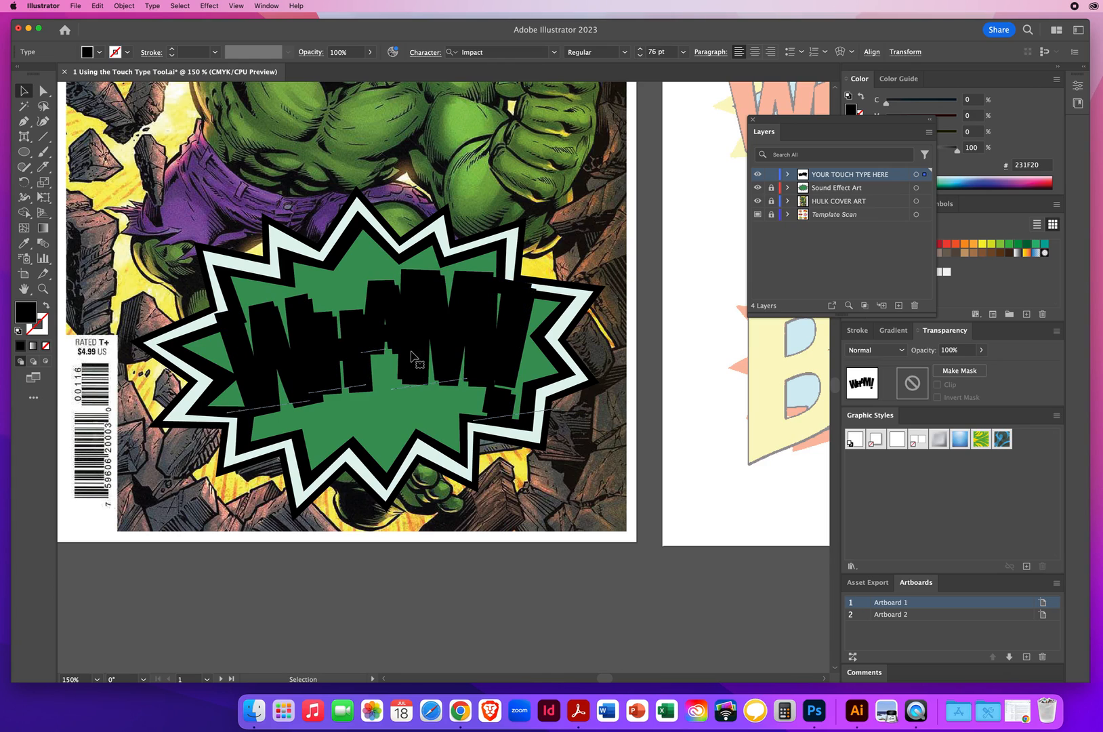
Step: Switch to the Eyedropper tool to sample colours from the artwork
click(23, 244)
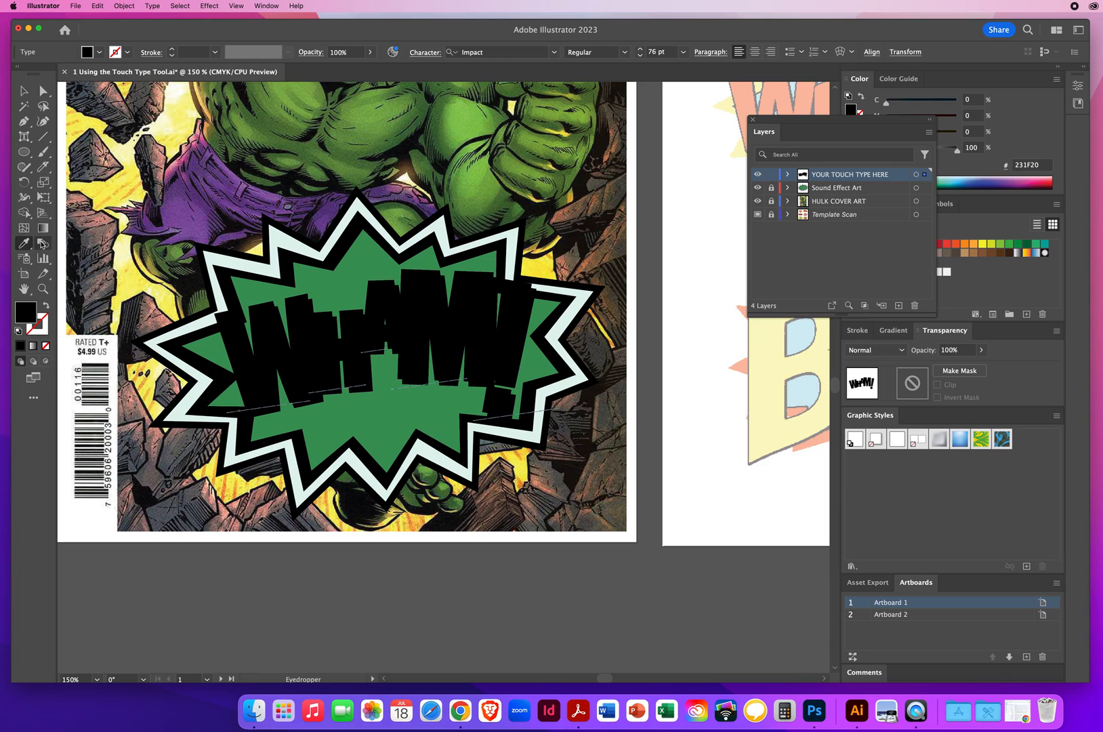
mouse_move(472, 113)
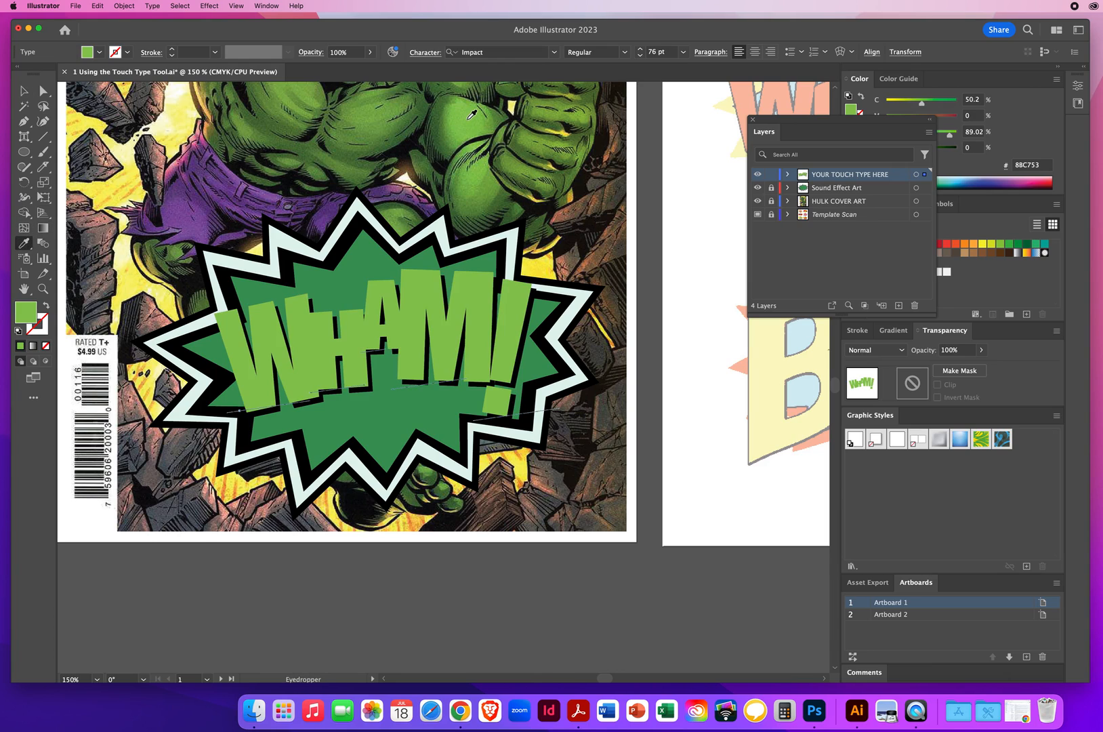
mouse_move(449, 132)
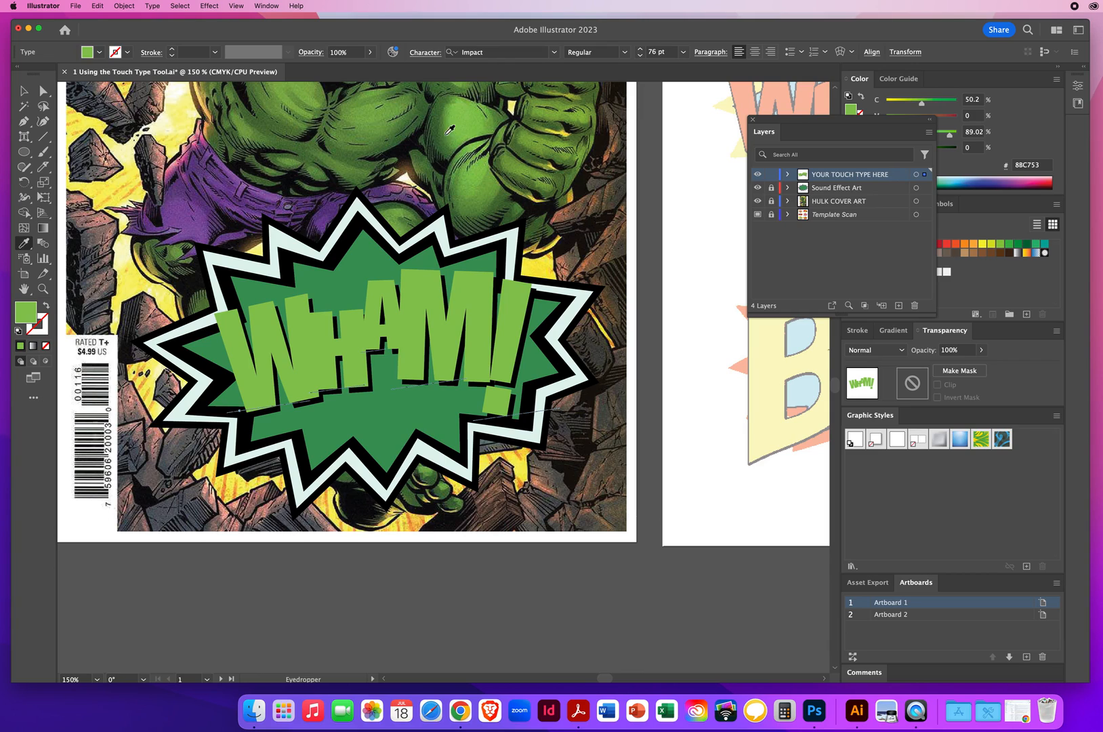
Step: Give the light-green WHAM! letters a thin black outline and deselect the lettering
click(24, 91)
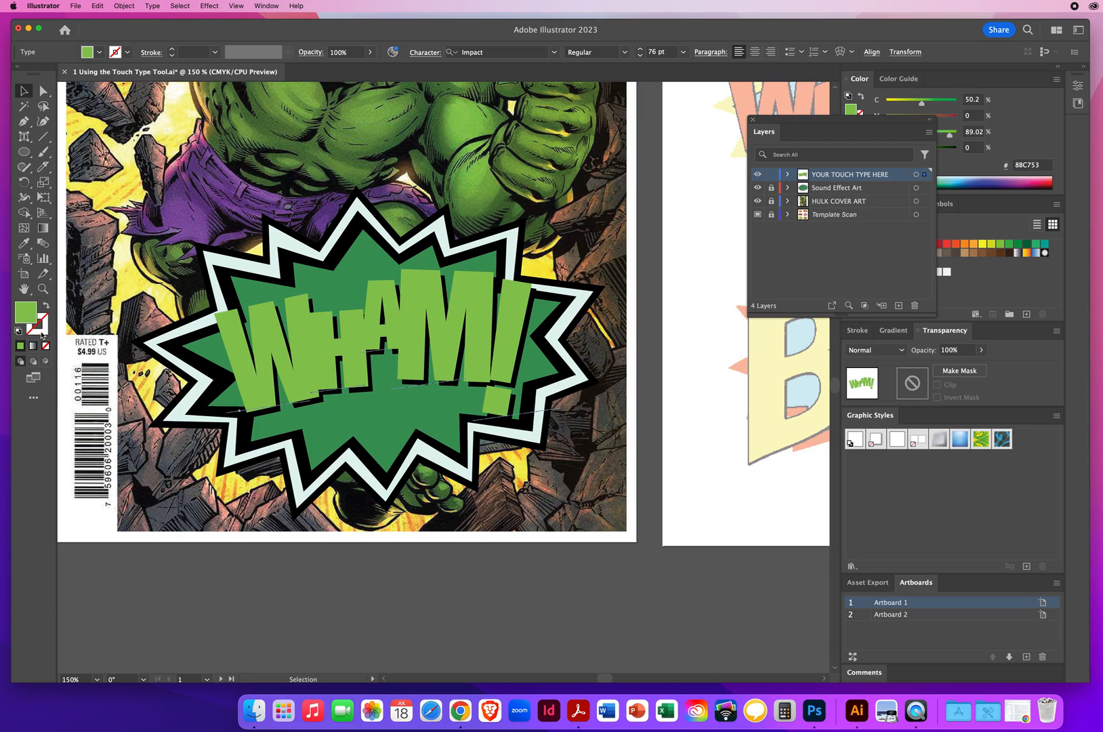
click(26, 313)
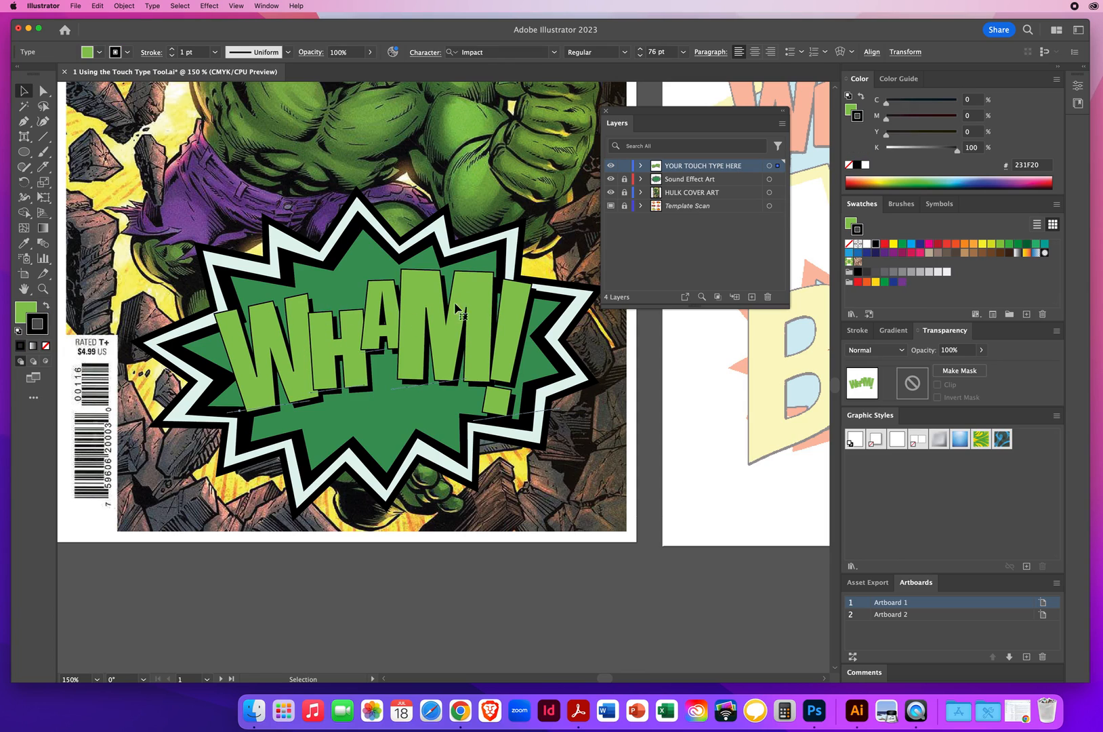
click(891, 614)
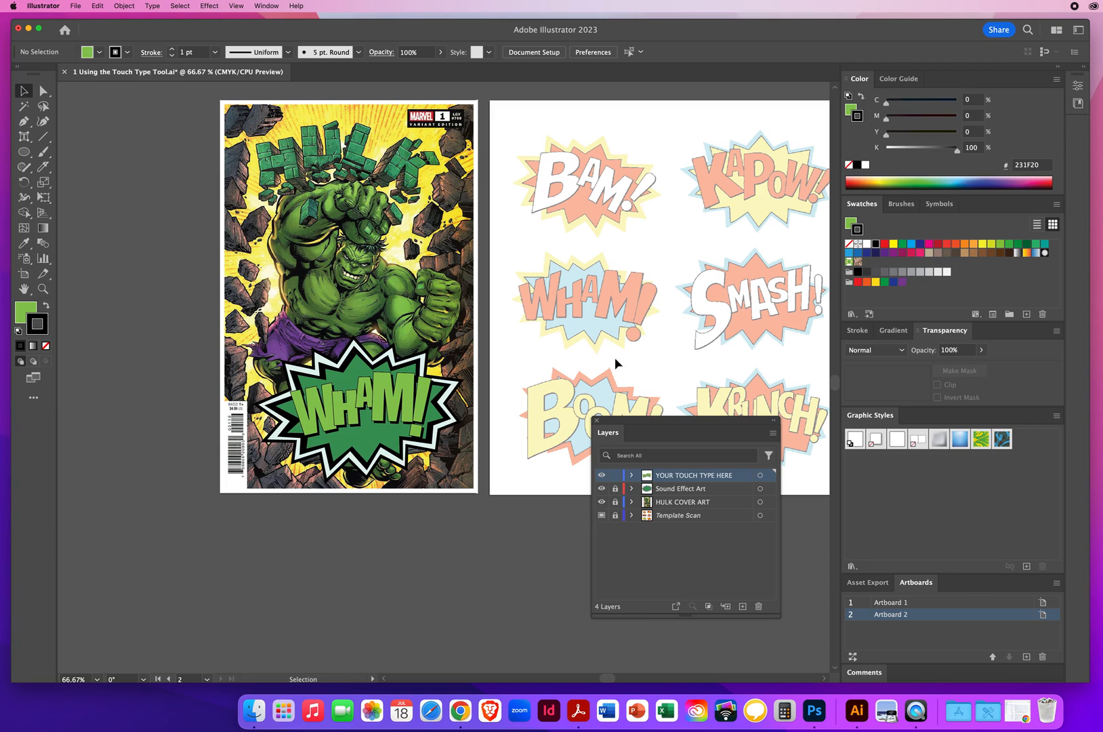
mouse_move(668, 421)
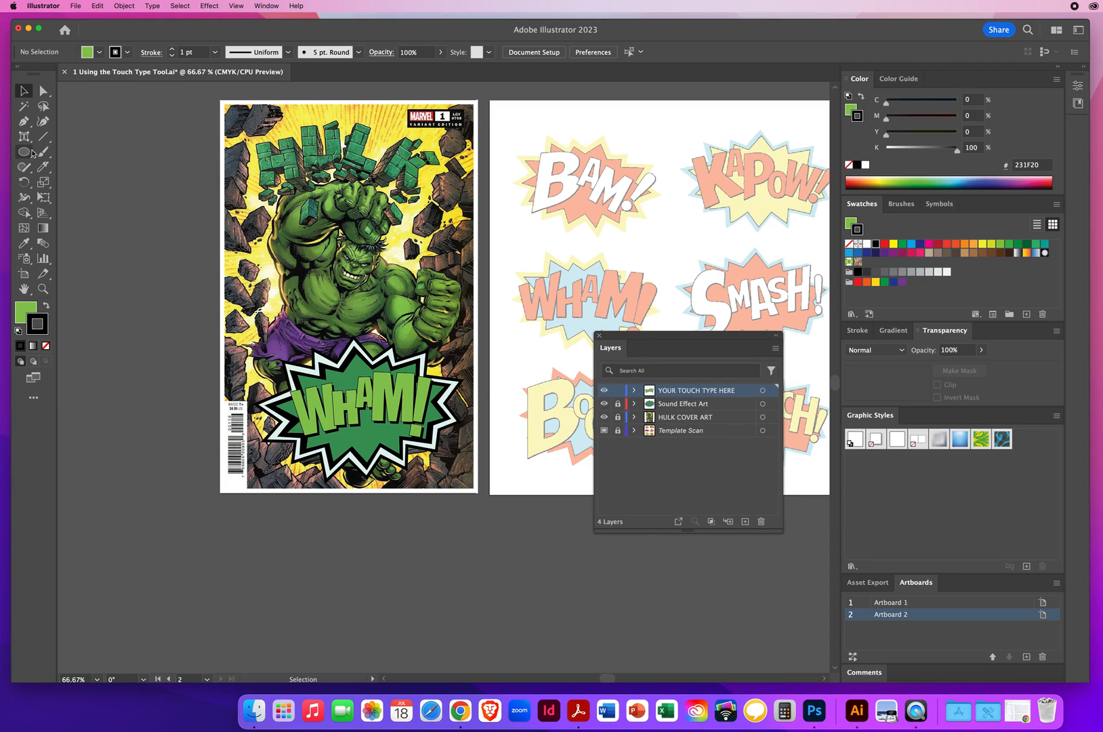
Step: Drag the WHAM! lettering off the artboard with the Selection tool, then undo the move
click(24, 135)
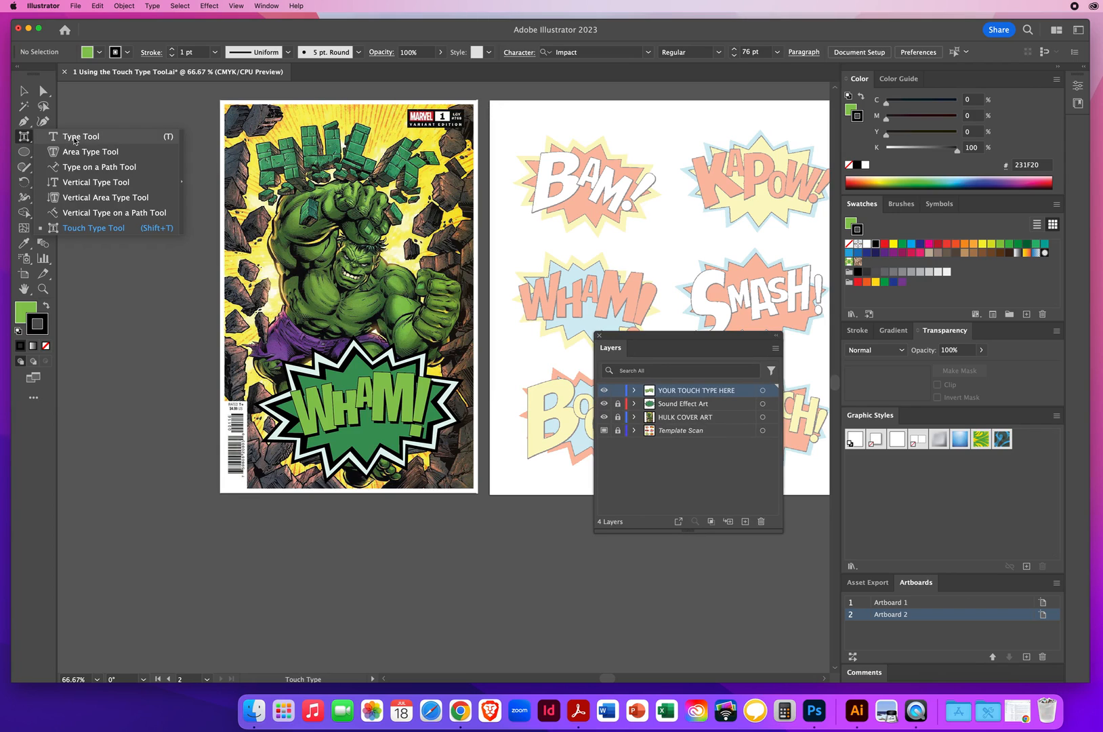
click(80, 135)
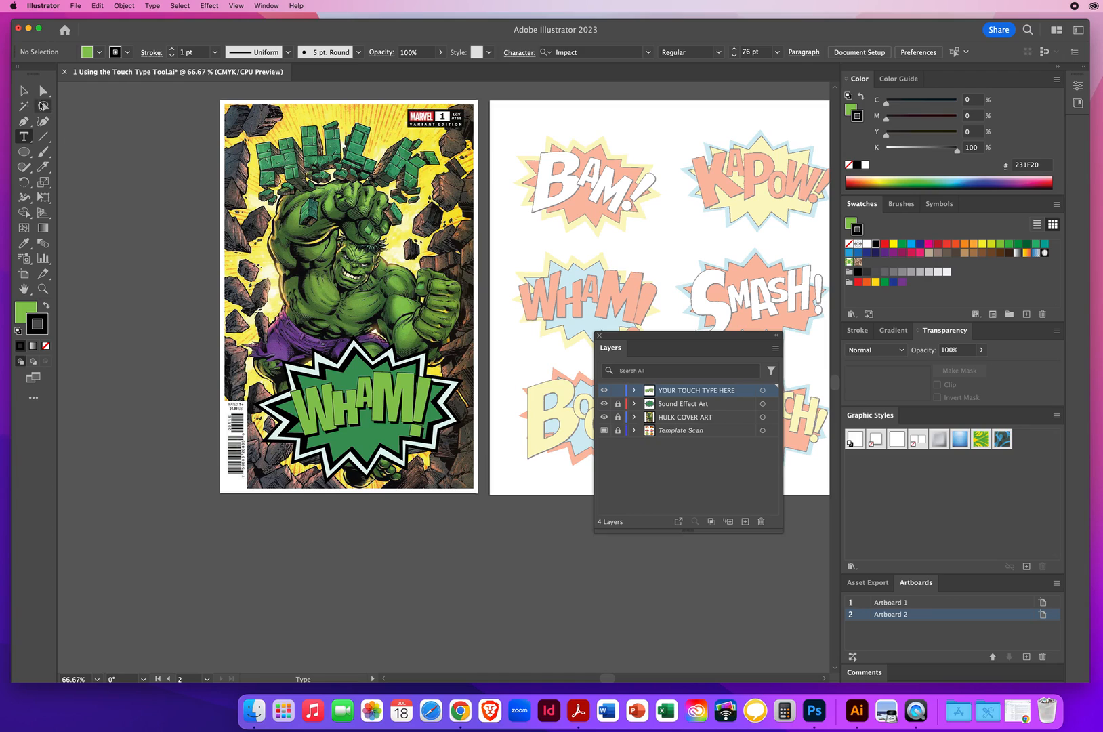
click(24, 89)
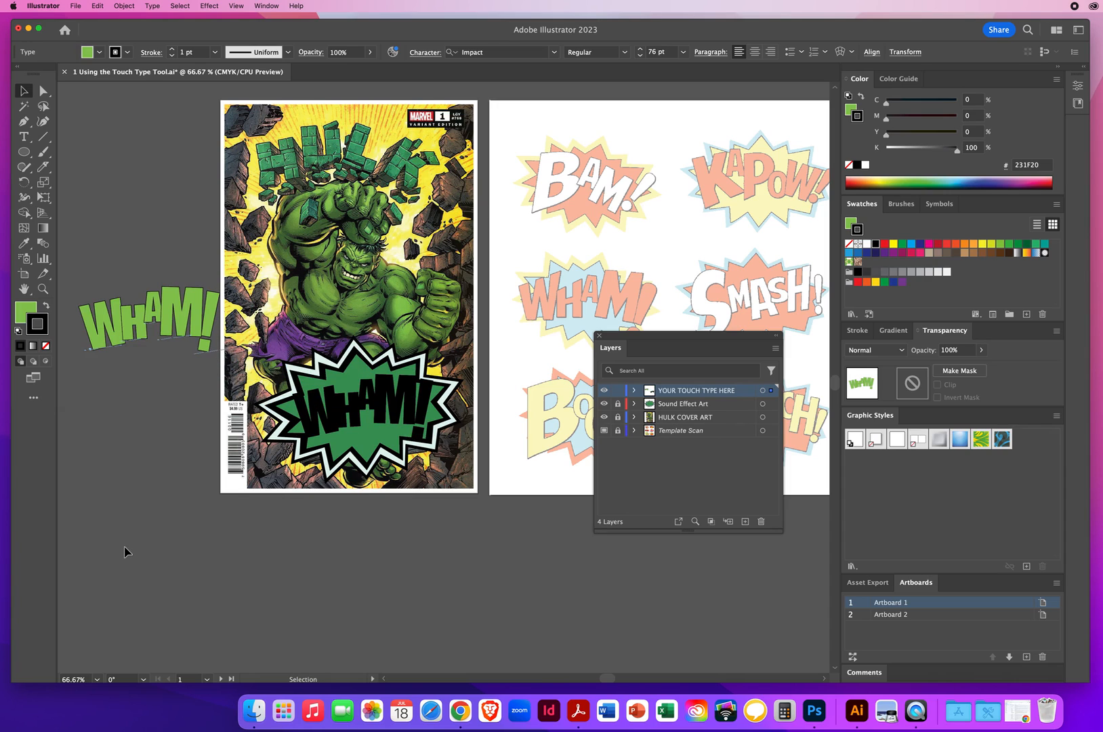
click(98, 6)
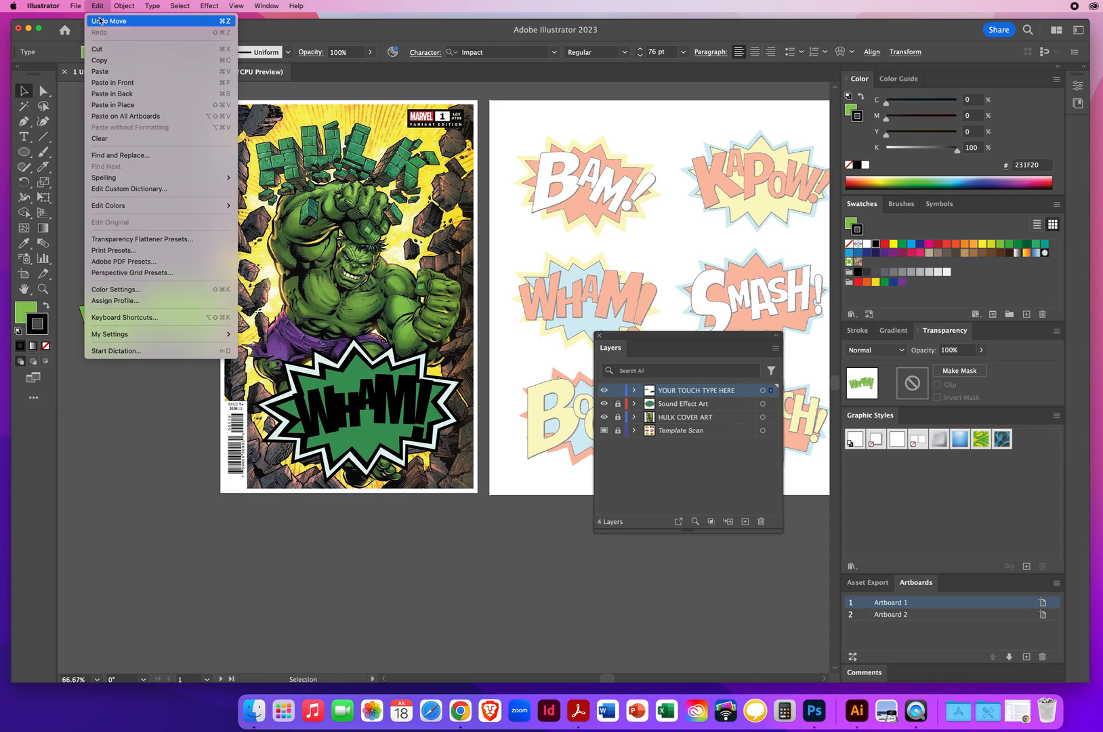
click(110, 20)
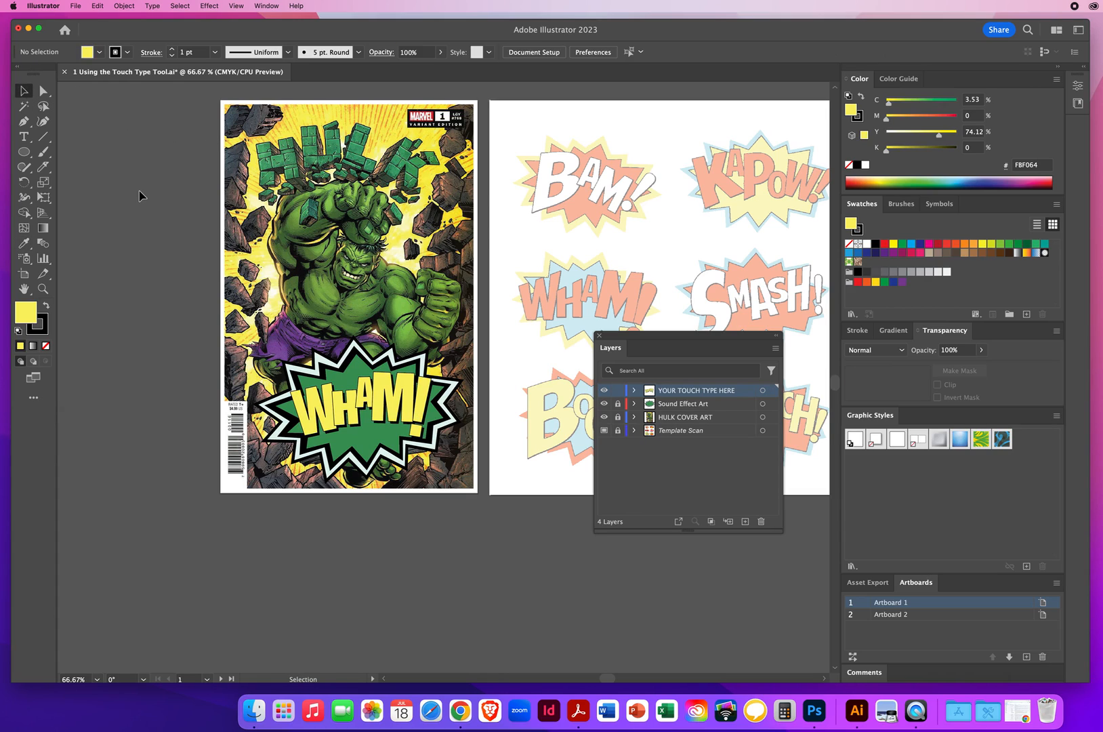
mouse_move(316, 278)
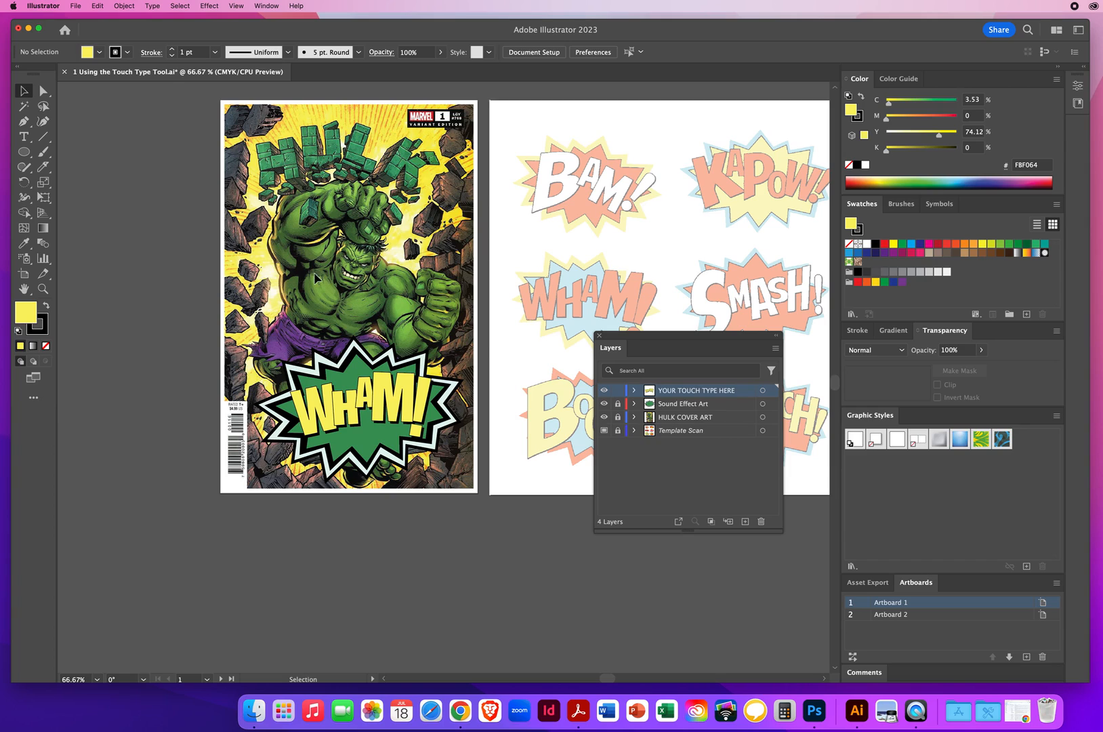
mouse_move(737, 246)
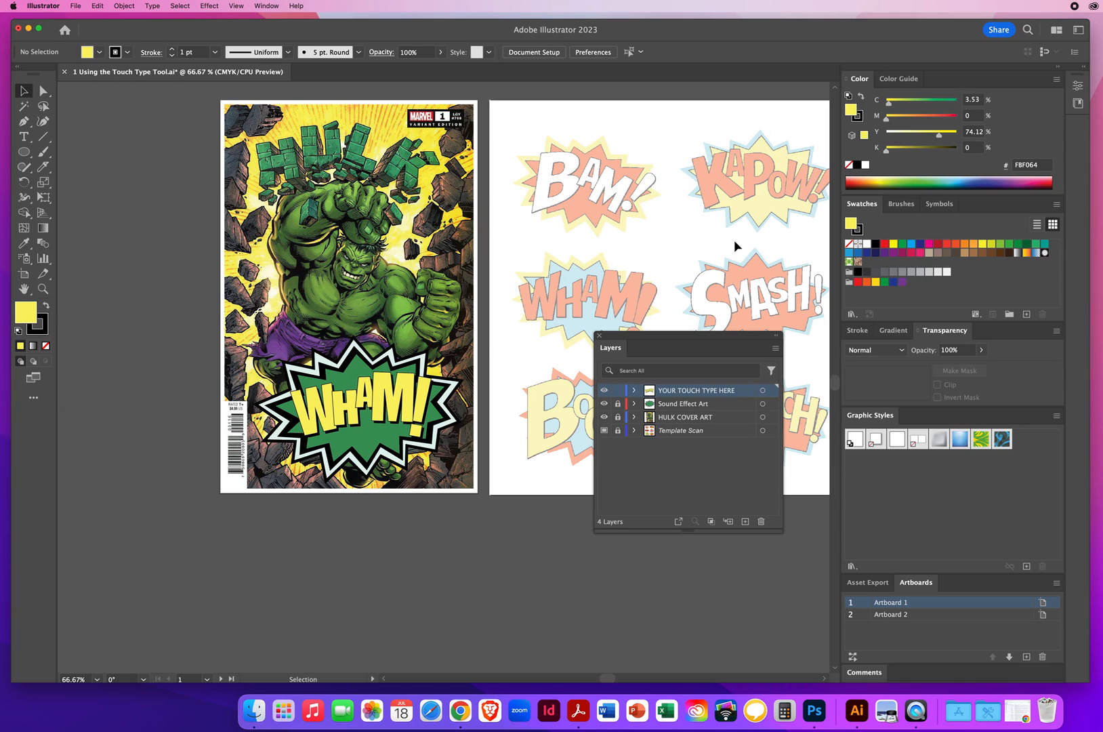
Step: Browse the File menu while the yellow WHAM! lettering stays on the cover
click(74, 5)
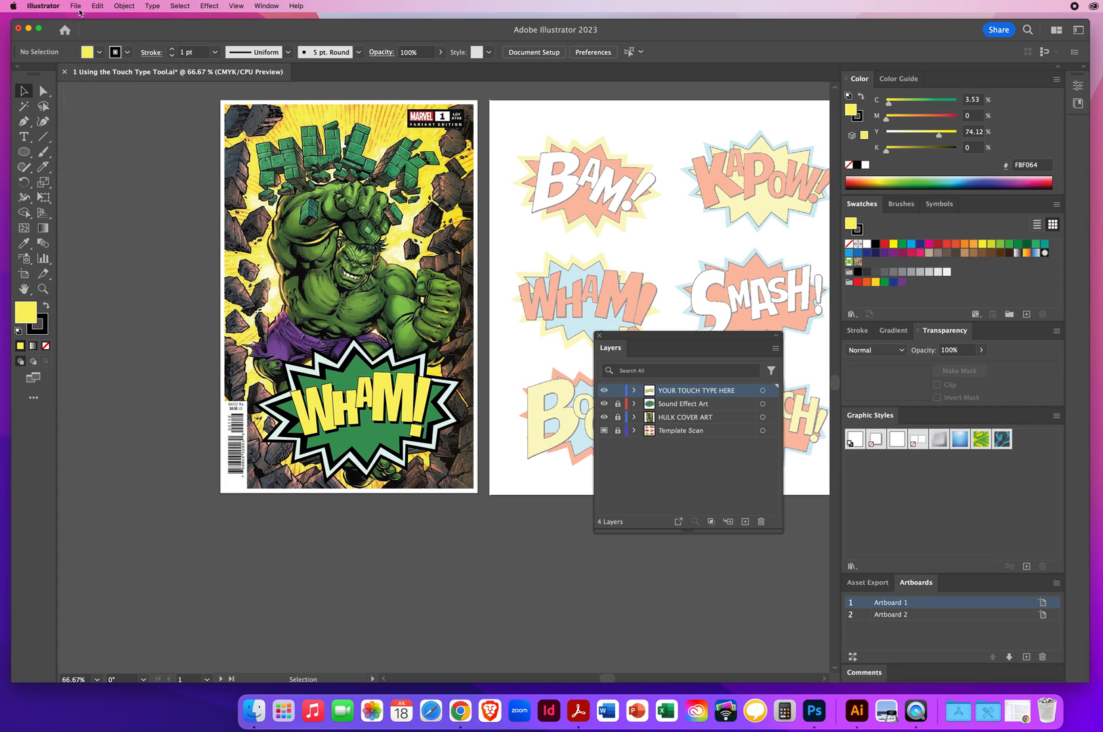
mouse_move(647, 141)
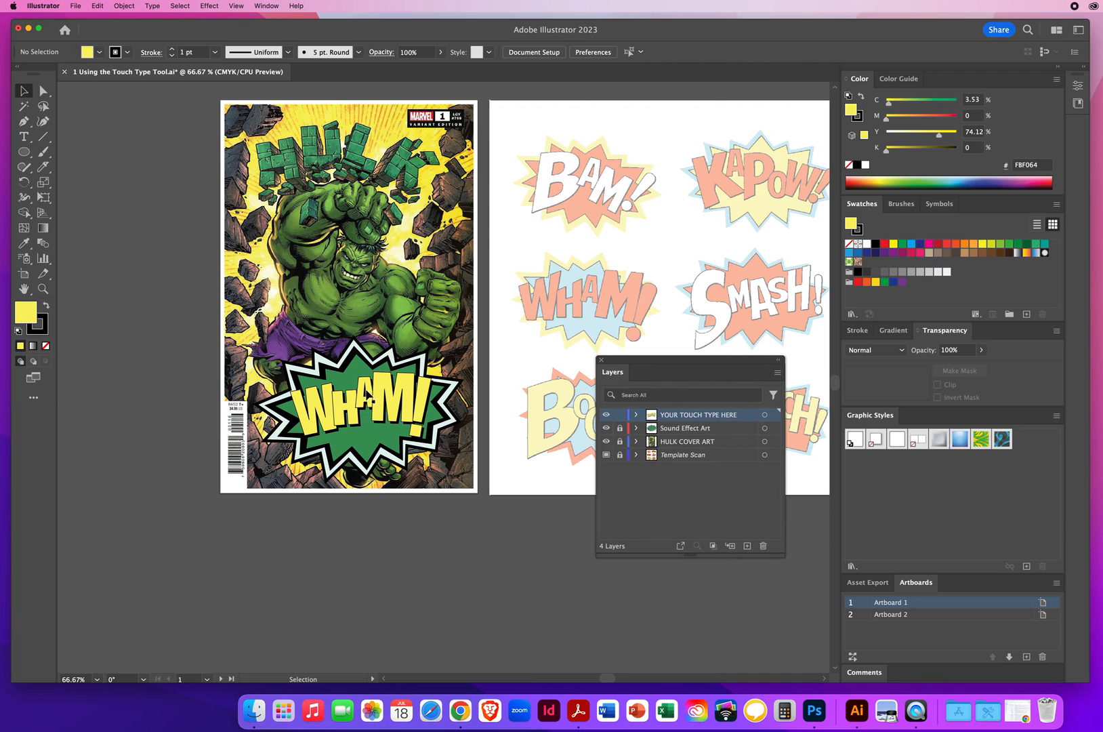
Step: Delete the Template Scan layer and the second artboard, leaving only the Hulk cover
click(684, 454)
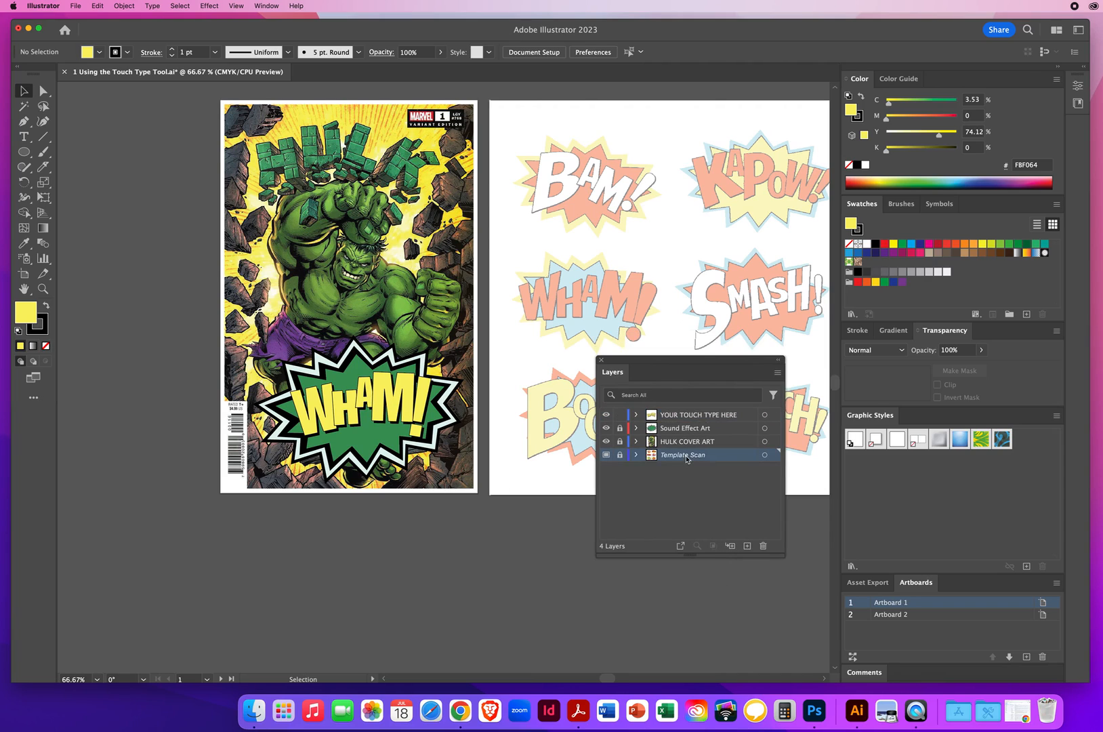
click(764, 545)
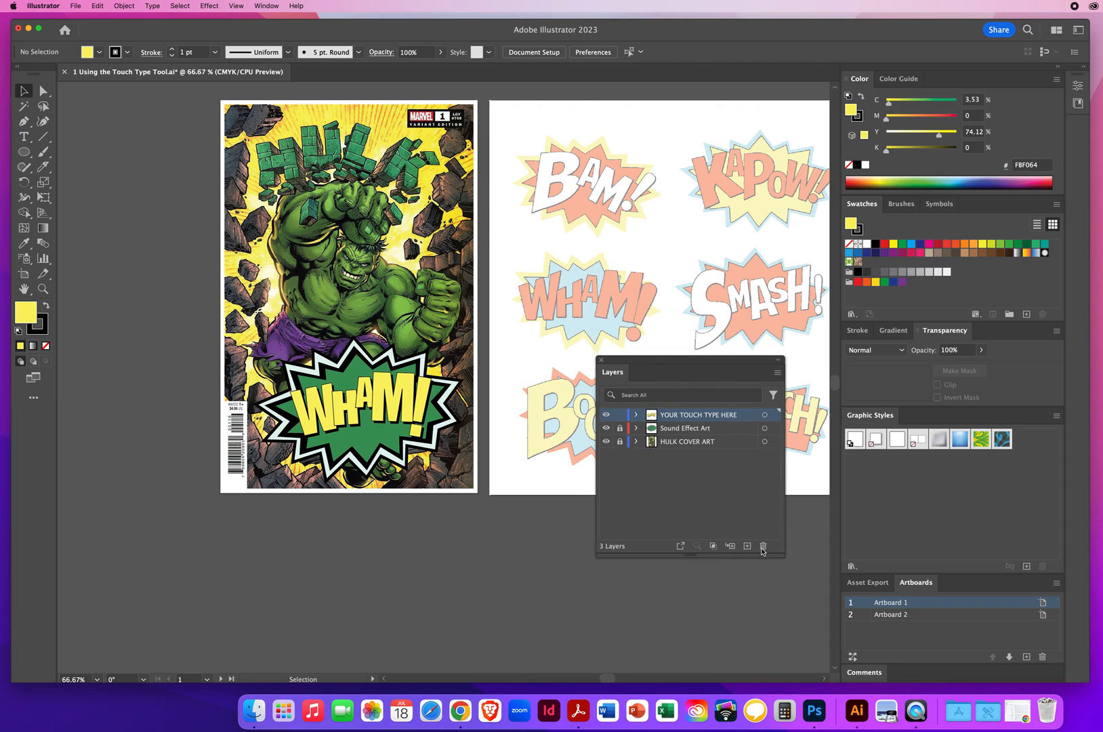
click(606, 428)
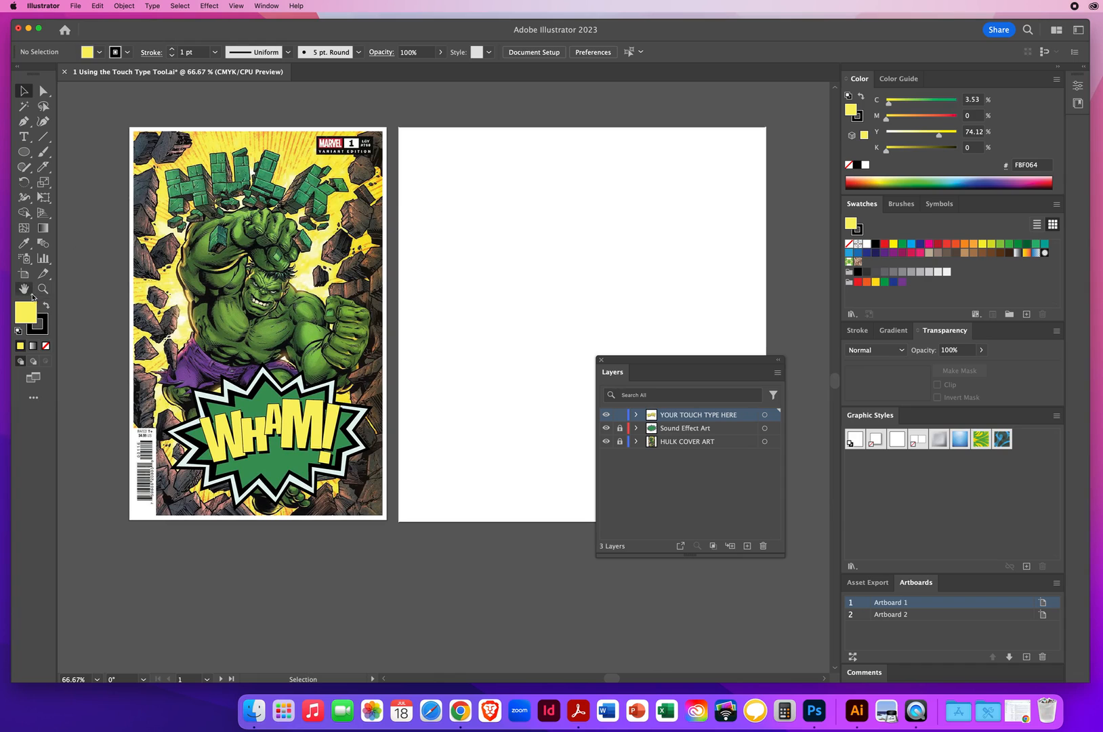
mouse_move(23, 288)
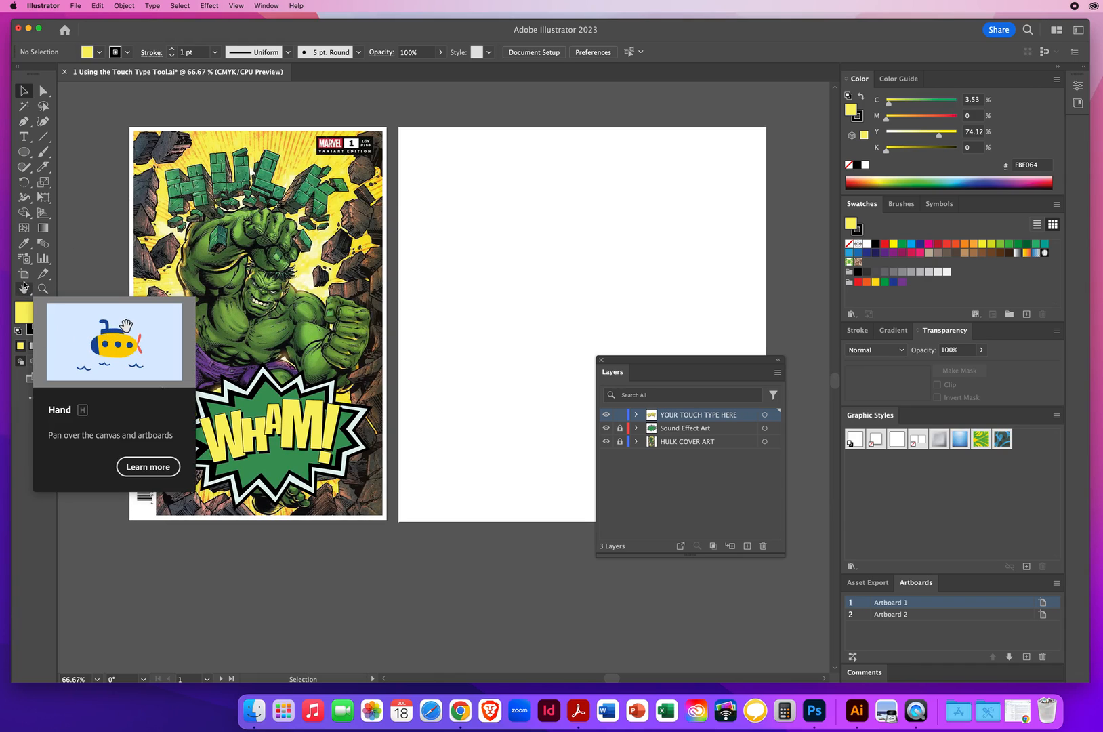
click(23, 273)
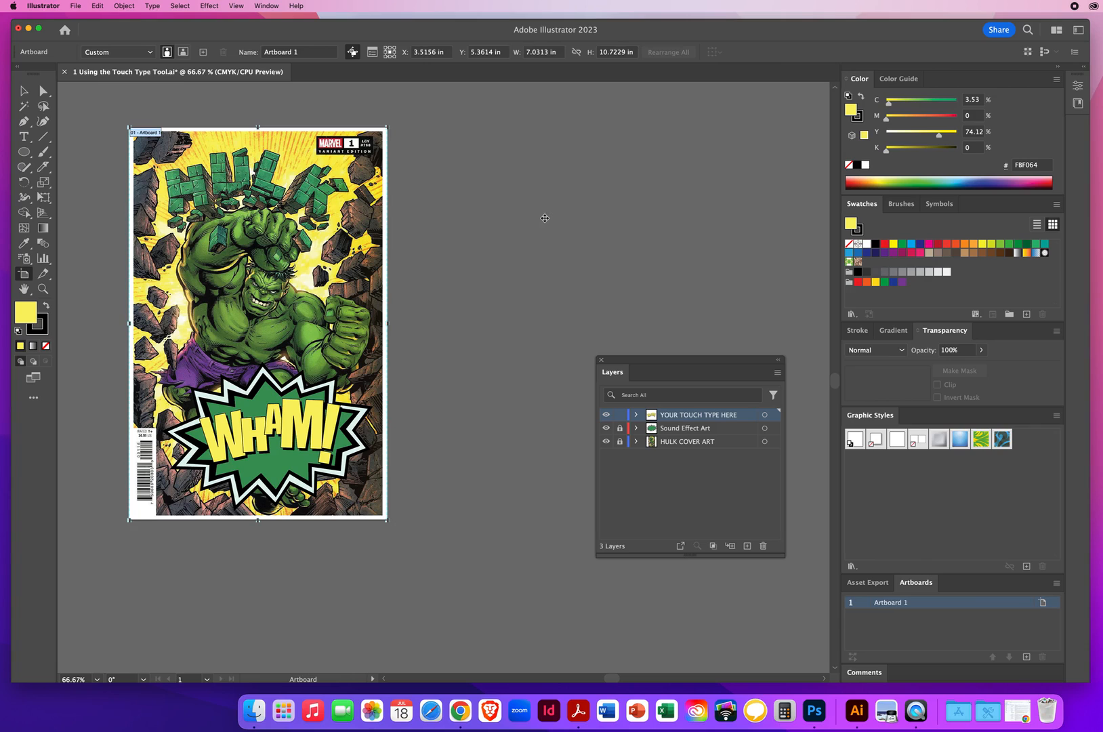
mouse_move(9, 107)
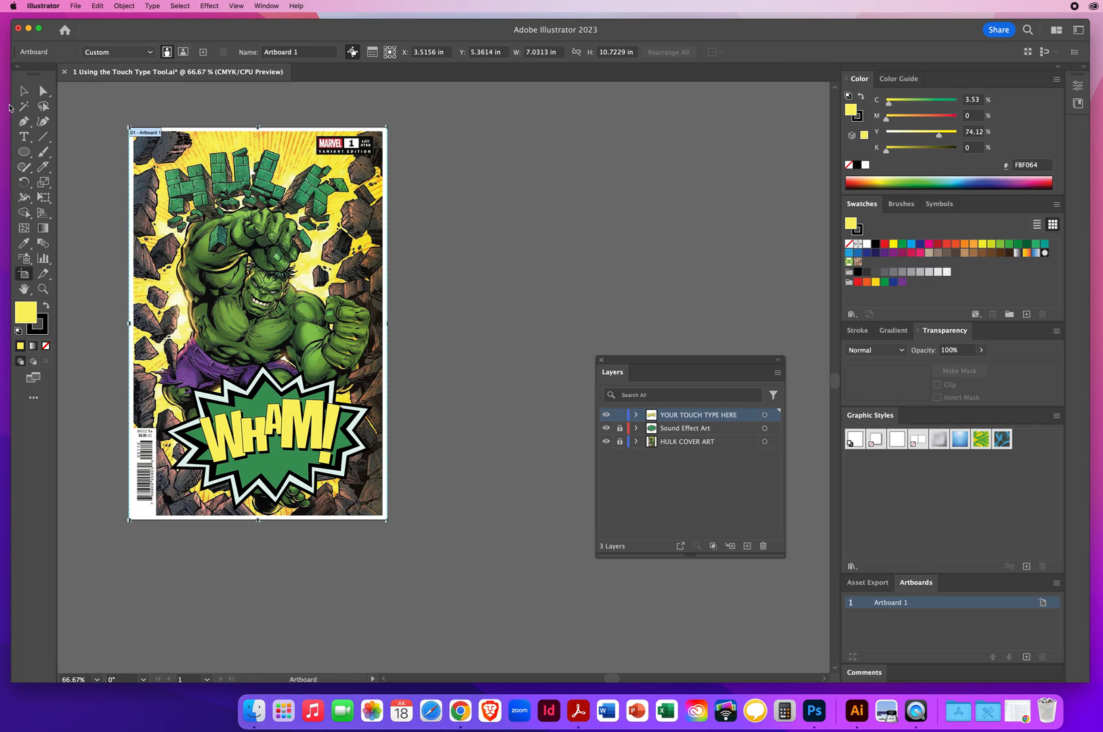
click(23, 90)
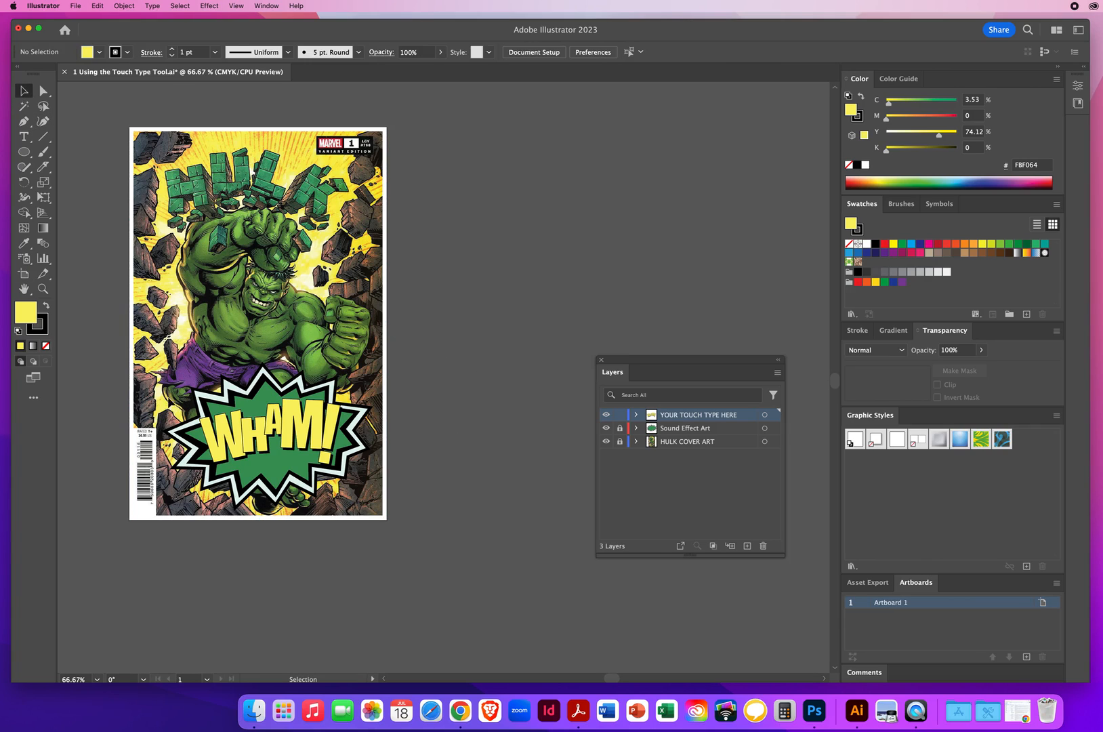
mouse_move(462, 289)
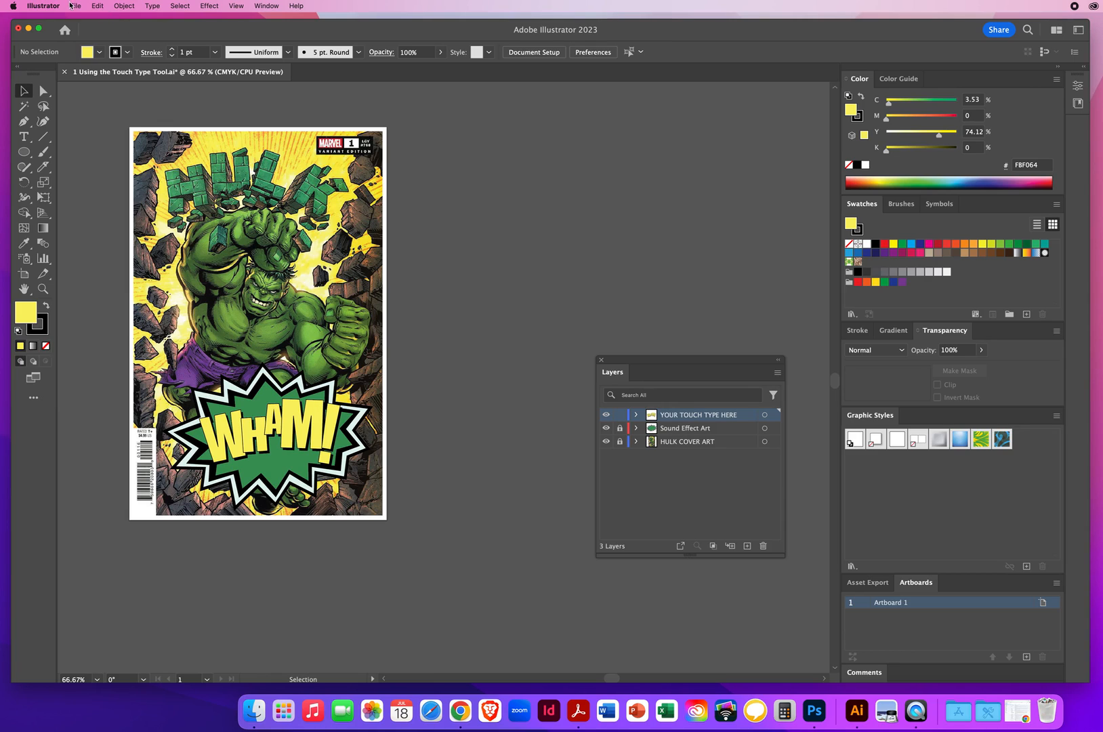
Step: Save the cover as 'Nielsen.ai' on the Desktop, confirming the Illustrator options
click(75, 5)
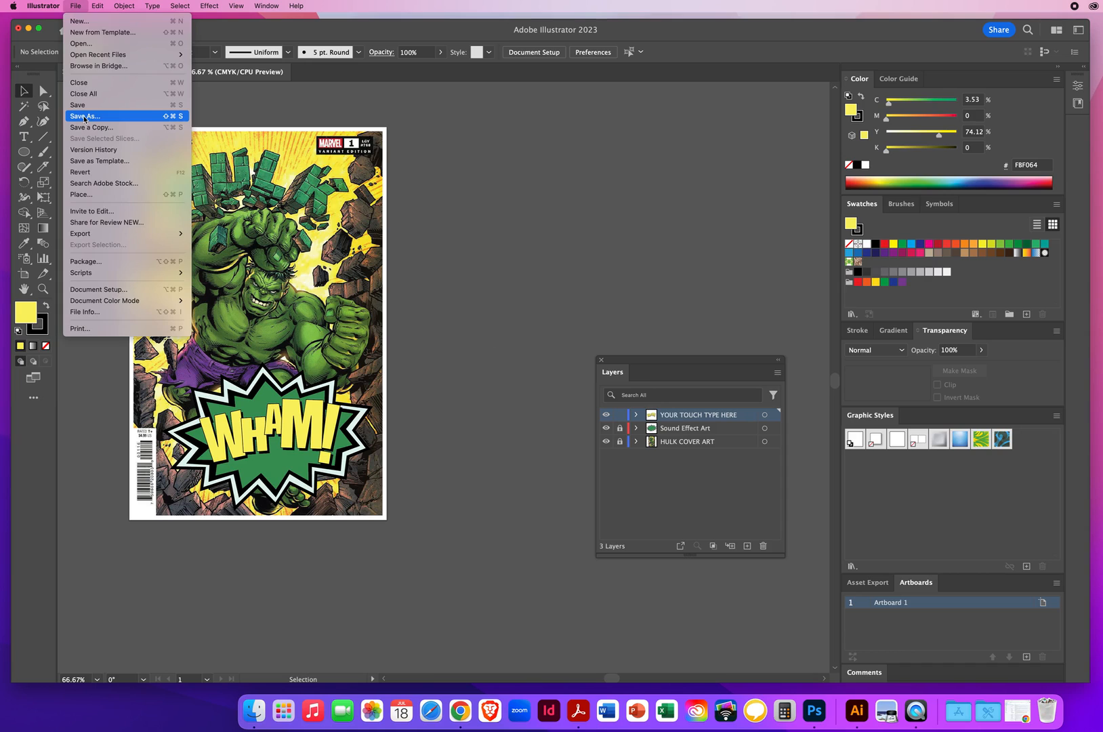
click(86, 117)
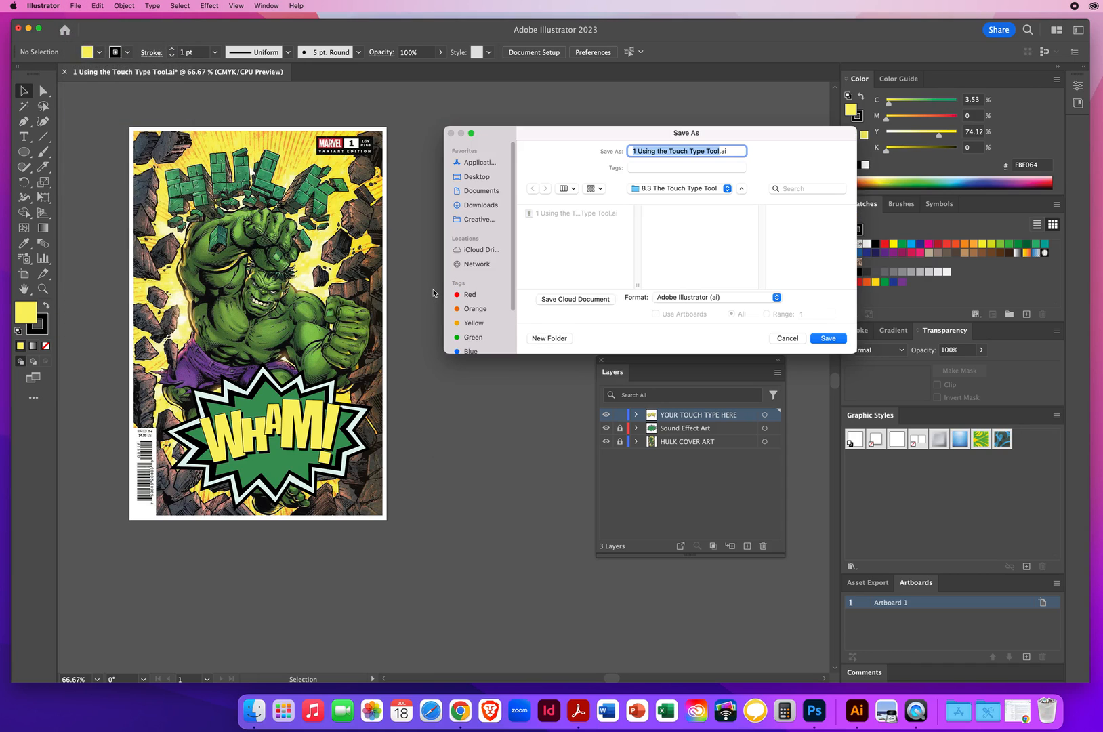
text(Nielsen.ai)
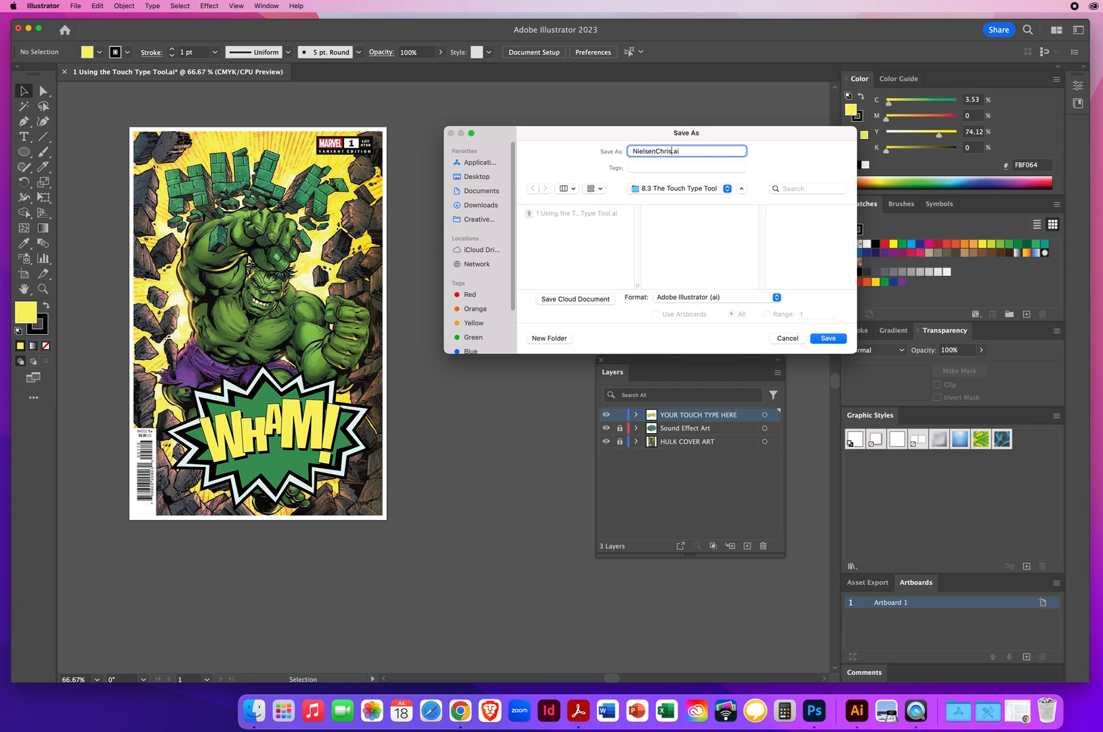
text(TouchType)
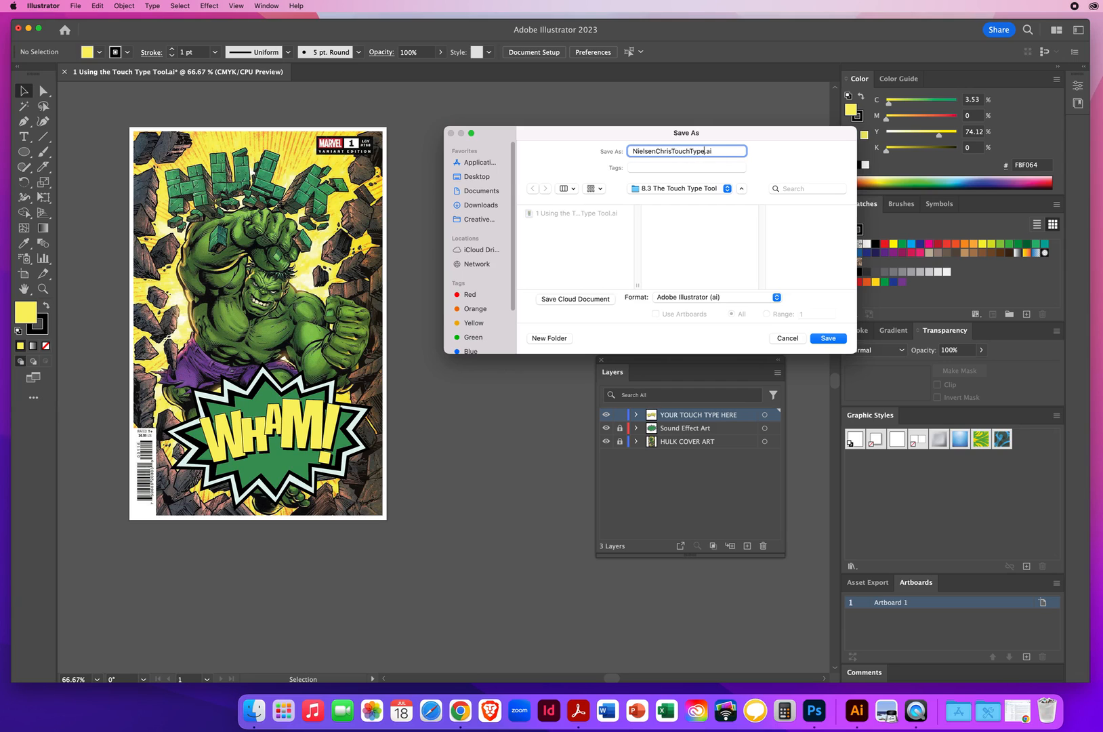
click(477, 176)
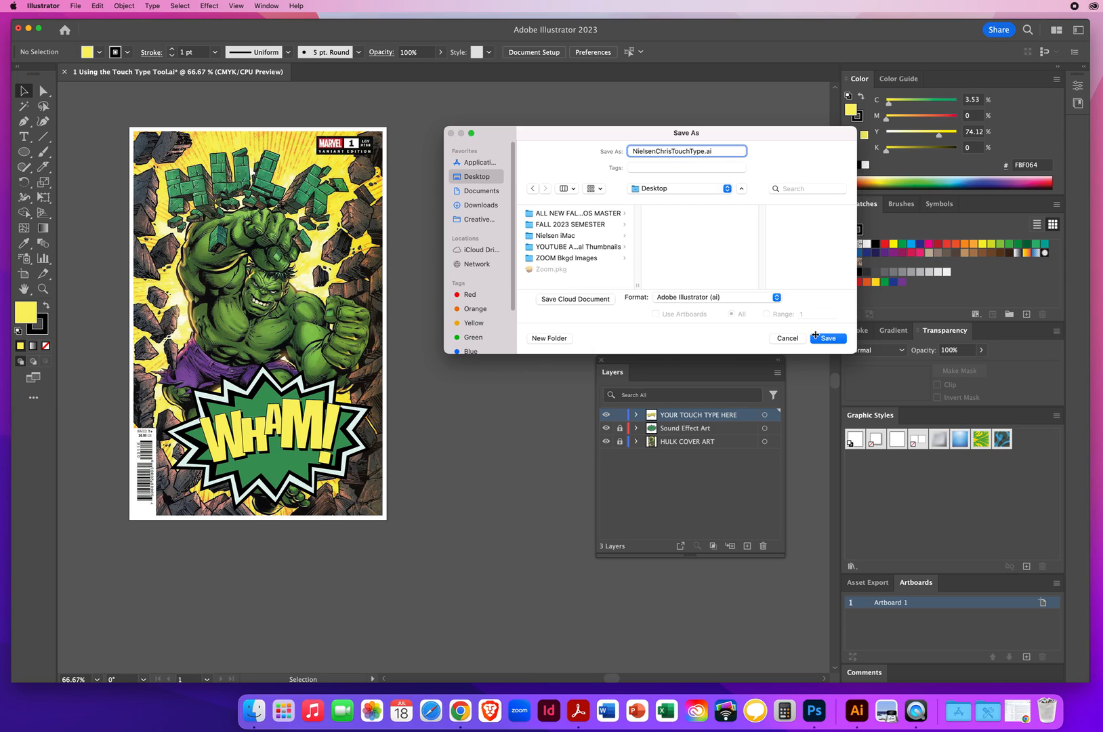
click(829, 339)
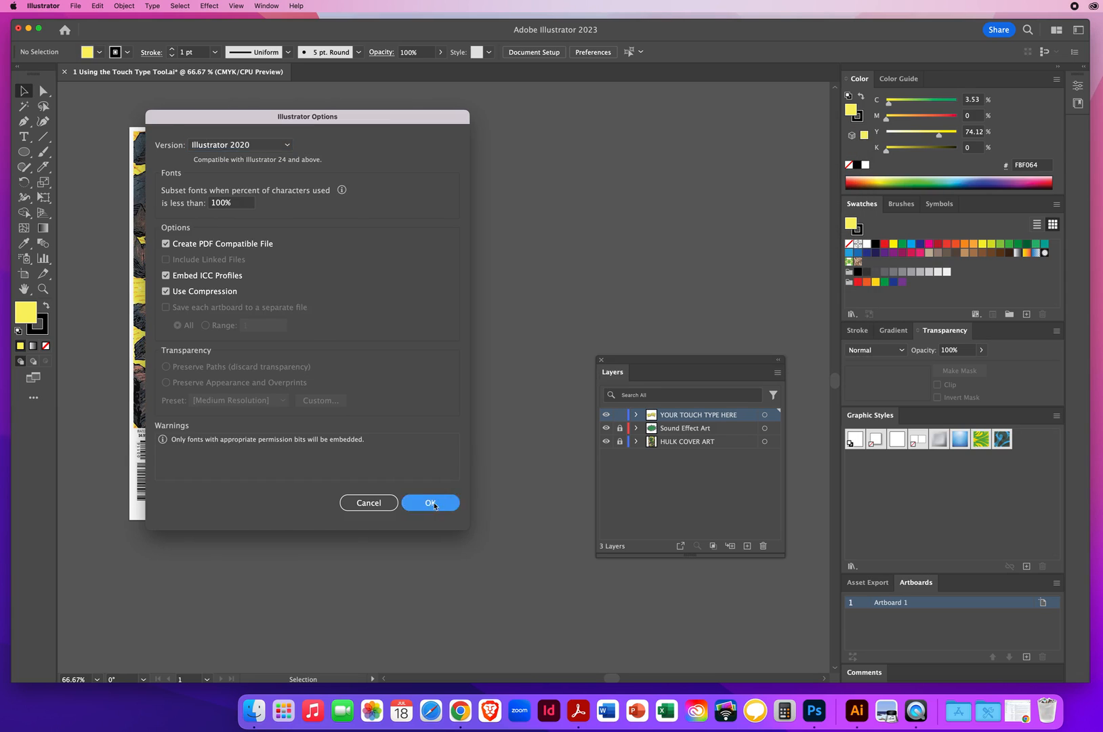
click(431, 503)
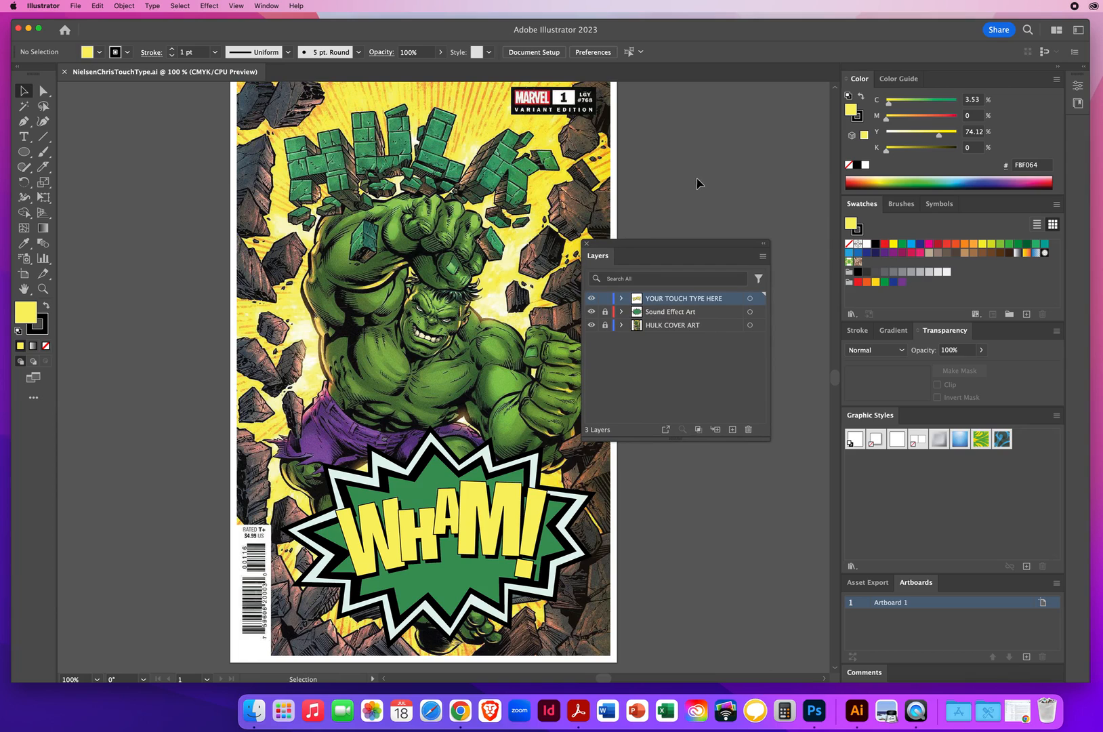
mouse_move(759, 148)
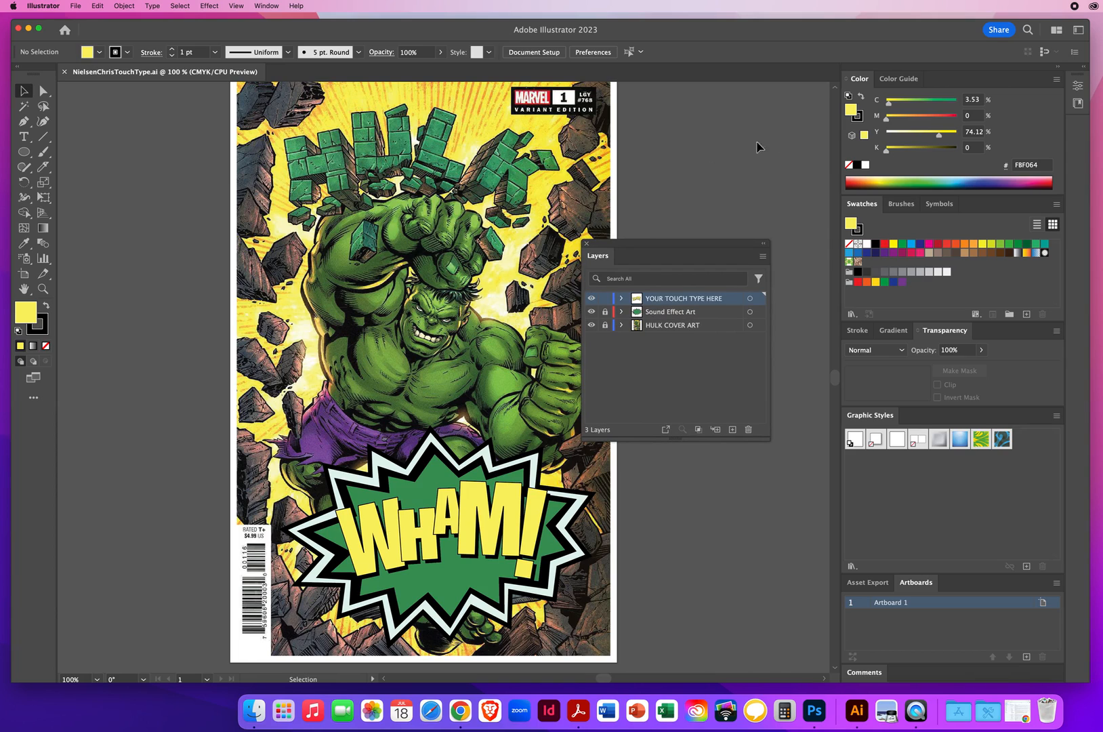